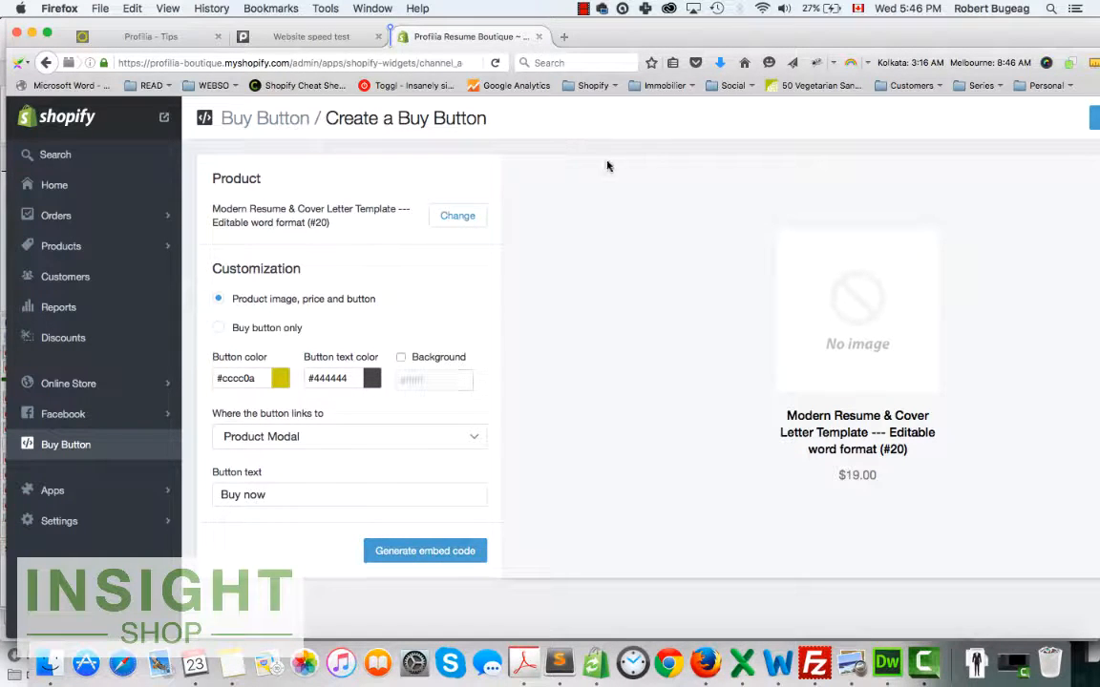
mouse_move(562, 164)
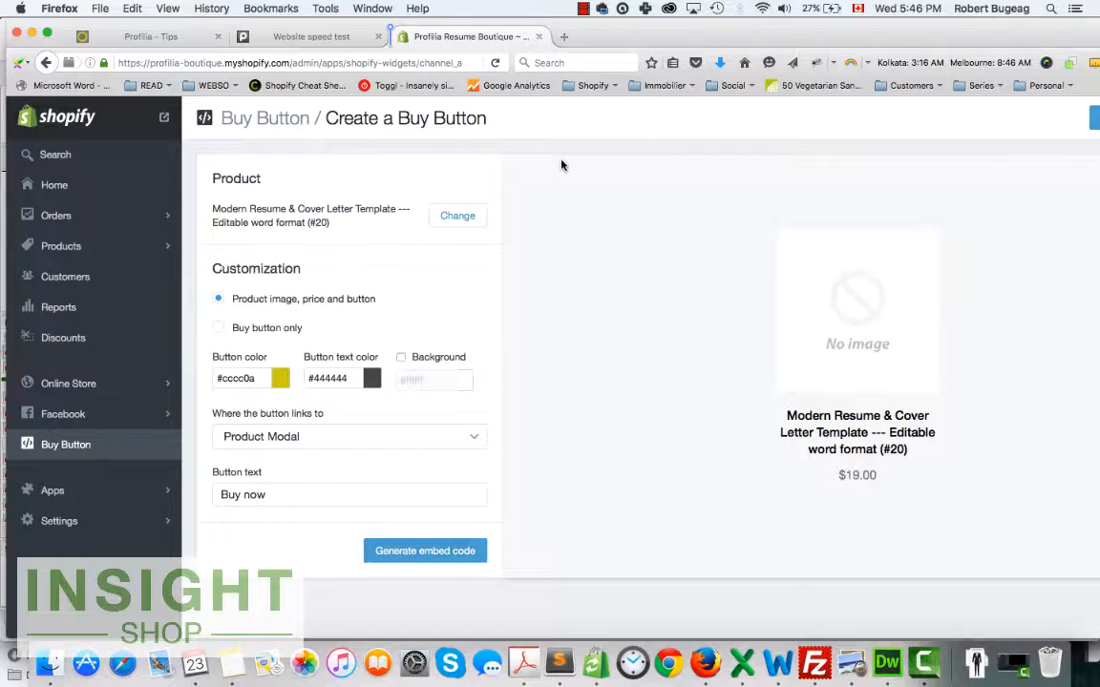
mouse_move(370, 237)
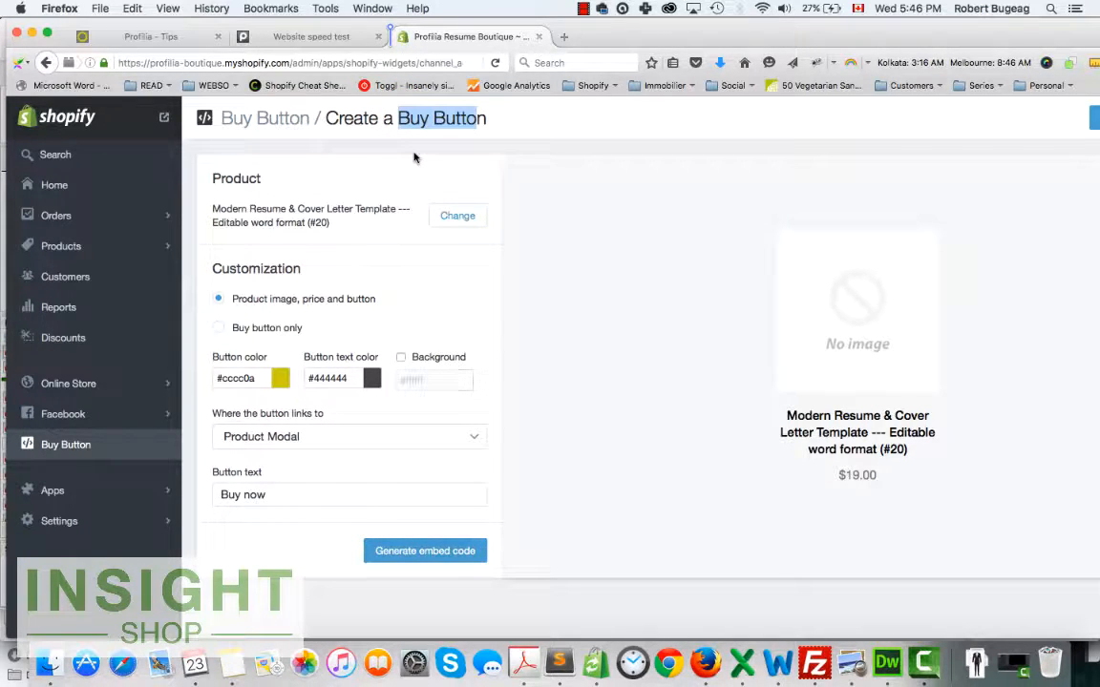
mouse_move(409, 170)
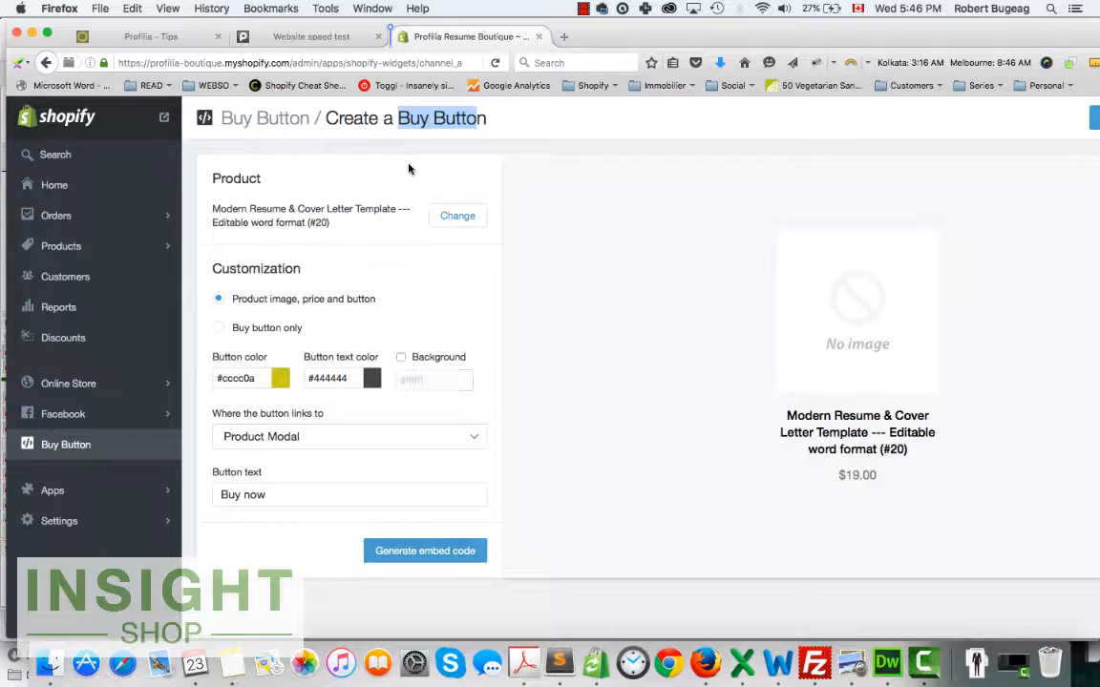
mouse_move(256, 218)
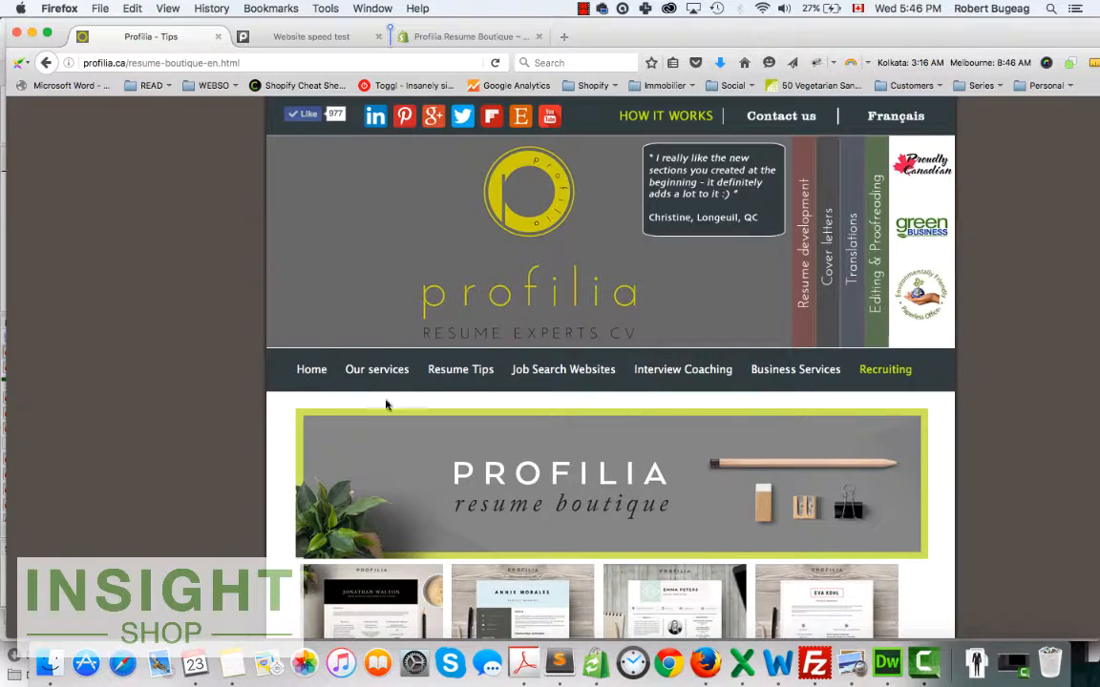
- Generate the Shopify embed code for the resume template #20 buy button
scroll(down, 3)
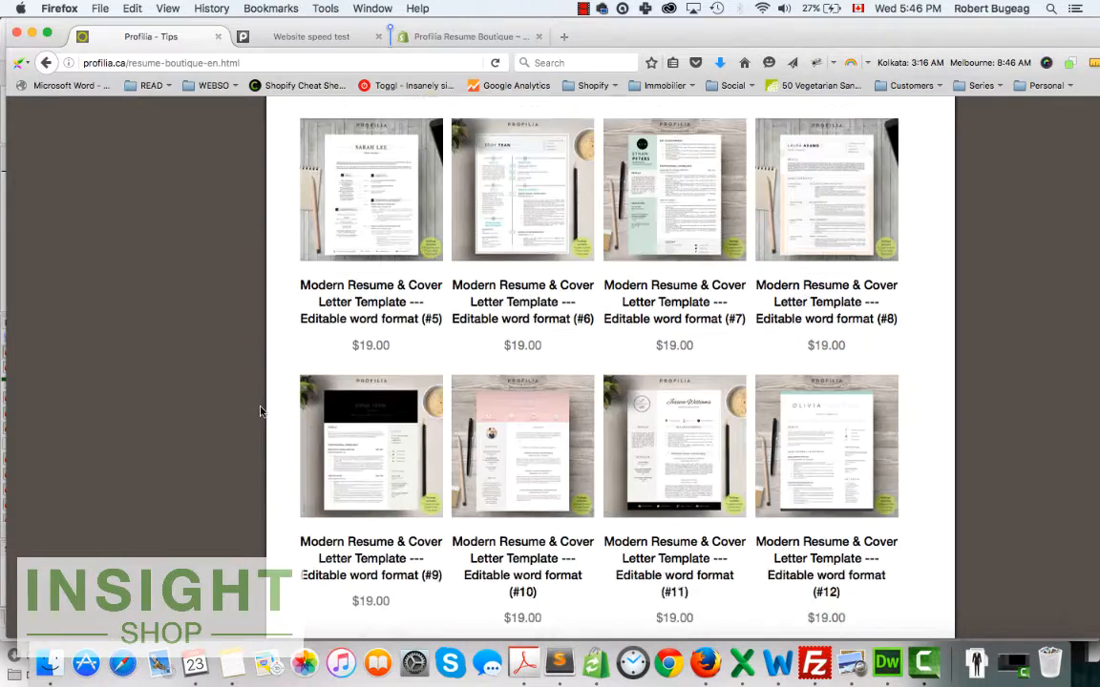
scroll(down, 3)
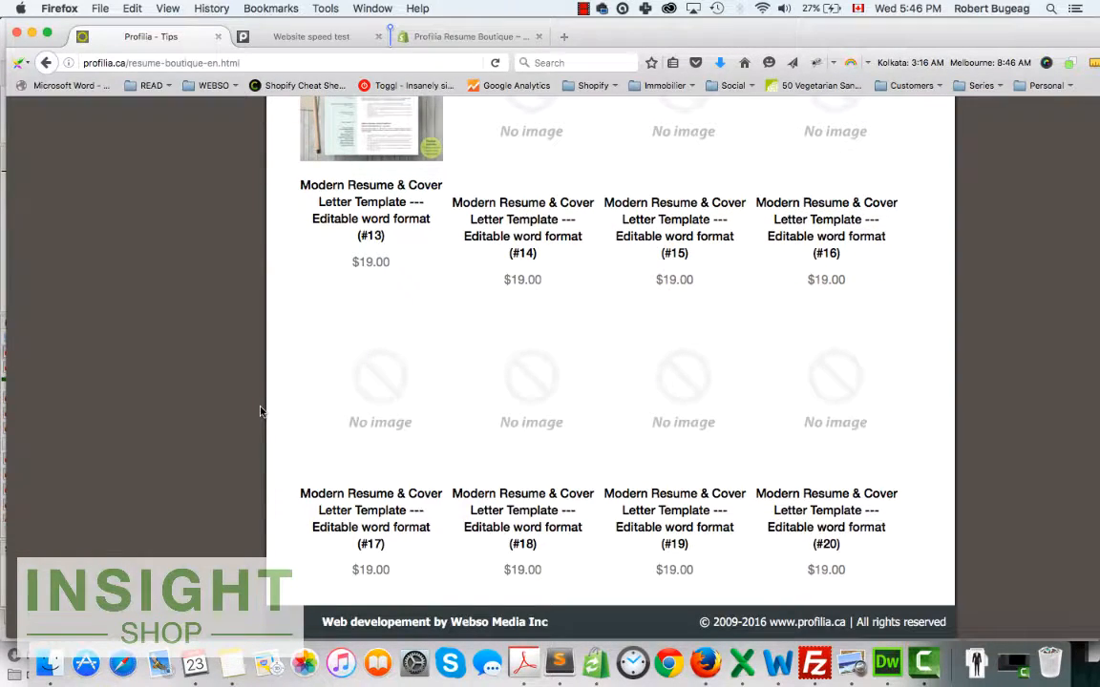
mouse_move(735, 493)
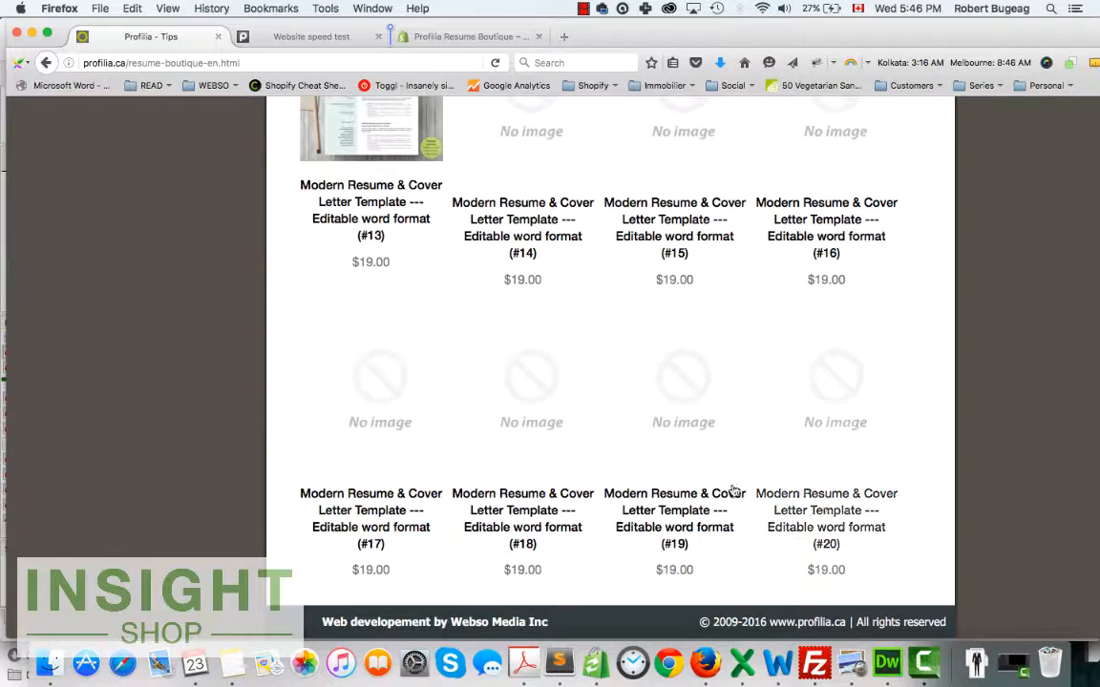
mouse_move(204, 431)
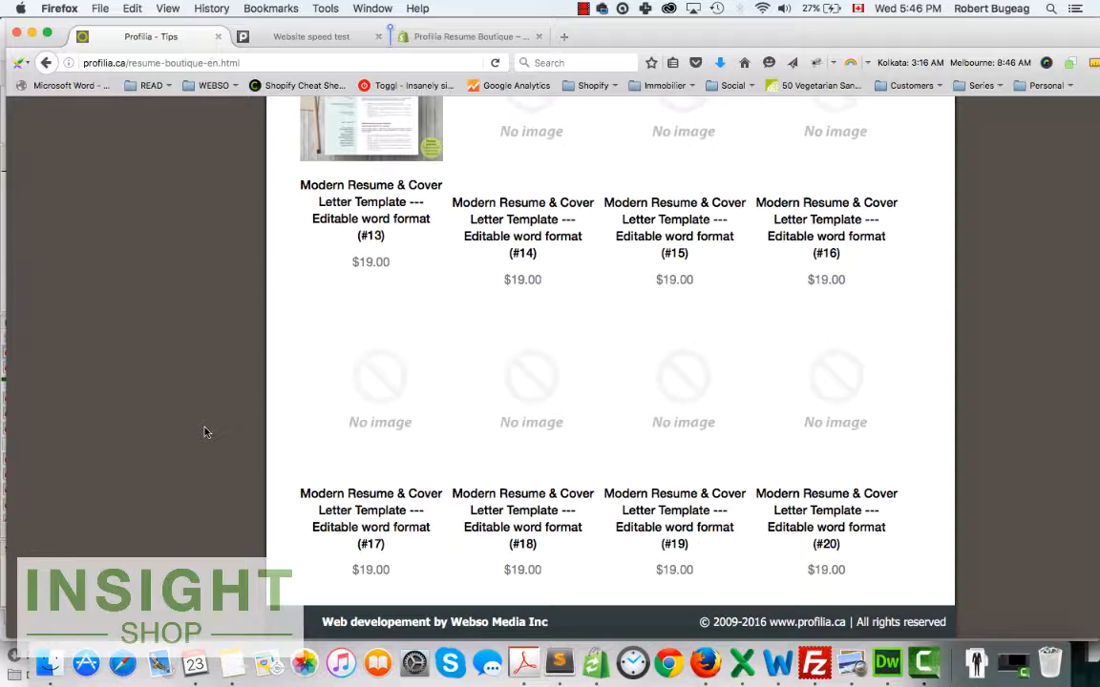
scroll(up, 3)
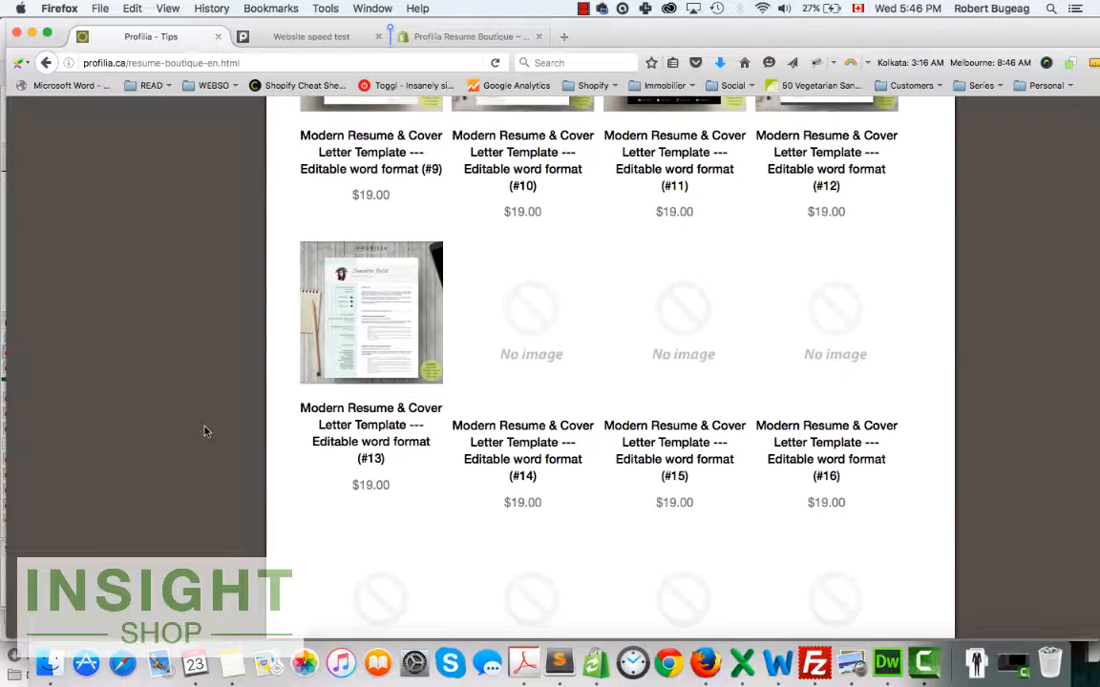
scroll(up, 3)
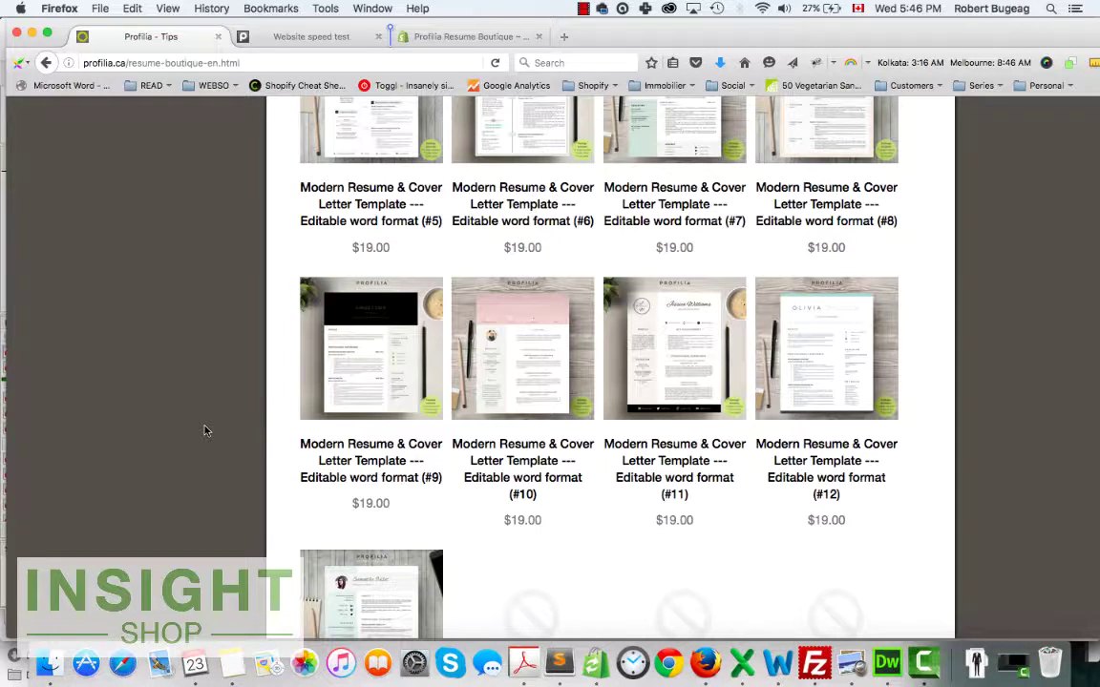
scroll(up, 3)
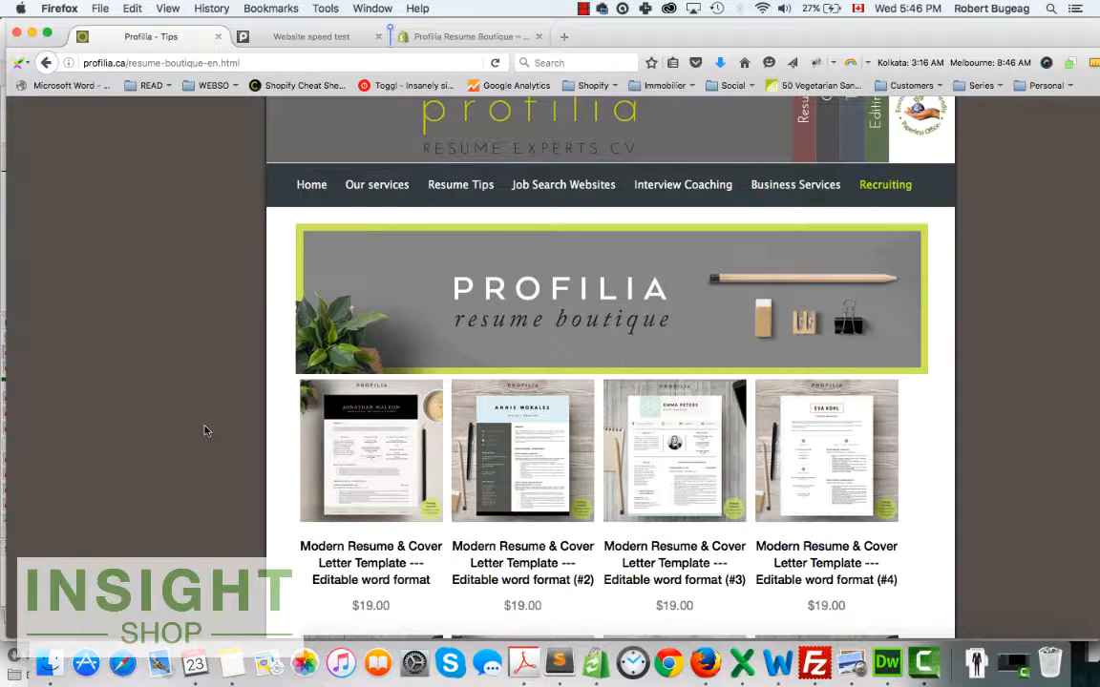
scroll(down, 3)
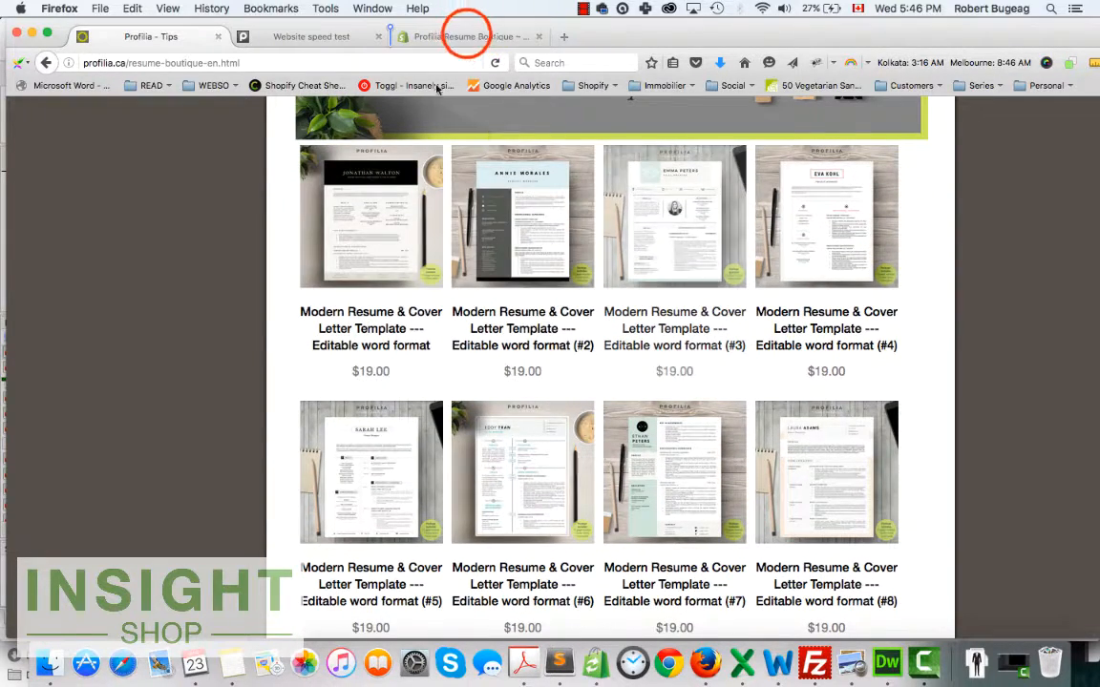
click(468, 36)
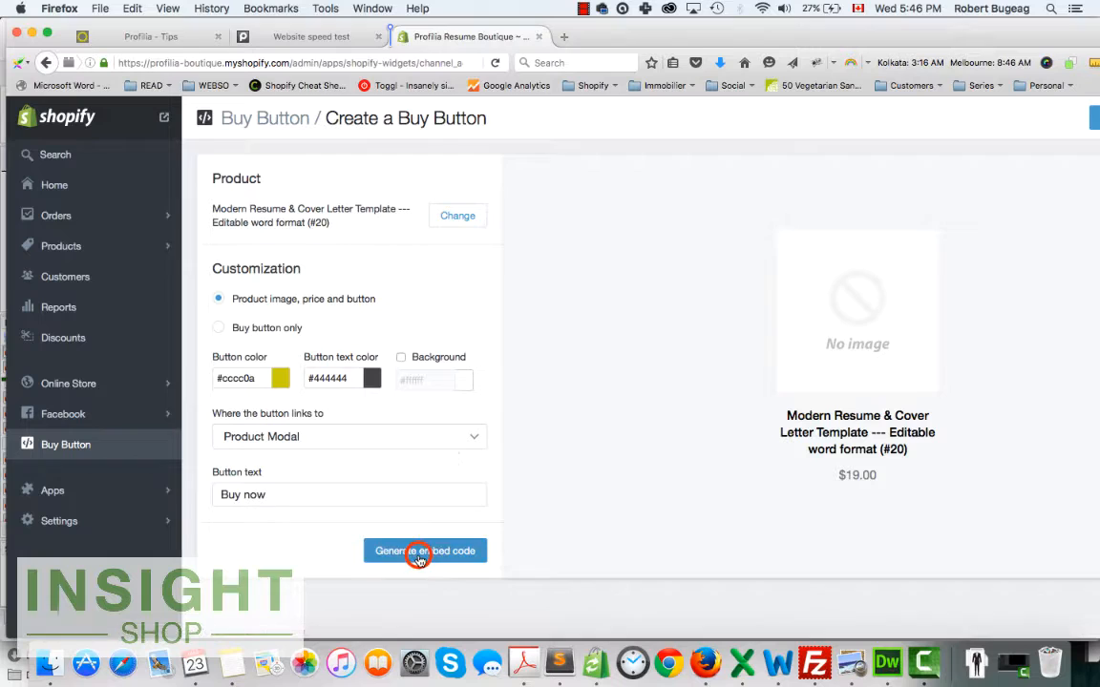
click(424, 550)
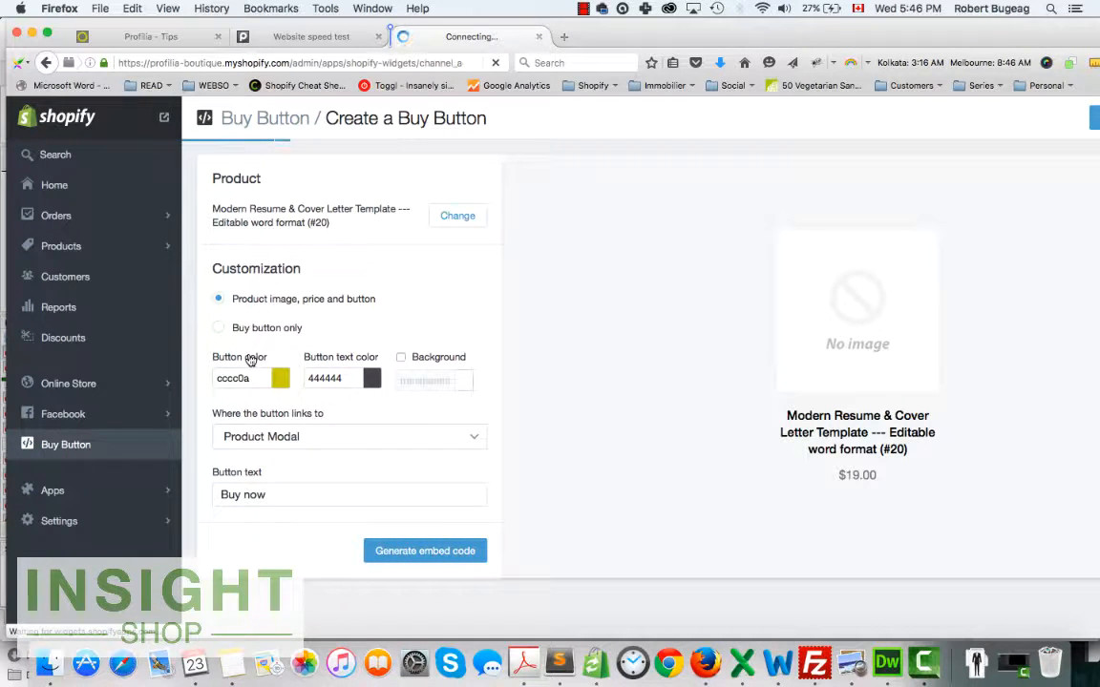
click(423, 549)
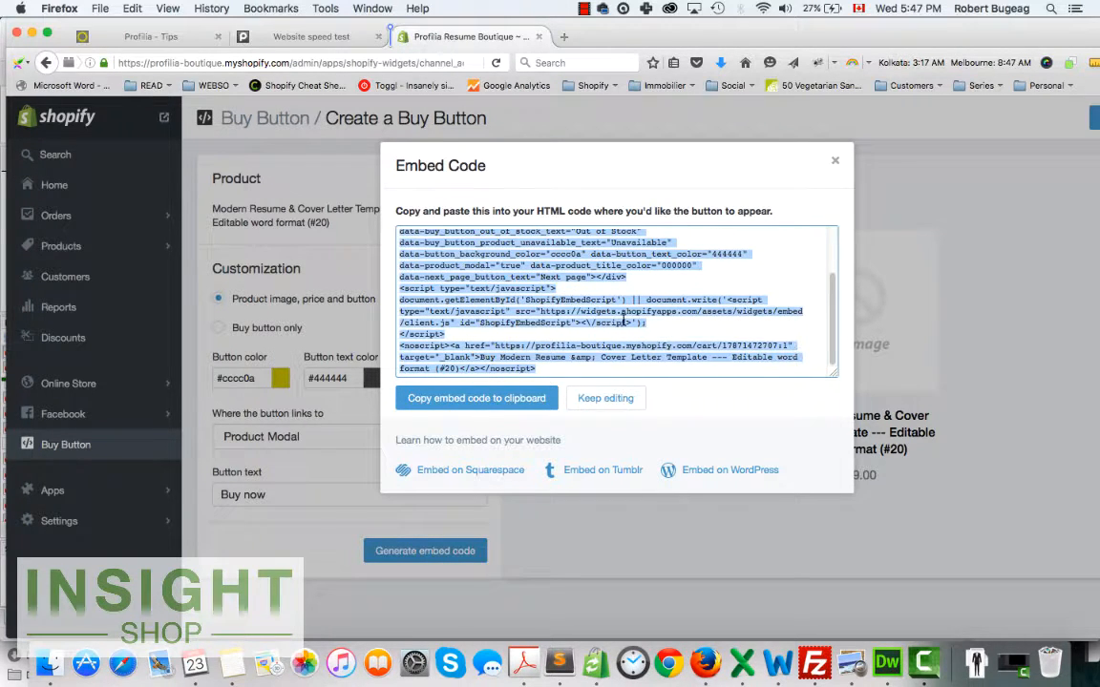
mouse_move(615, 300)
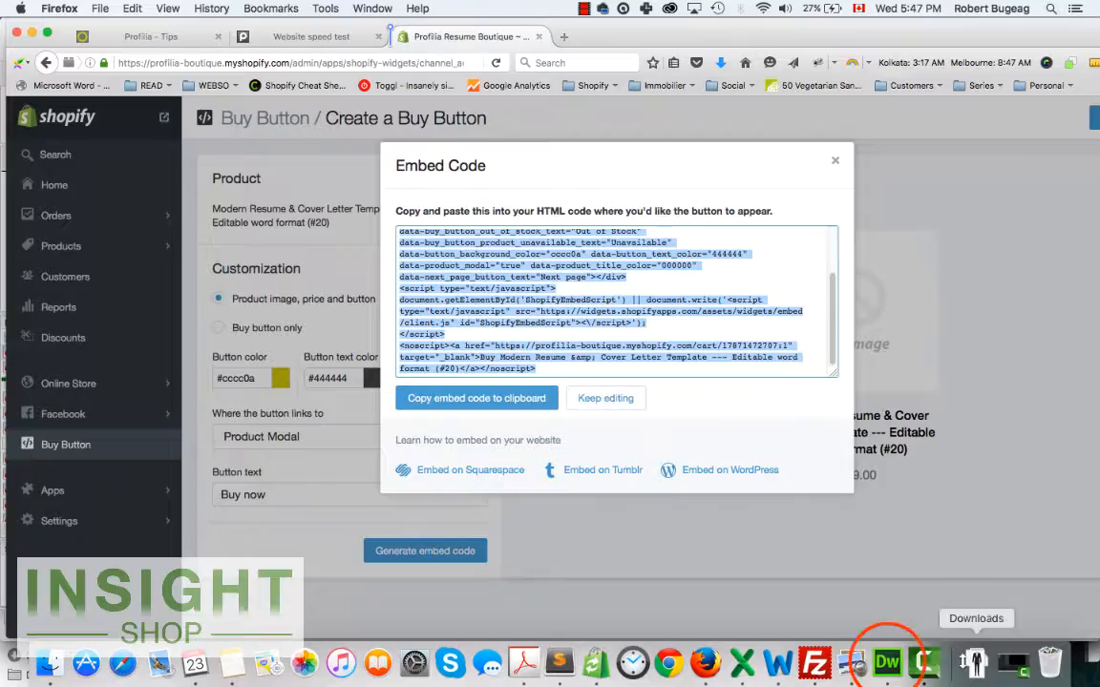
click(886, 657)
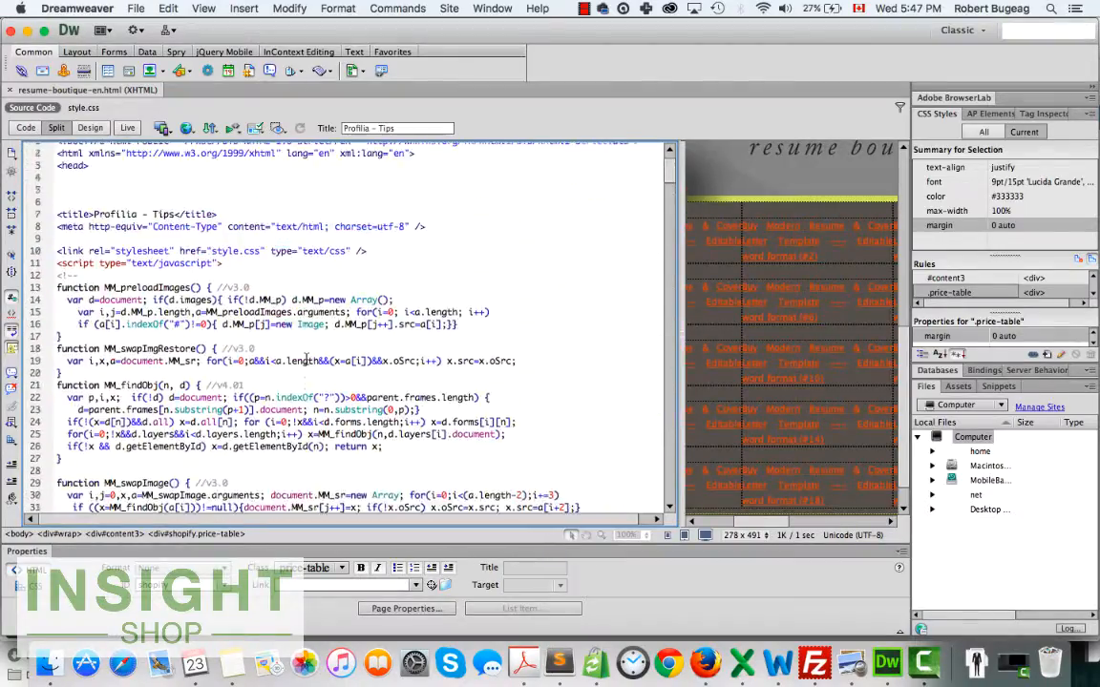
scroll(down, 3)
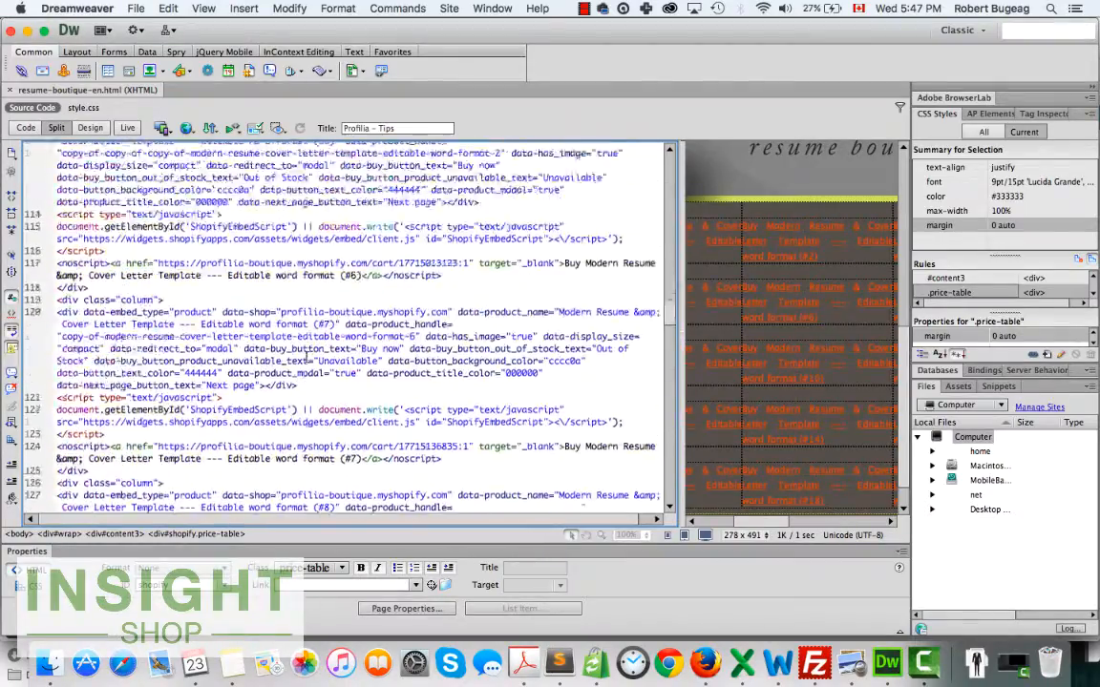
scroll(down, 3)
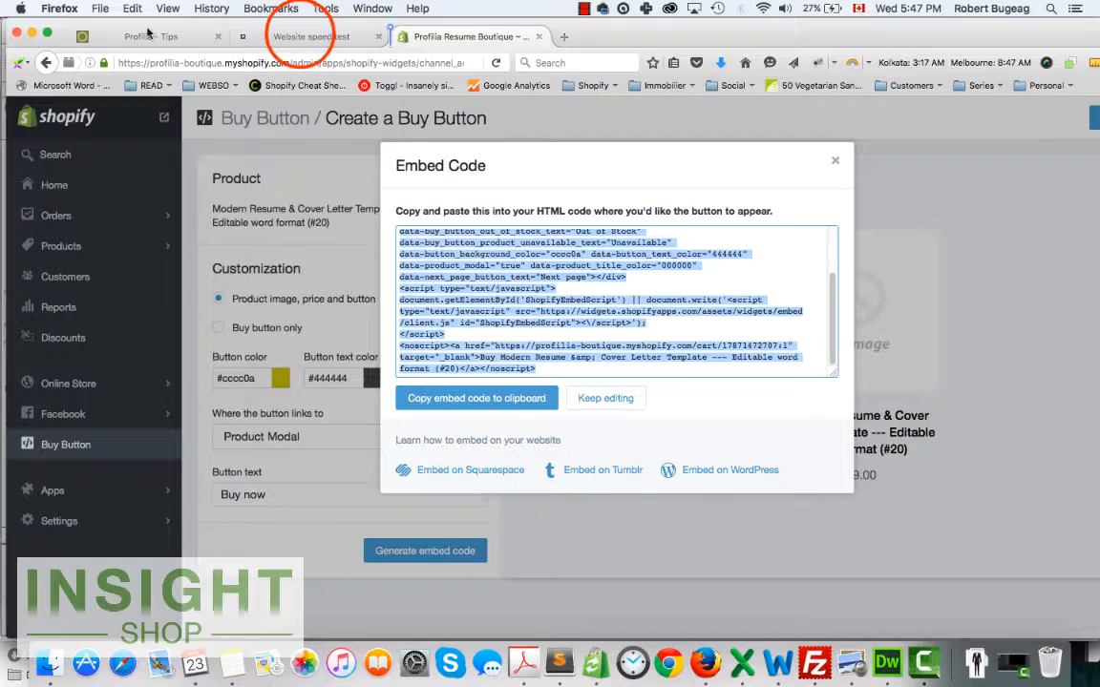
- Show the earlier Pingdom speed test: grade 82, 263 requests, 6.50 s load
click(309, 38)
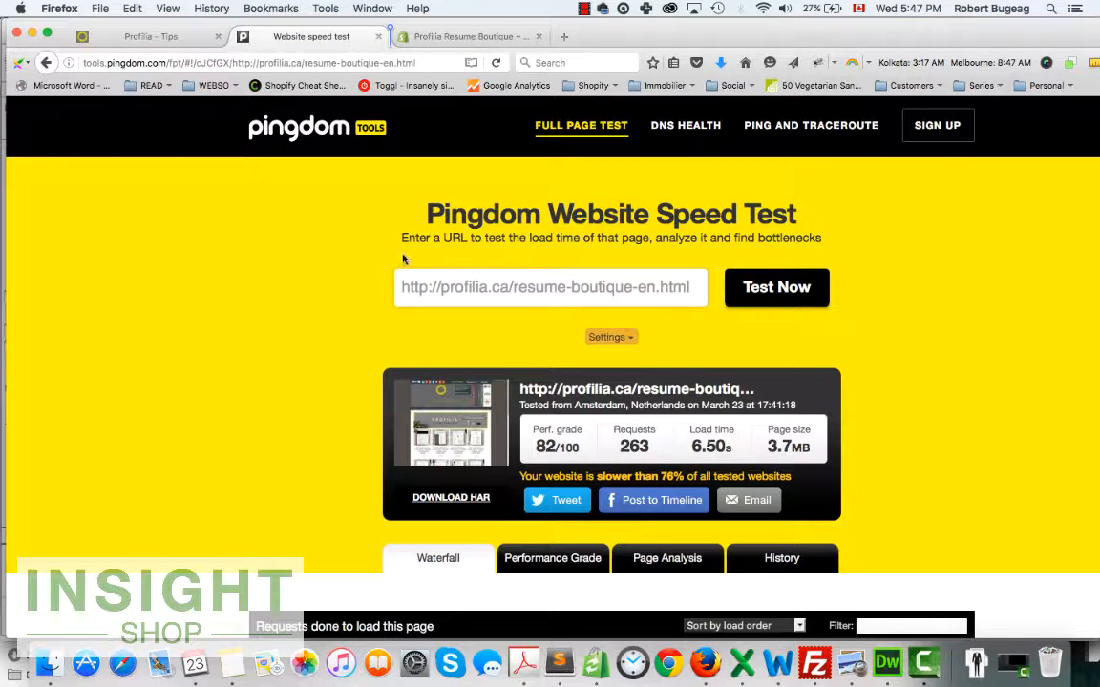
mouse_move(775, 296)
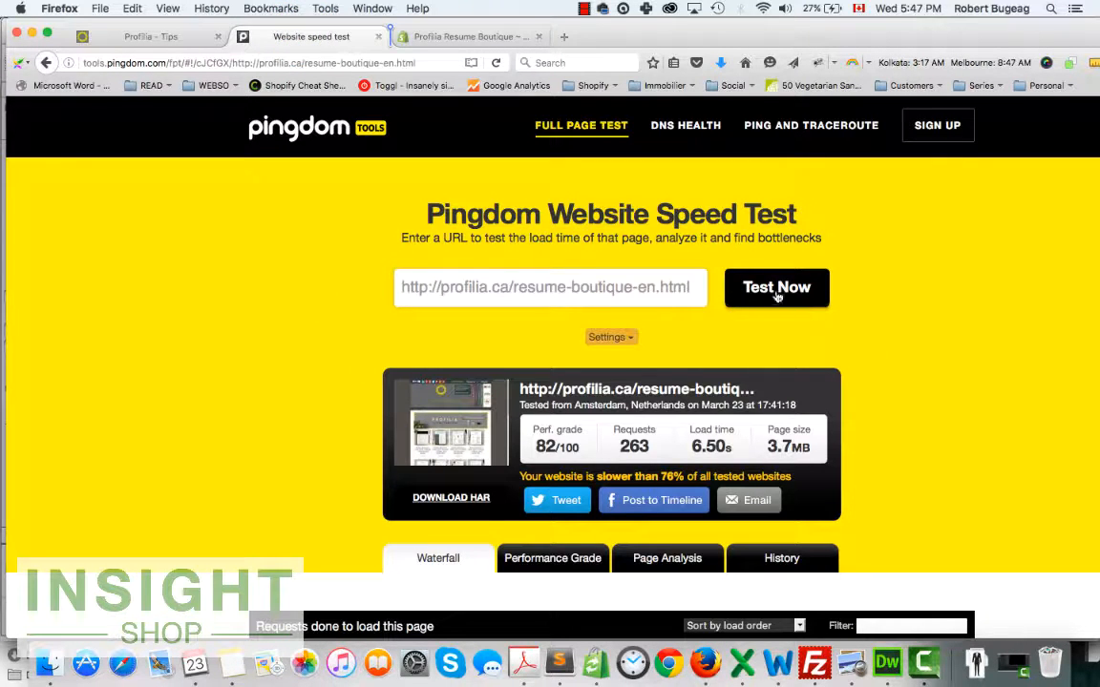
mouse_move(523, 286)
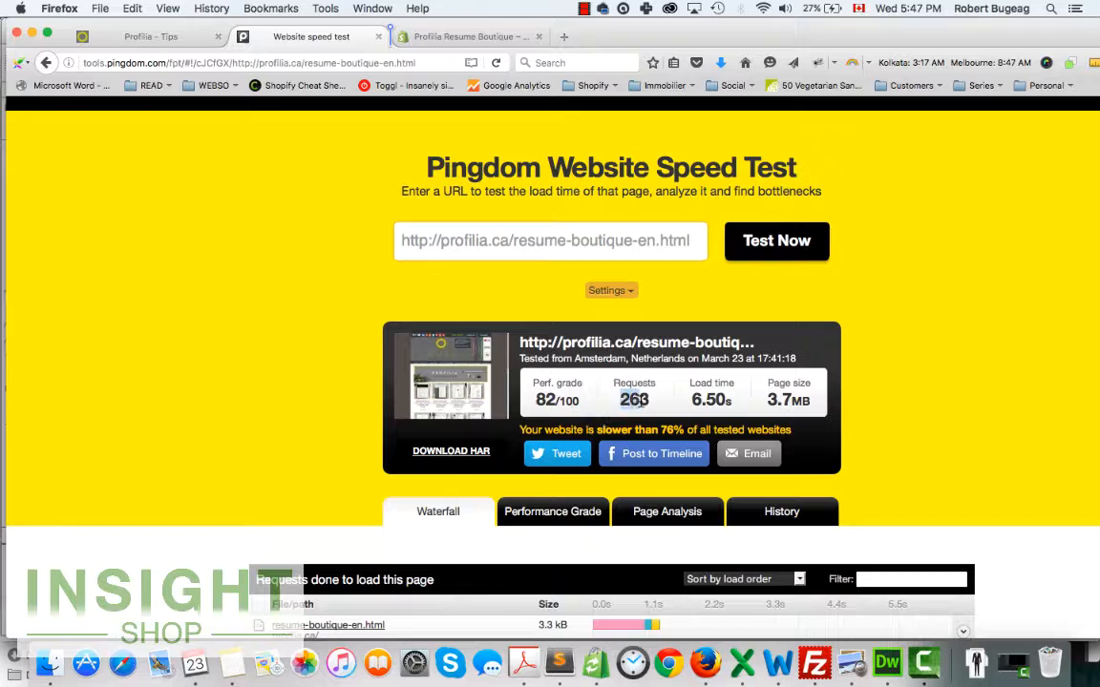
mouse_move(992, 336)
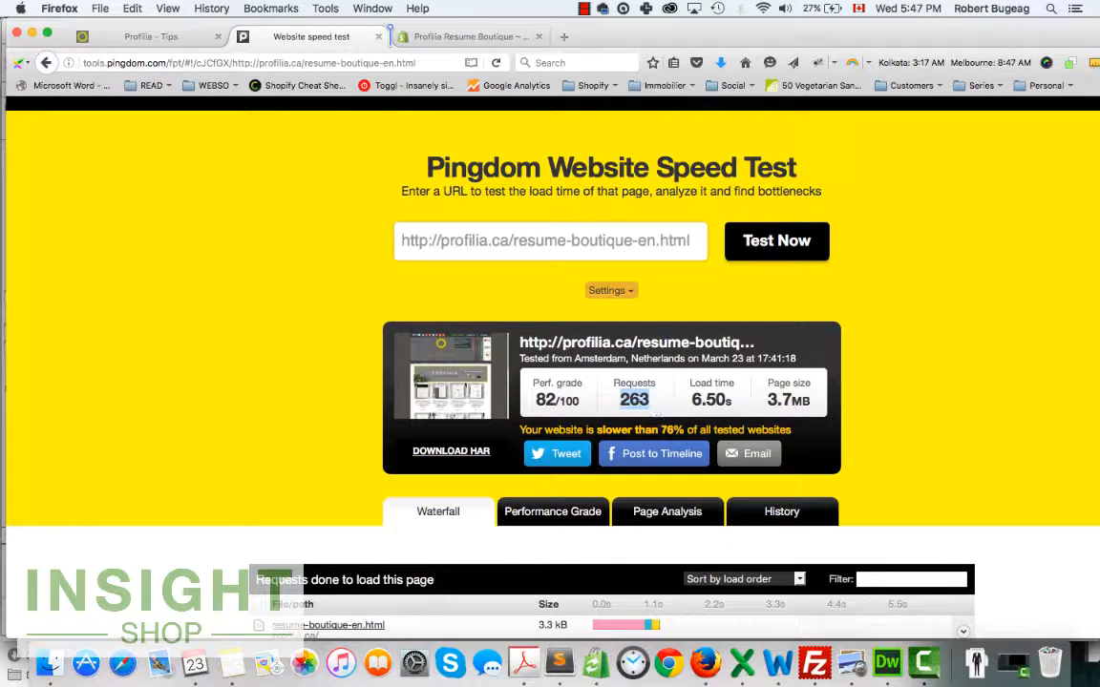
mouse_move(907, 344)
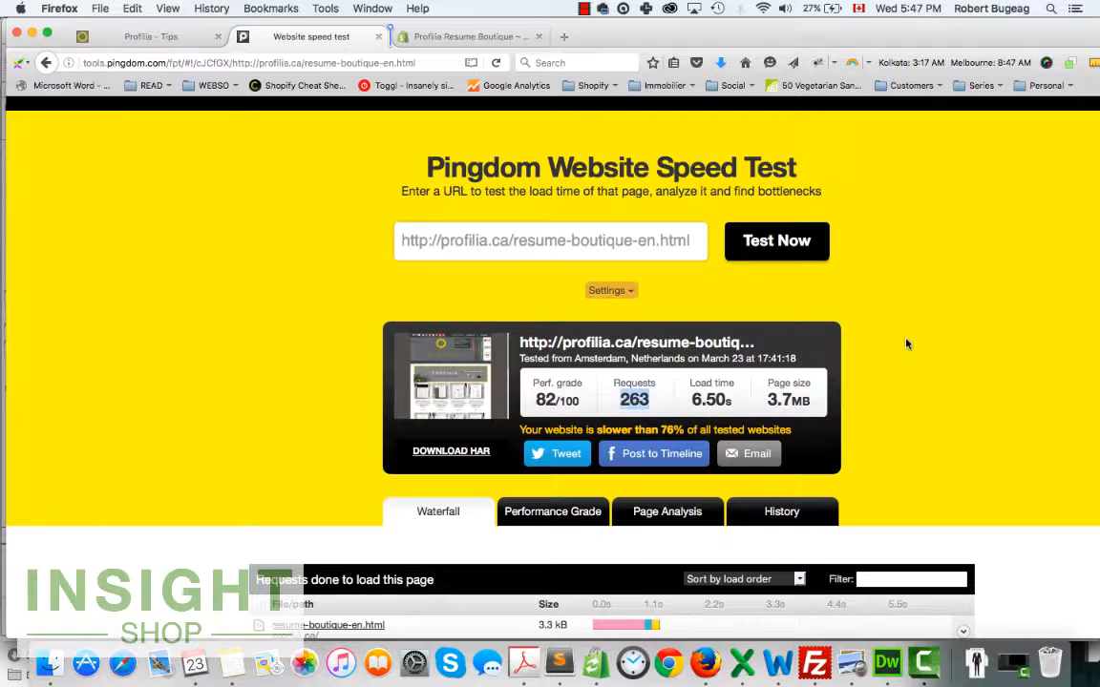
mouse_move(880, 454)
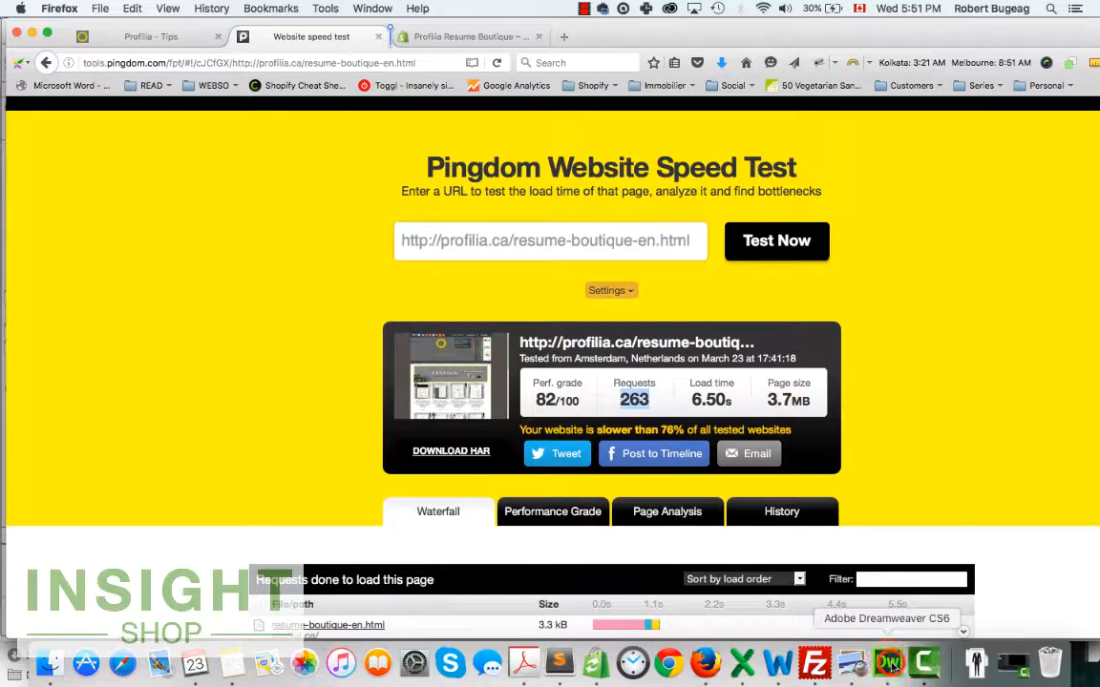
- Return to the resume boutique page's code and review its head section scripts
click(896, 659)
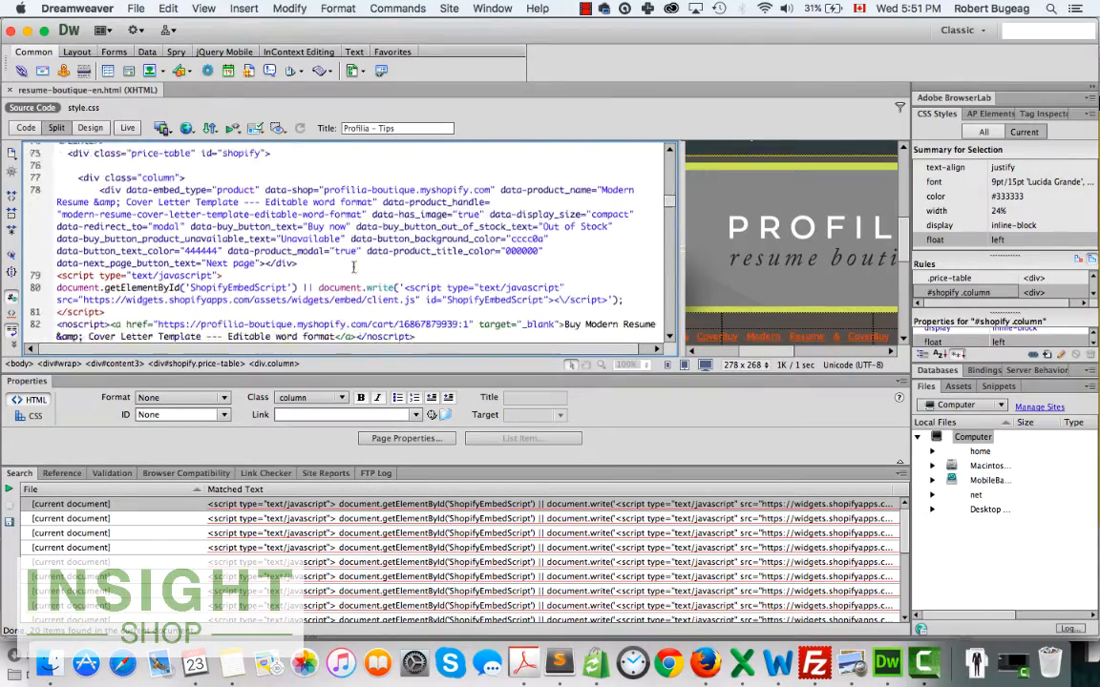
scroll(down, 3)
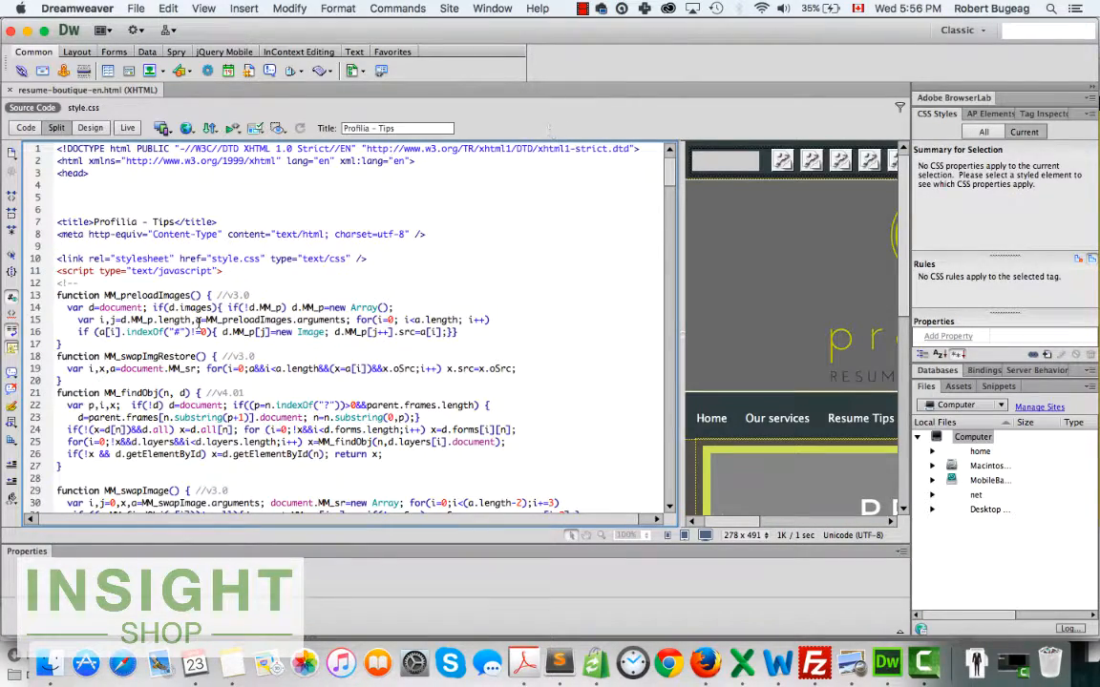
- Locate the insertion point before </head> and copy the script tag from Shopify's Embed Code dialog
scroll(down, 3)
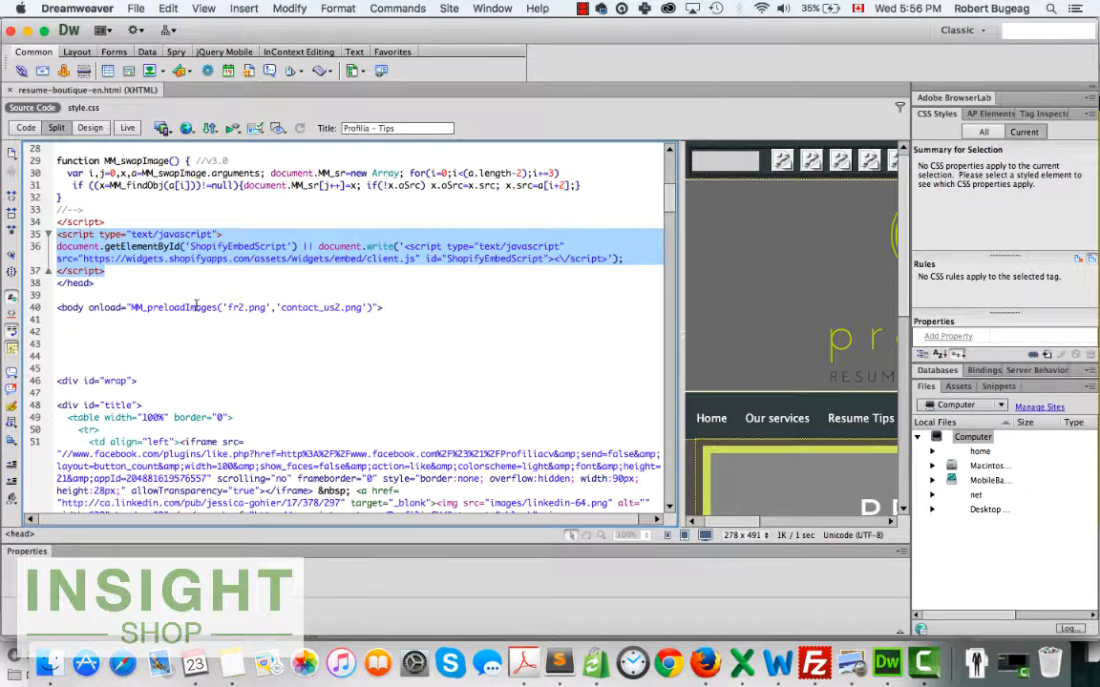
mouse_move(298, 345)
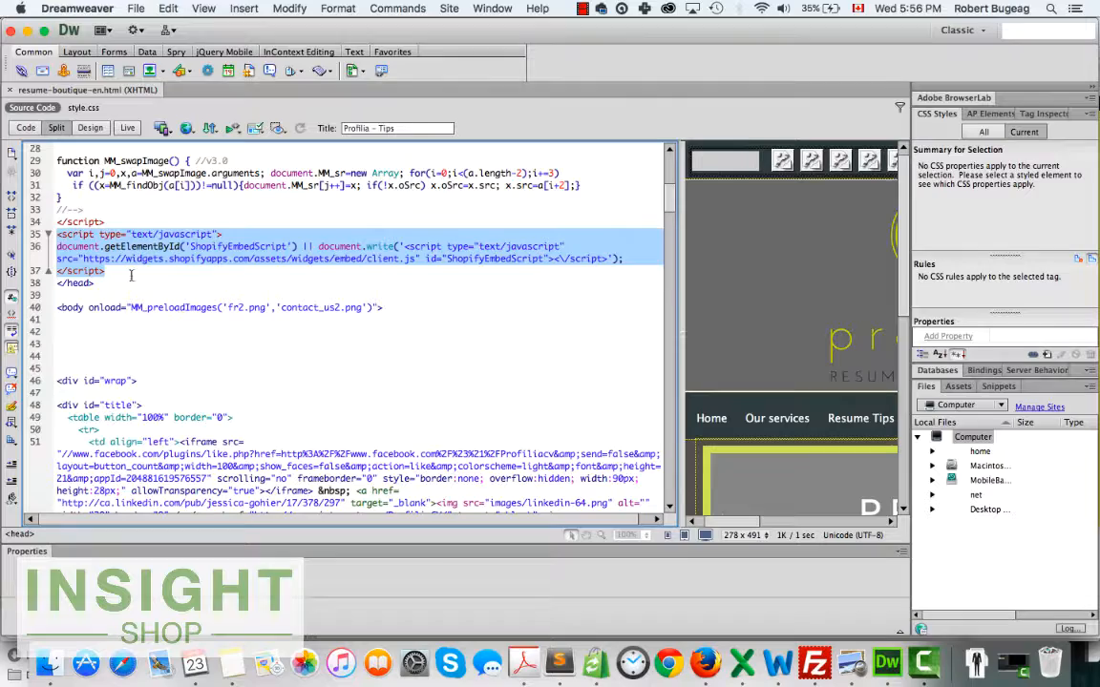
click(128, 275)
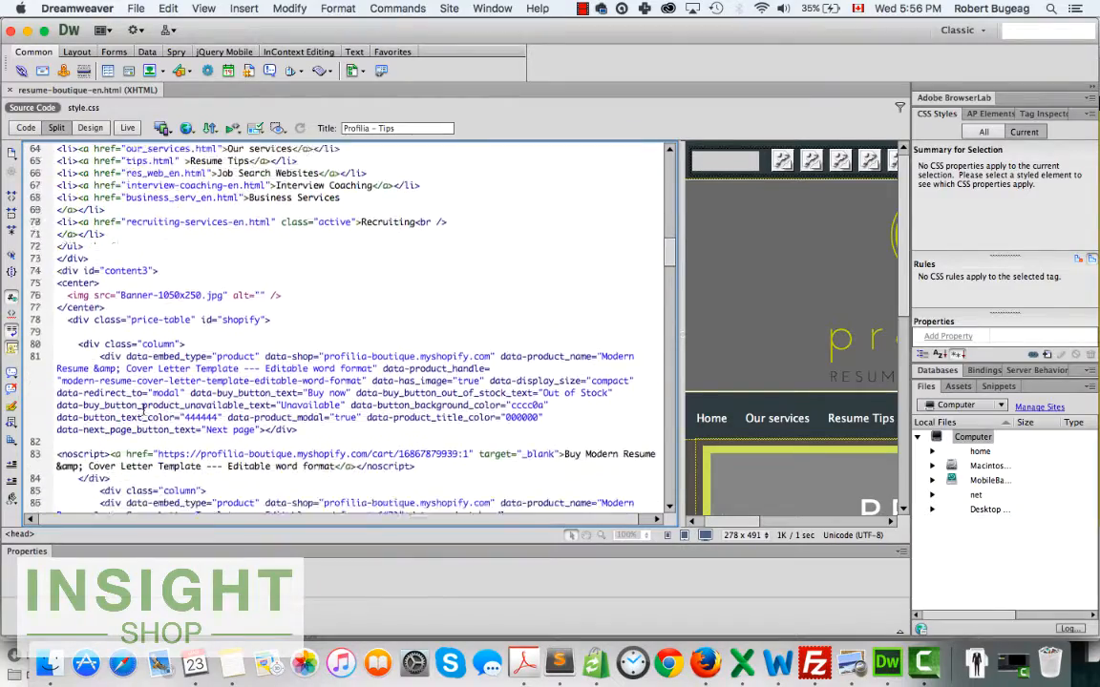
scroll(down, 3)
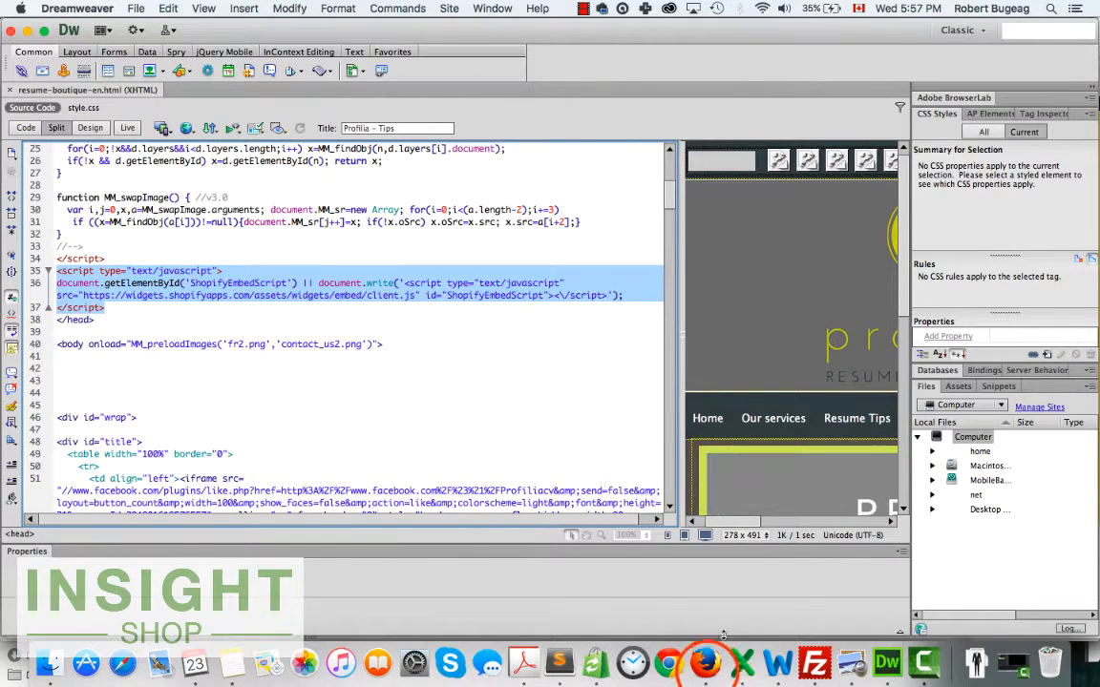
click(454, 36)
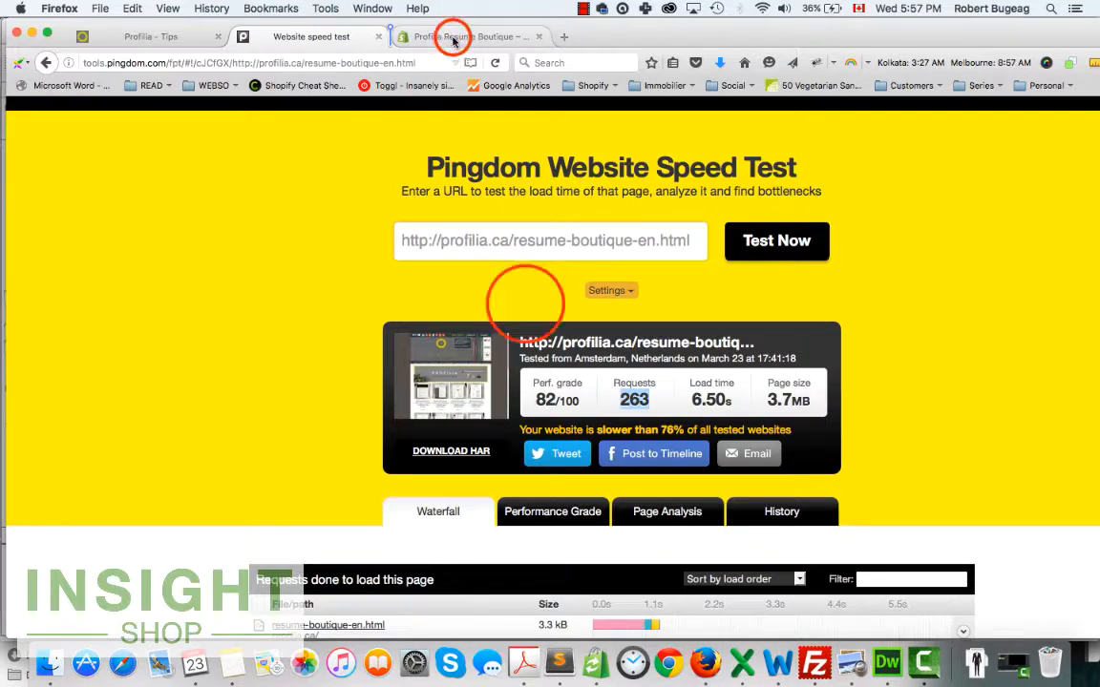
click(467, 36)
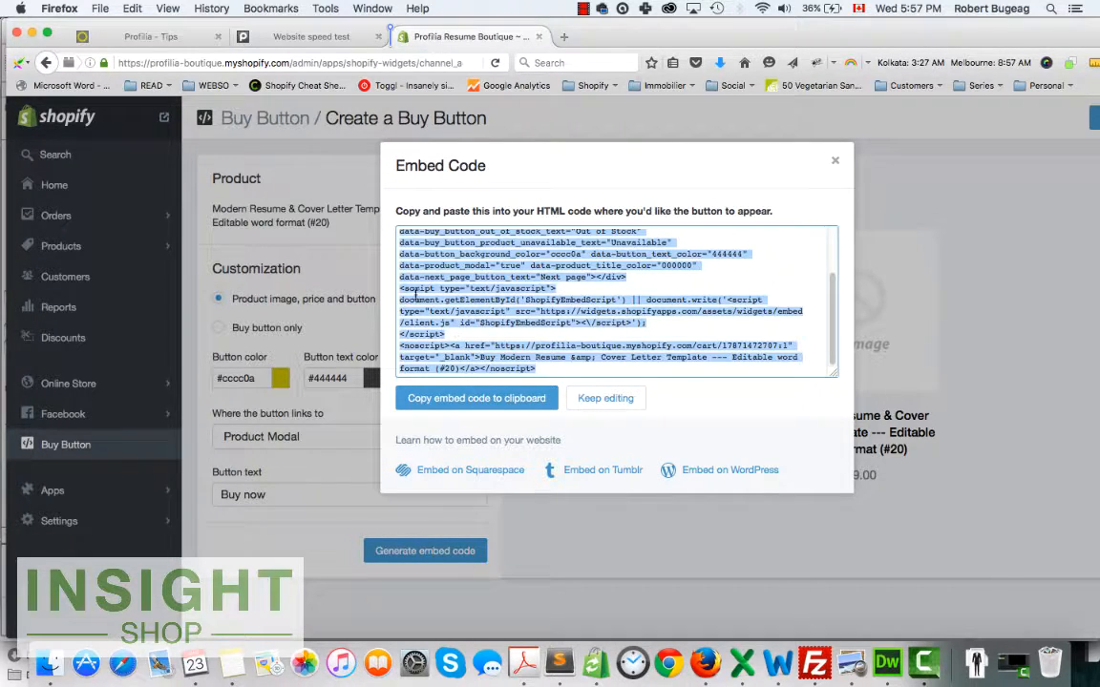
mouse_move(670, 661)
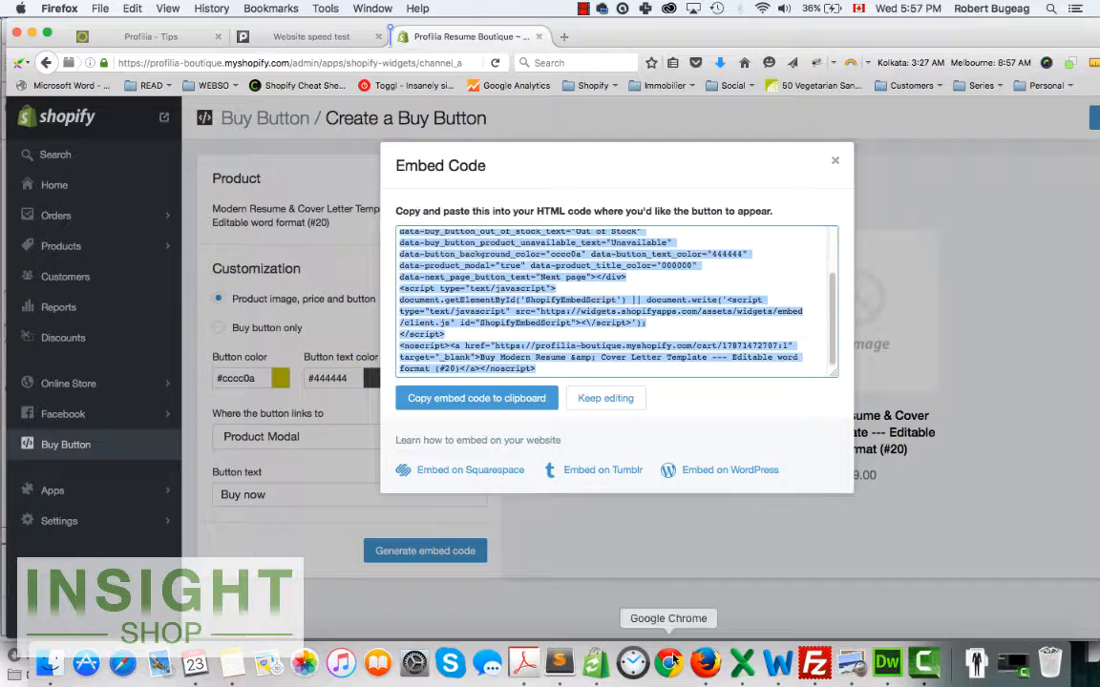
- Paste the ShopifyEmbedScript loader once into the page's head after the image-swap functions
click(898, 661)
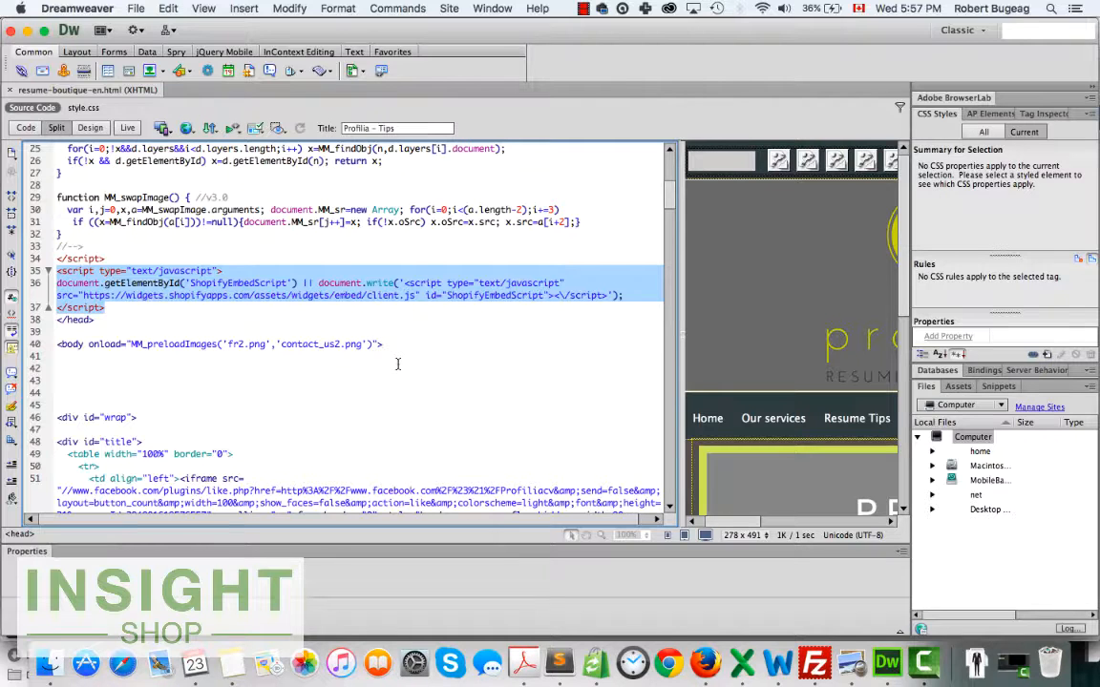
click(107, 308)
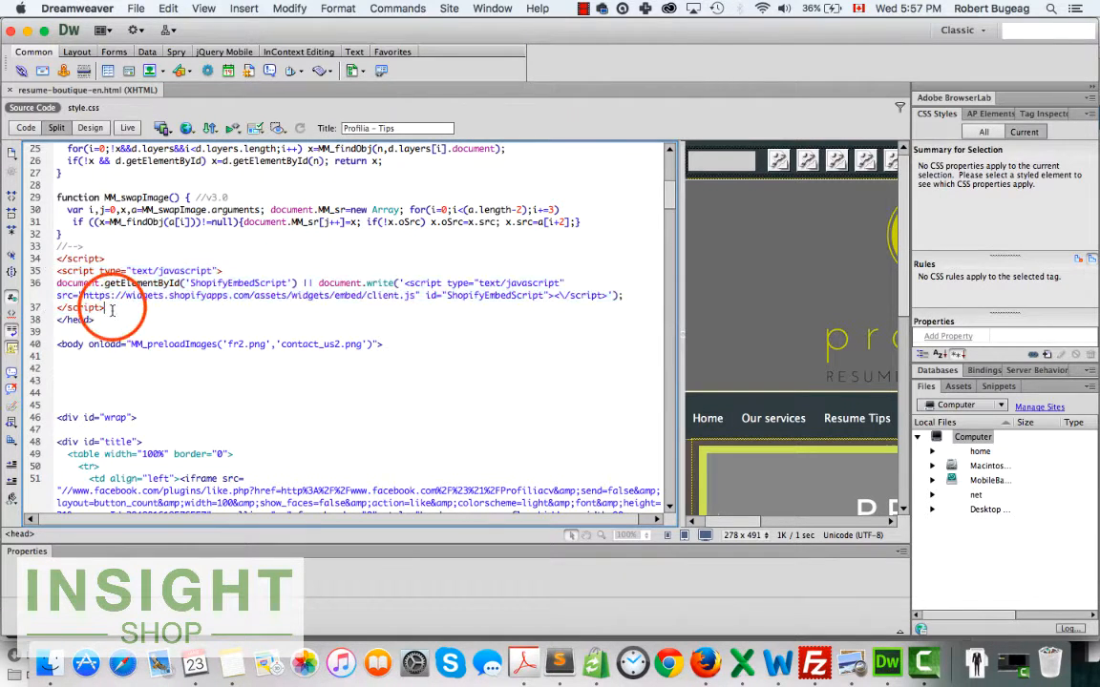
click(260, 422)
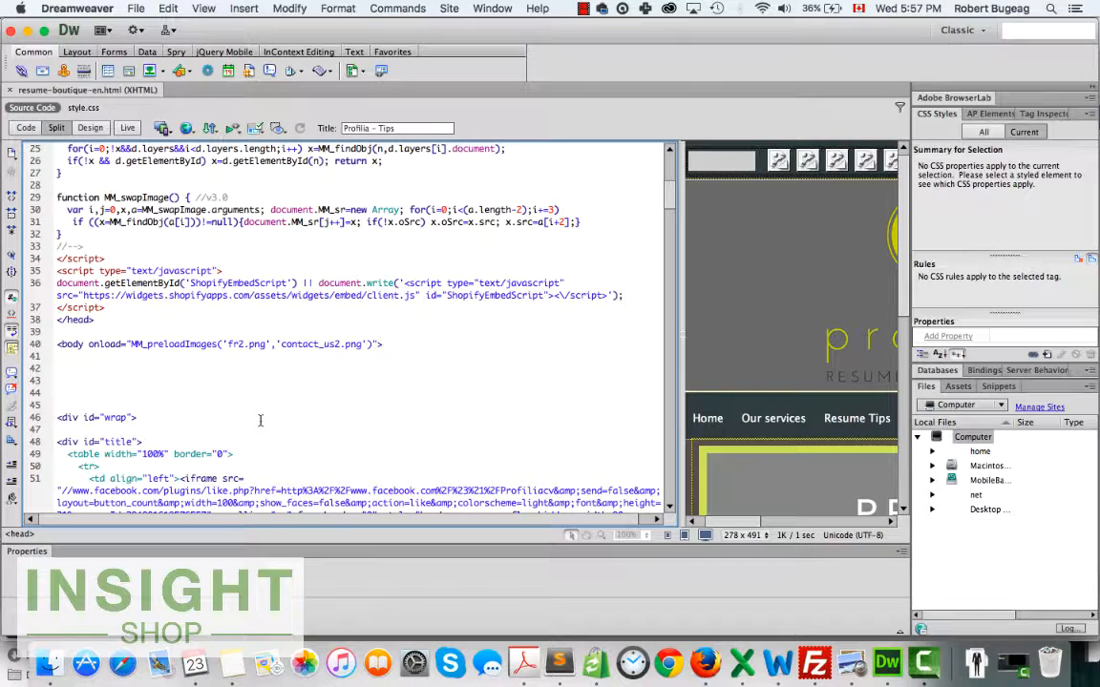
mouse_move(814, 661)
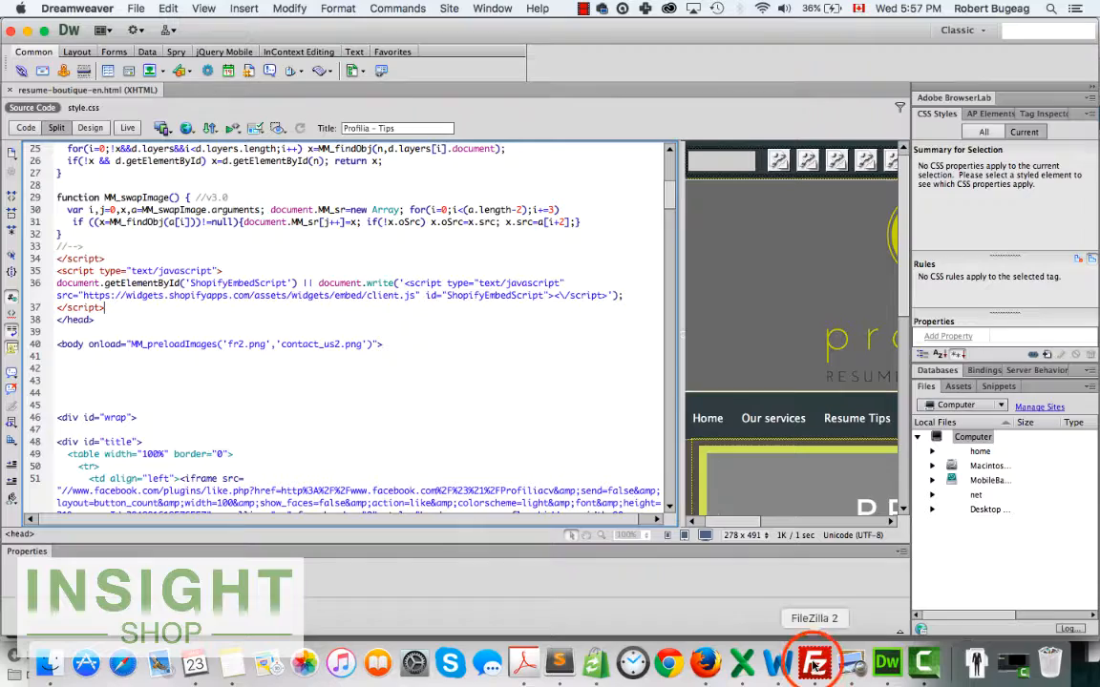
- Upload resume-boutique-en.html via FileZilla, overwriting the existing server copy
click(813, 672)
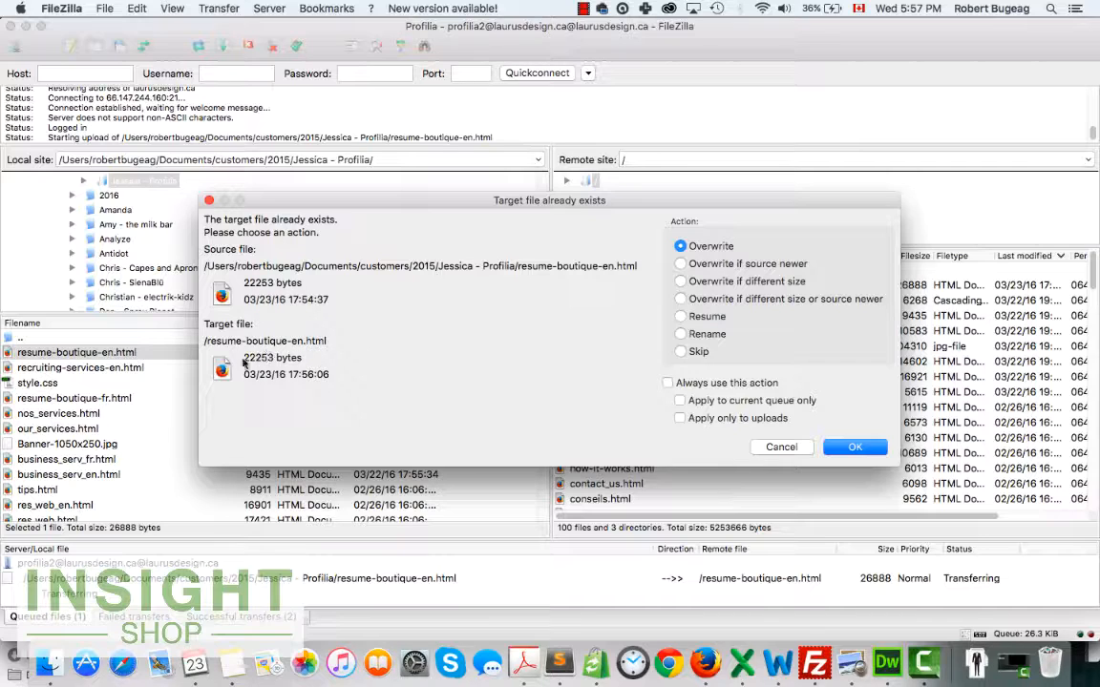
click(856, 447)
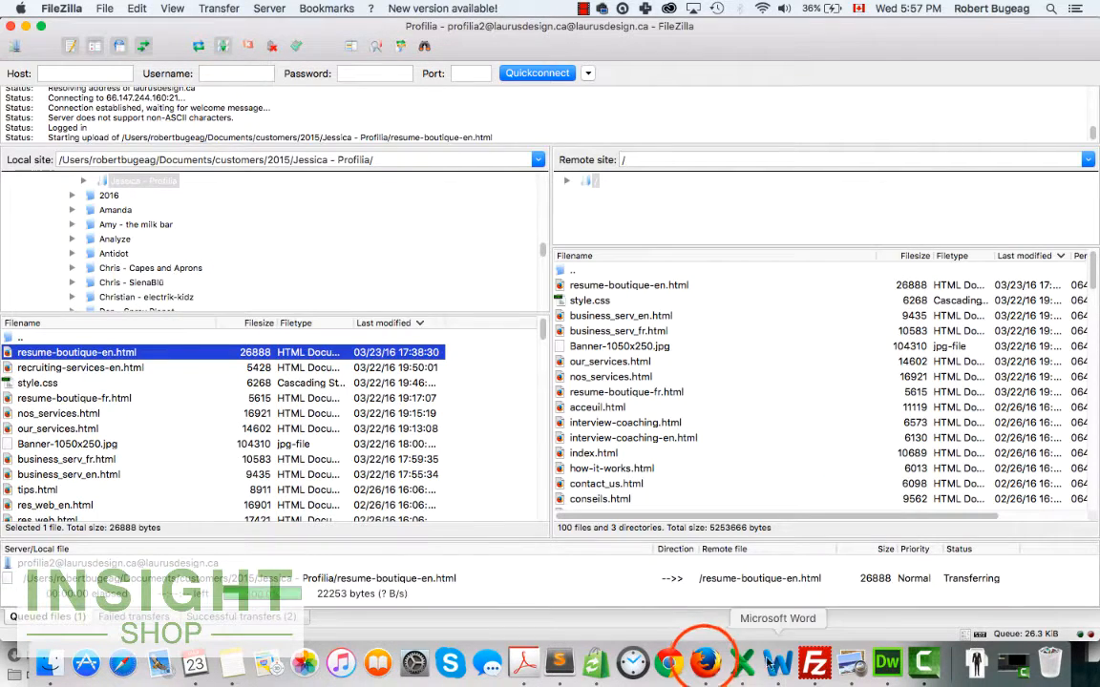
- Rerun the Pingdom test on profilia.ca/resume-boutique-en.html, getting a 3.65 s load
click(709, 665)
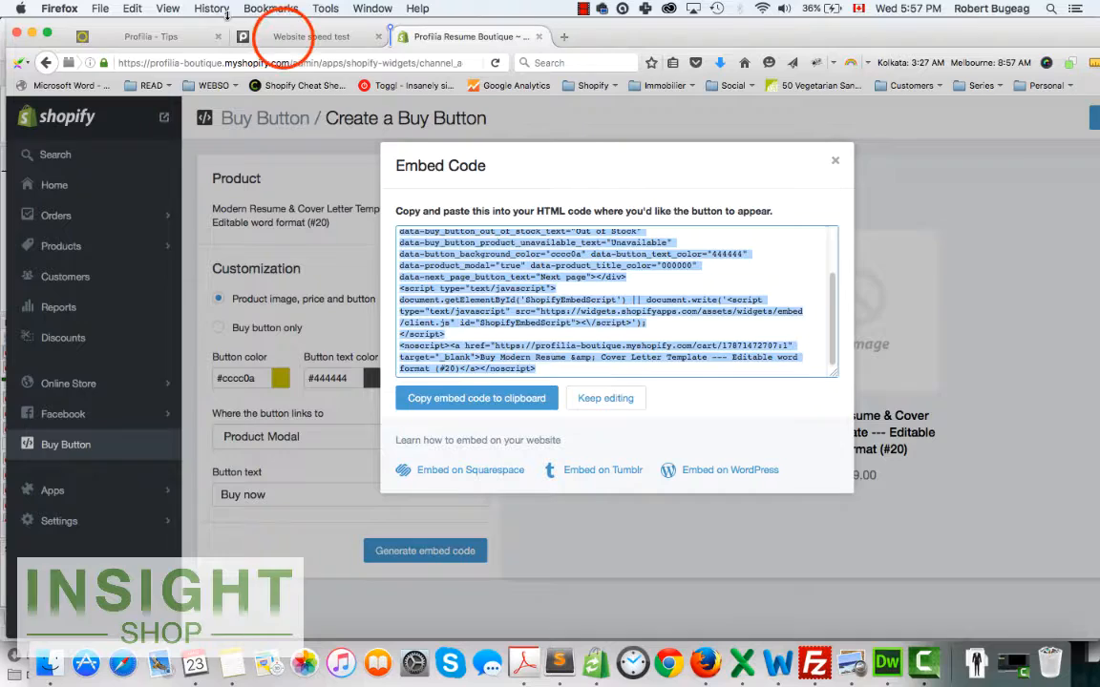
click(315, 36)
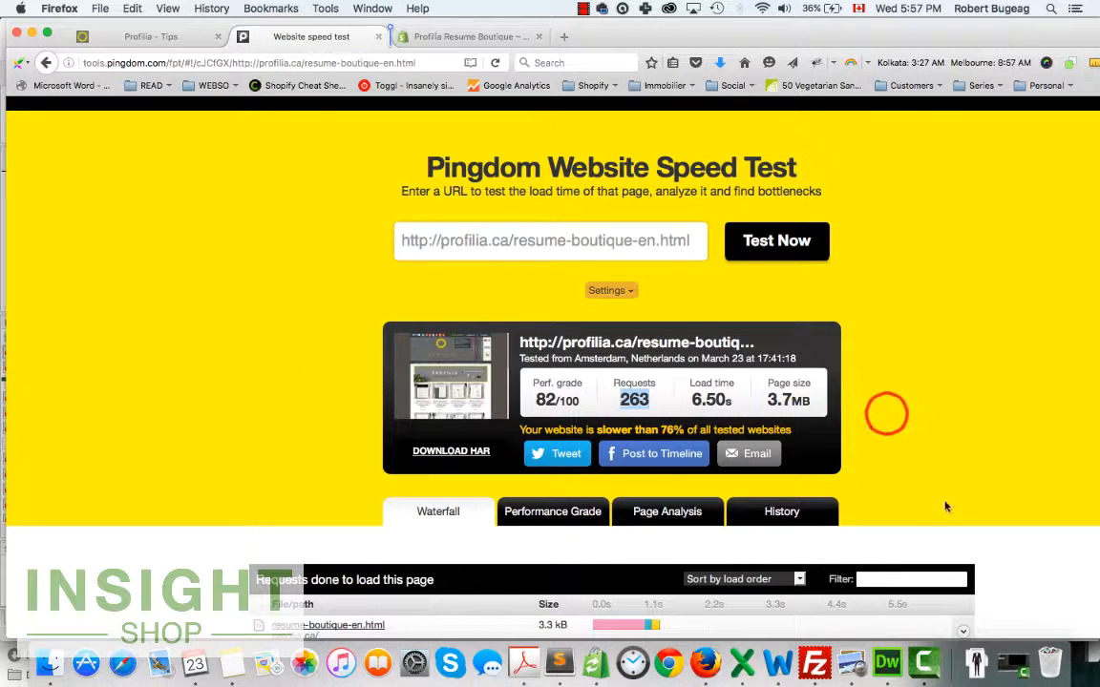
scroll(down, 3)
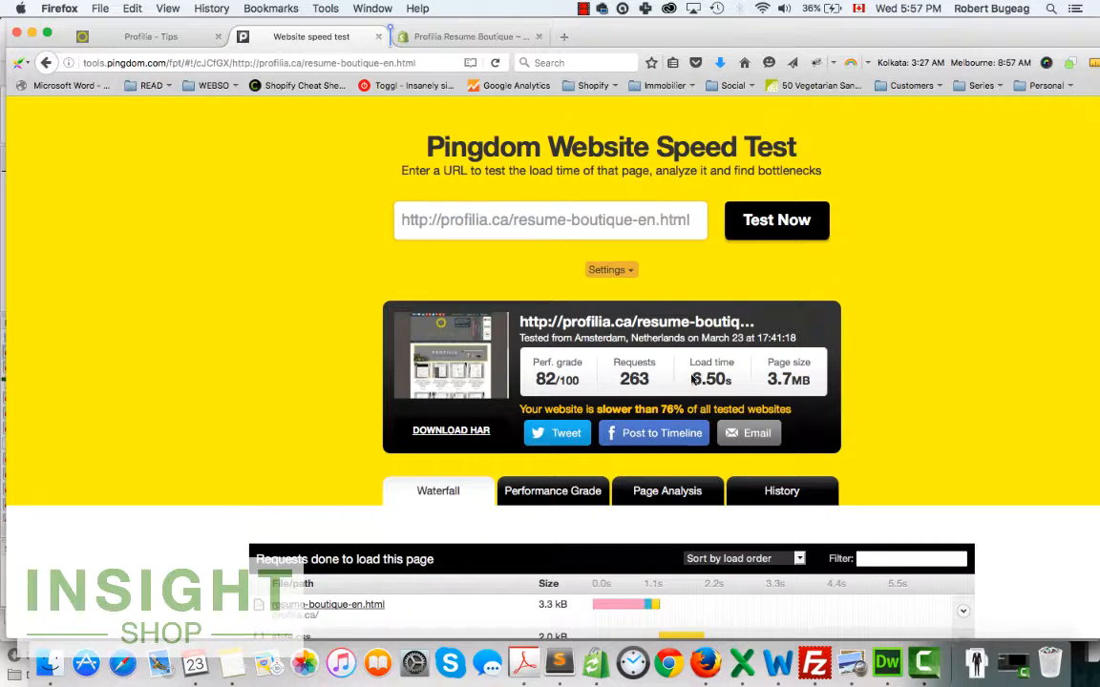
mouse_move(725, 374)
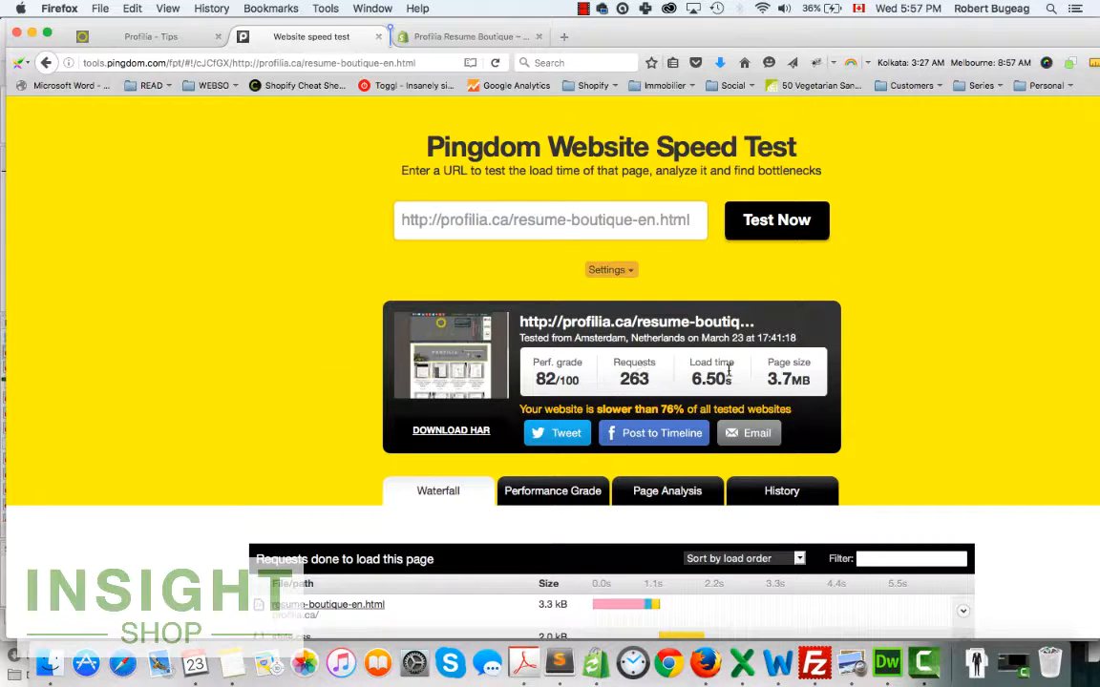
click(776, 219)
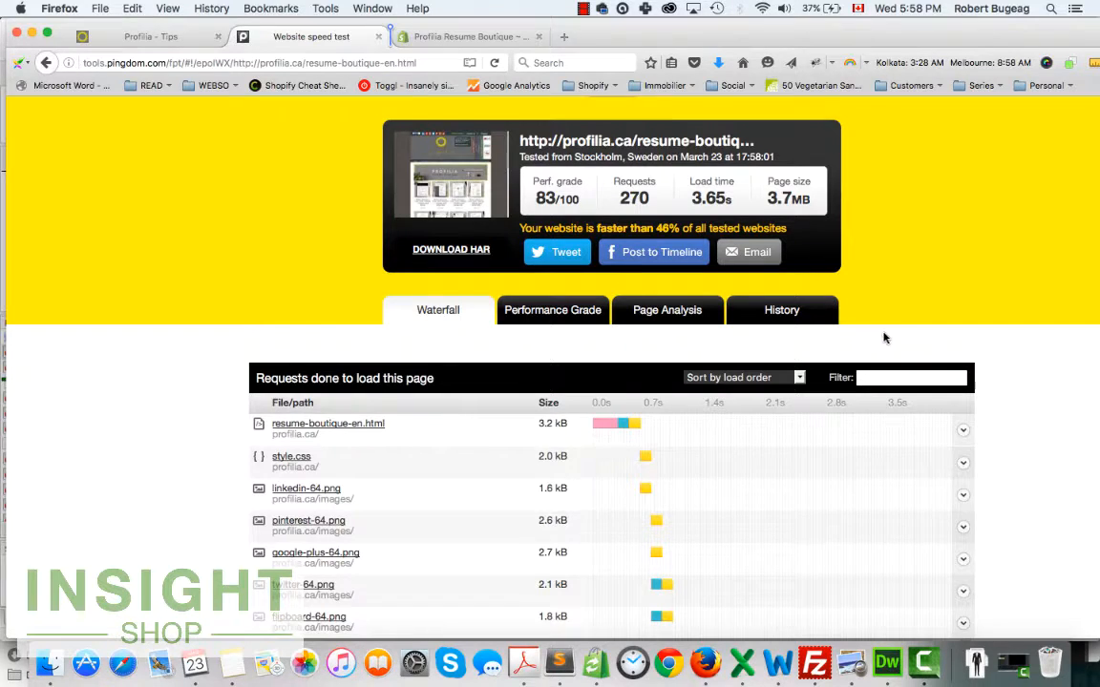
scroll(up, 3)
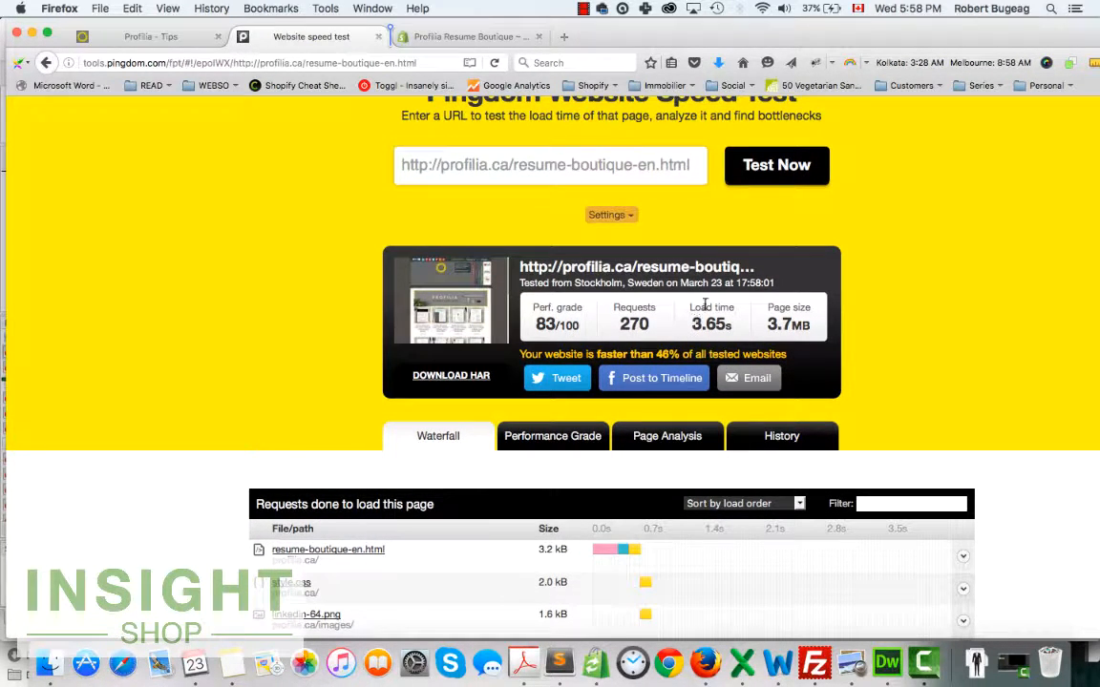
mouse_move(275, 487)
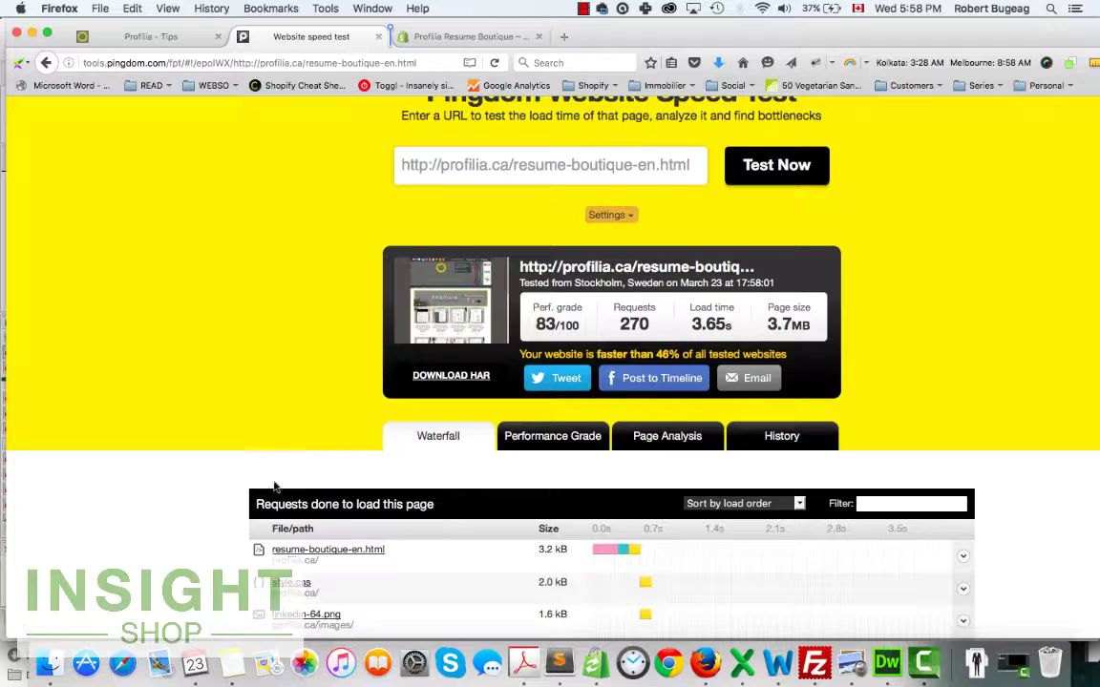
mouse_move(963, 370)
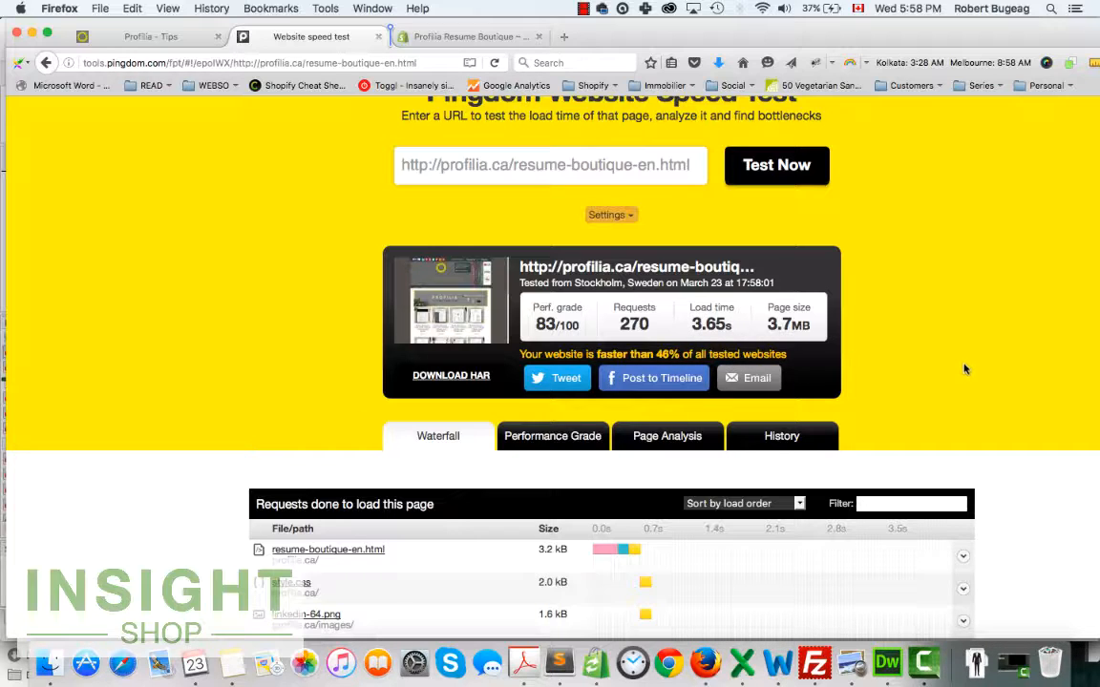
mouse_move(926, 328)
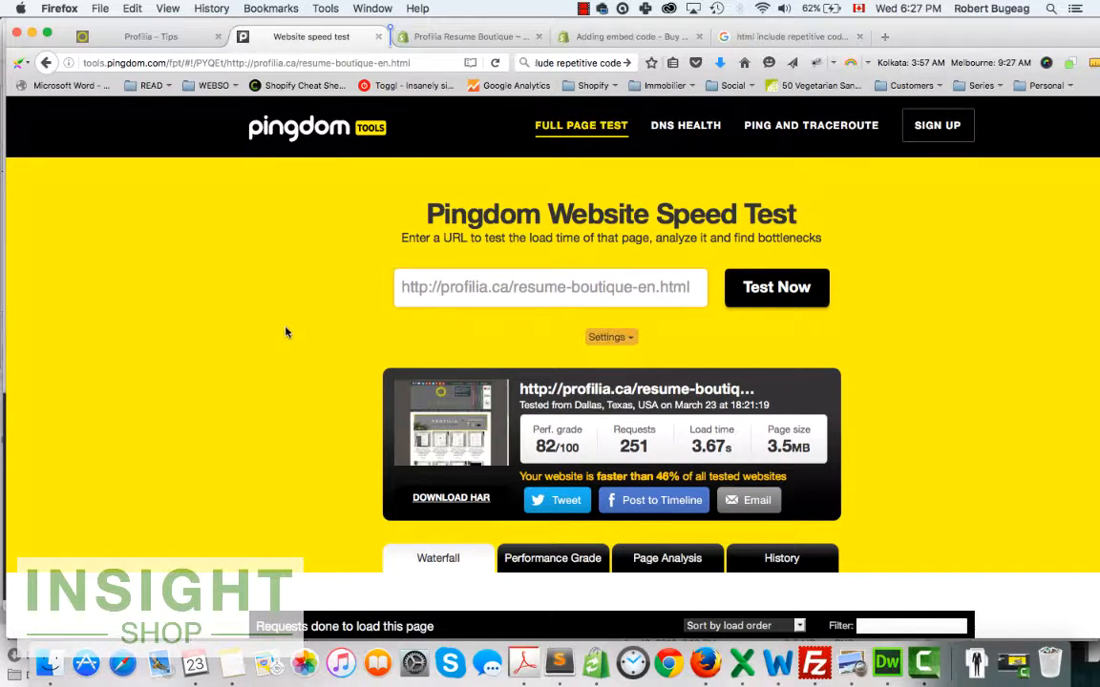
mouse_move(296, 321)
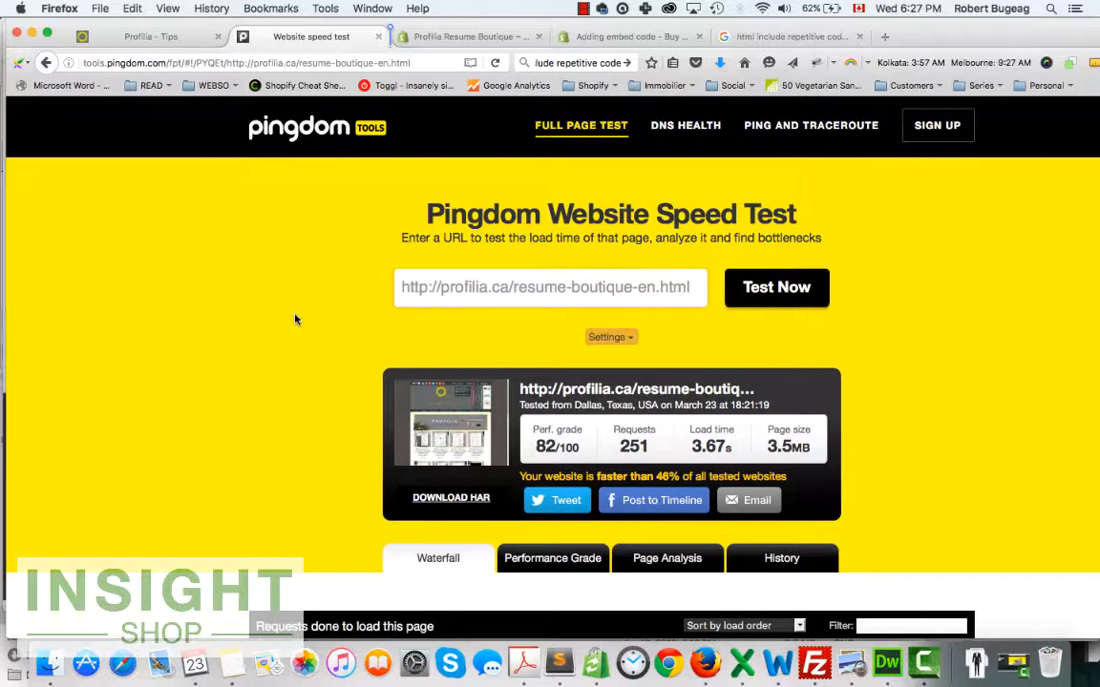
mouse_move(359, 382)
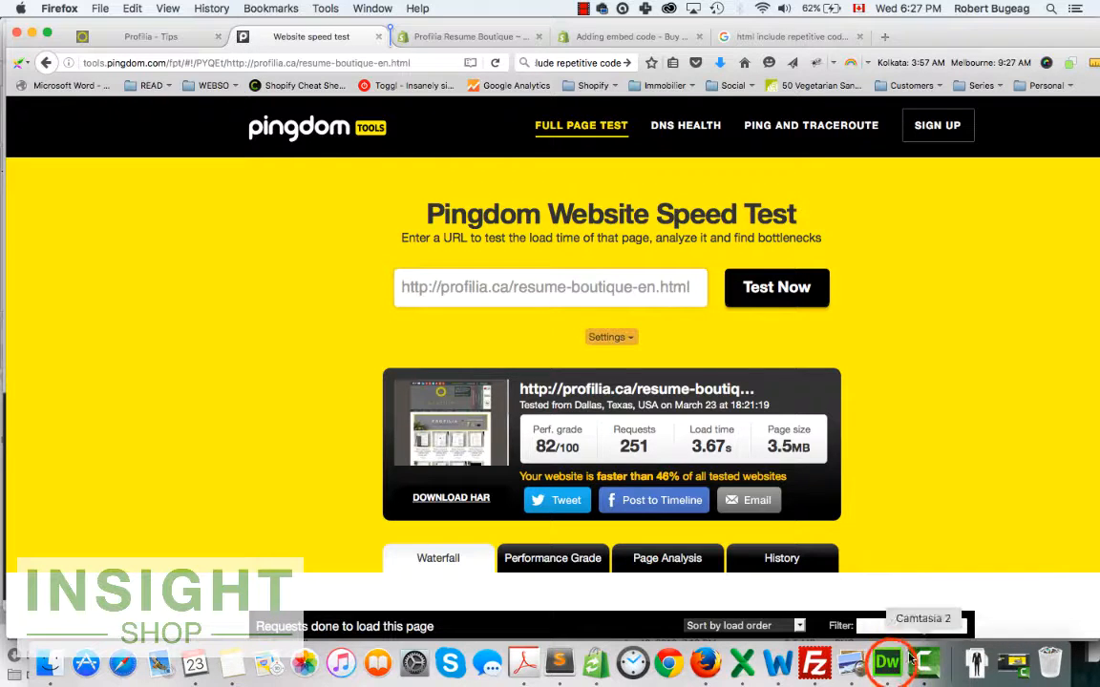
click(888, 658)
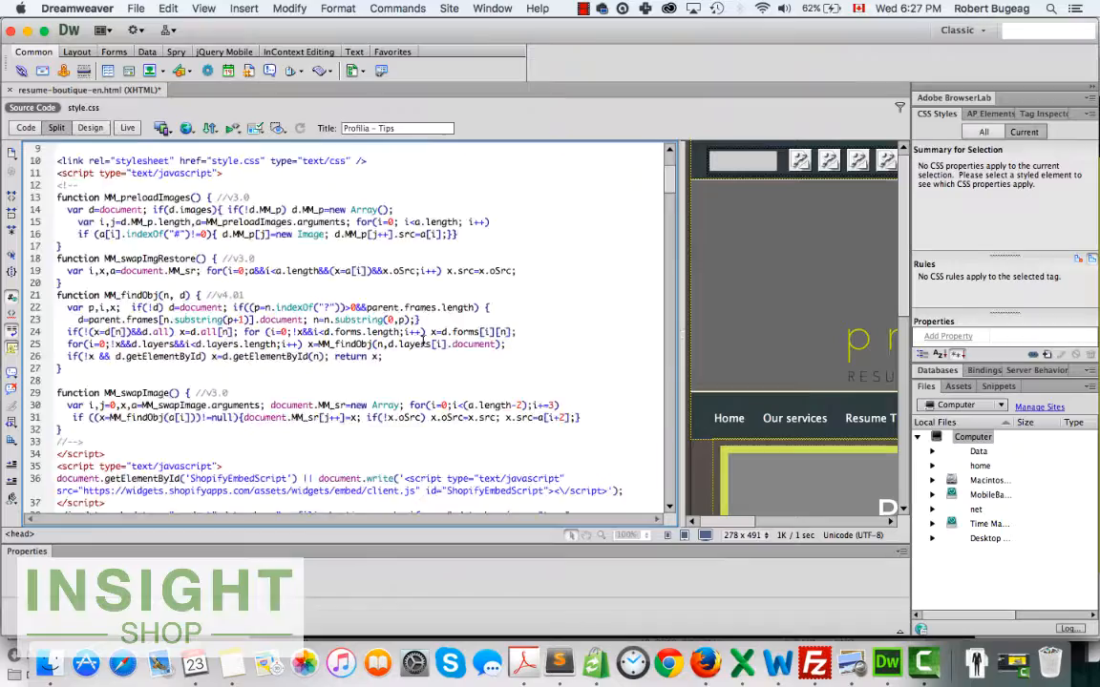
scroll(down, 3)
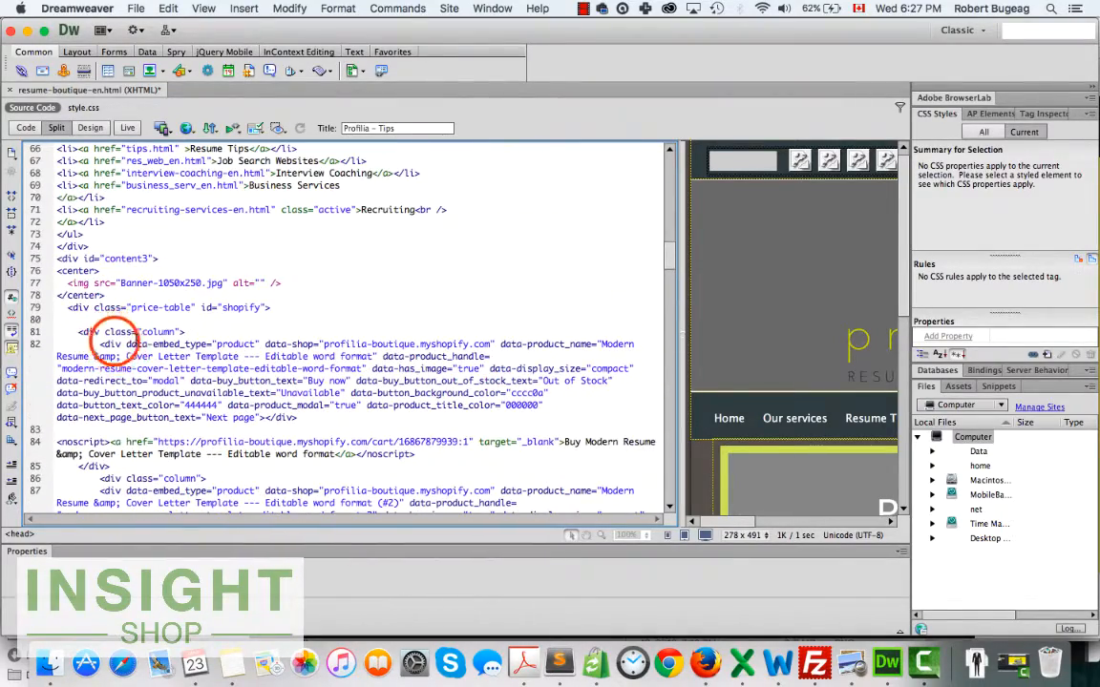
click(111, 344)
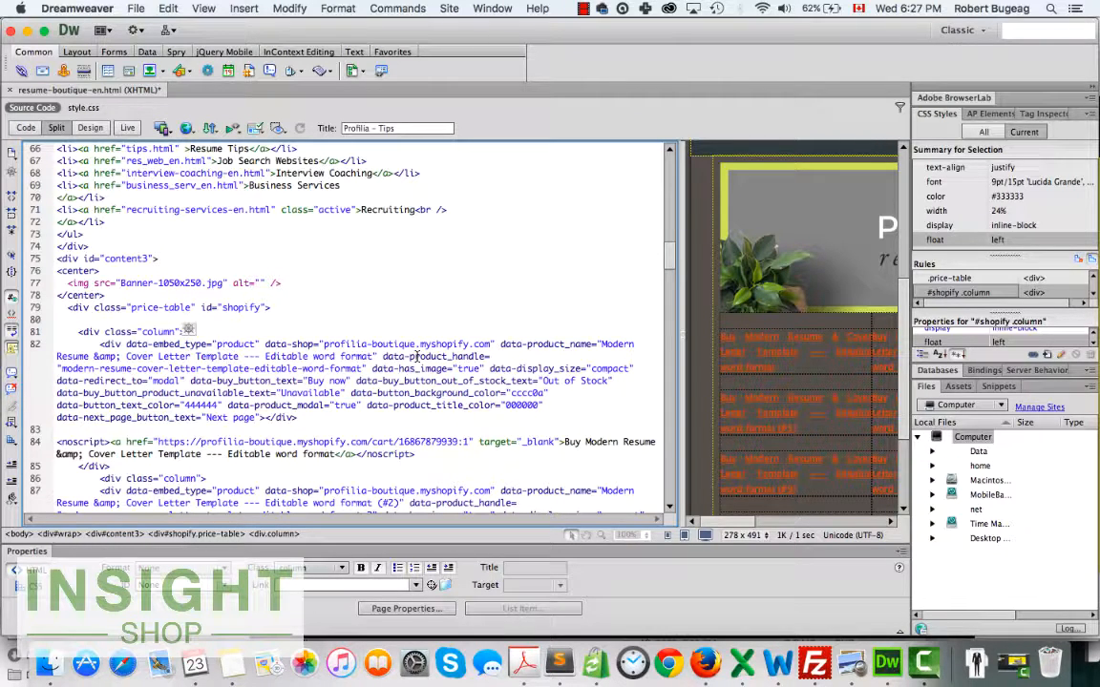
click(704, 663)
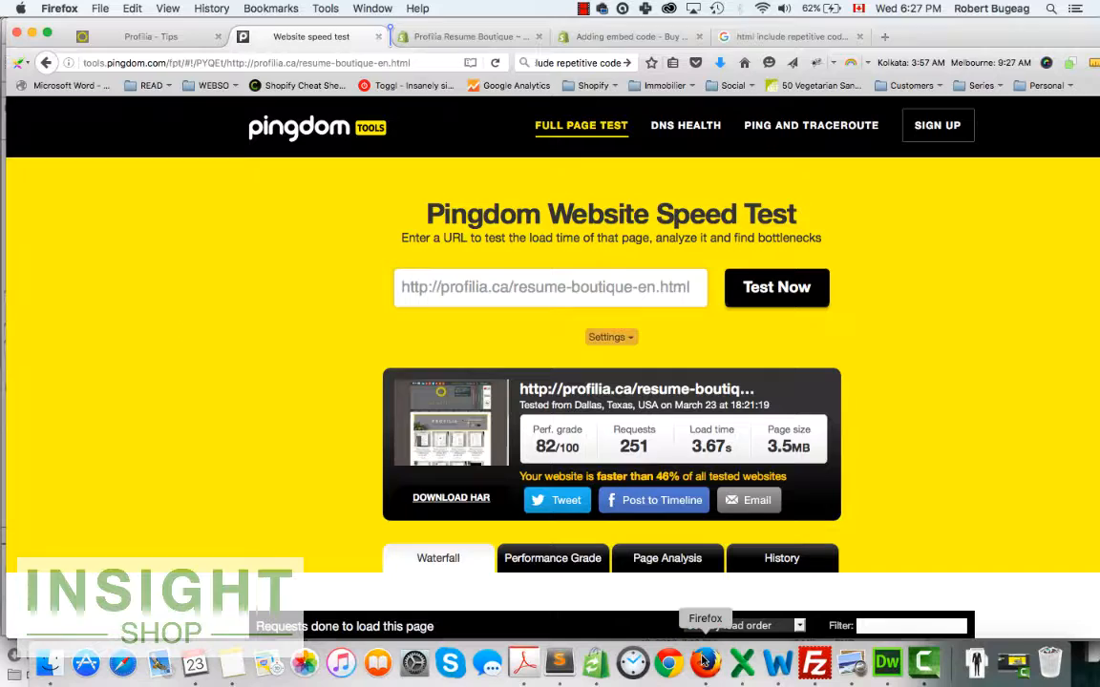
mouse_move(317, 151)
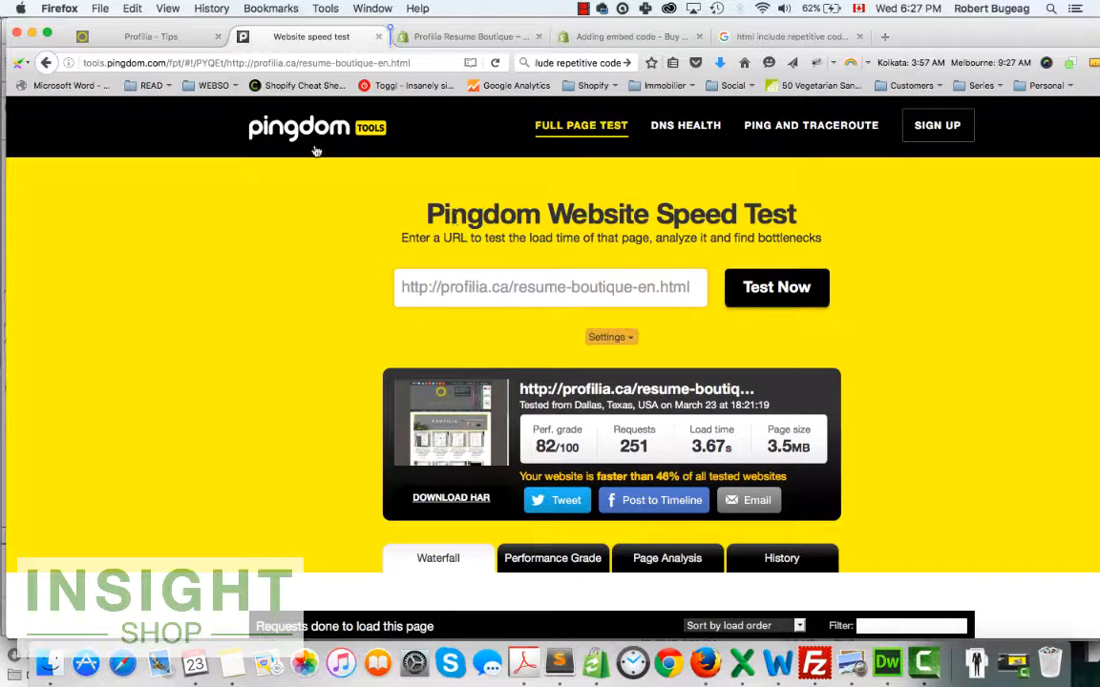
mouse_move(370, 145)
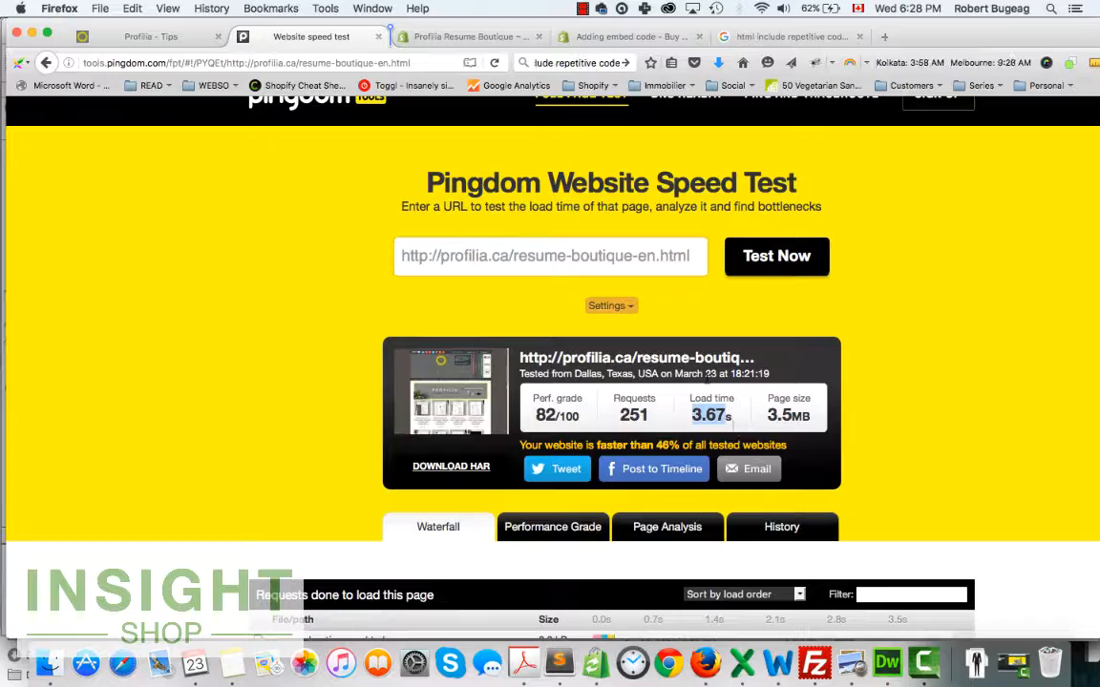
mouse_move(1008, 655)
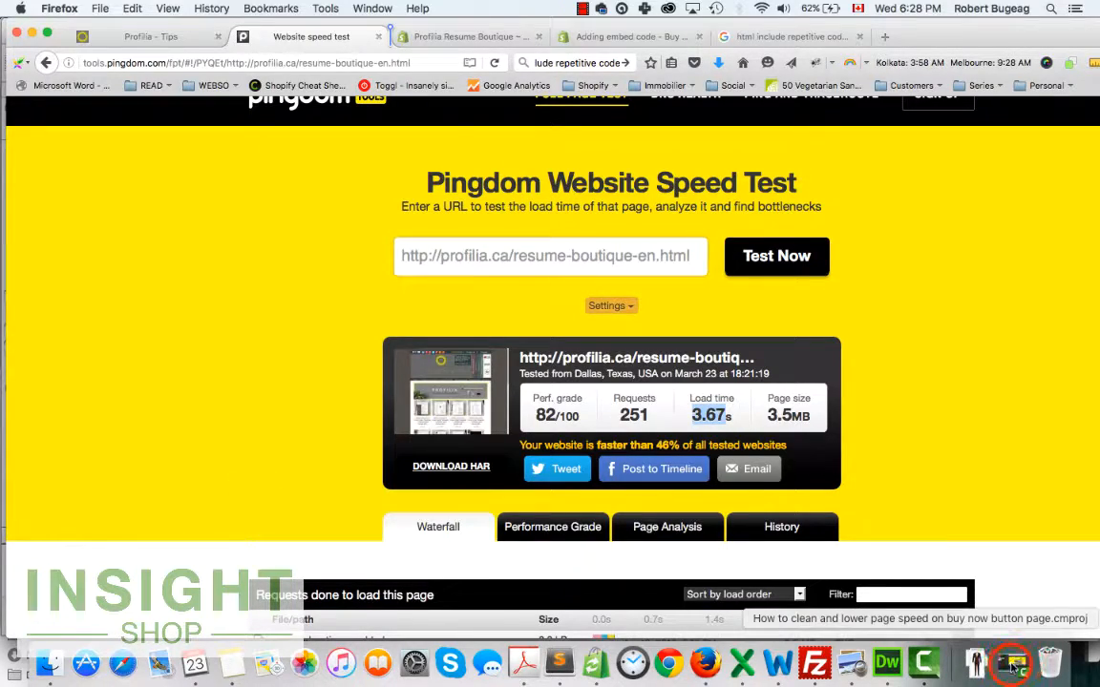
click(999, 657)
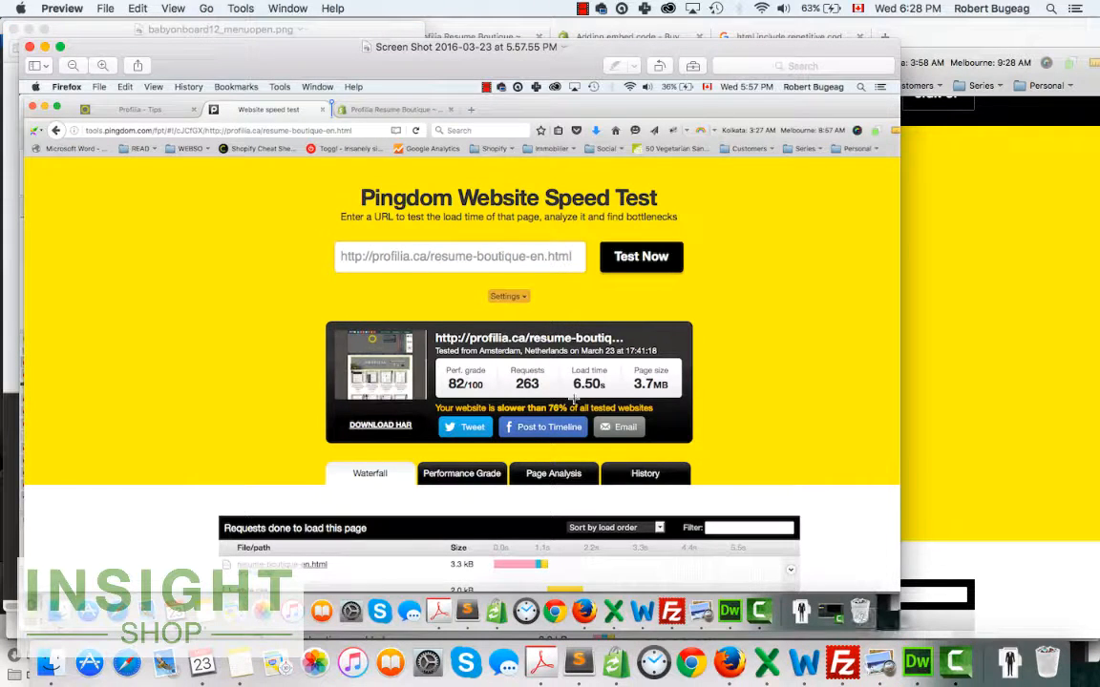
click(1000, 370)
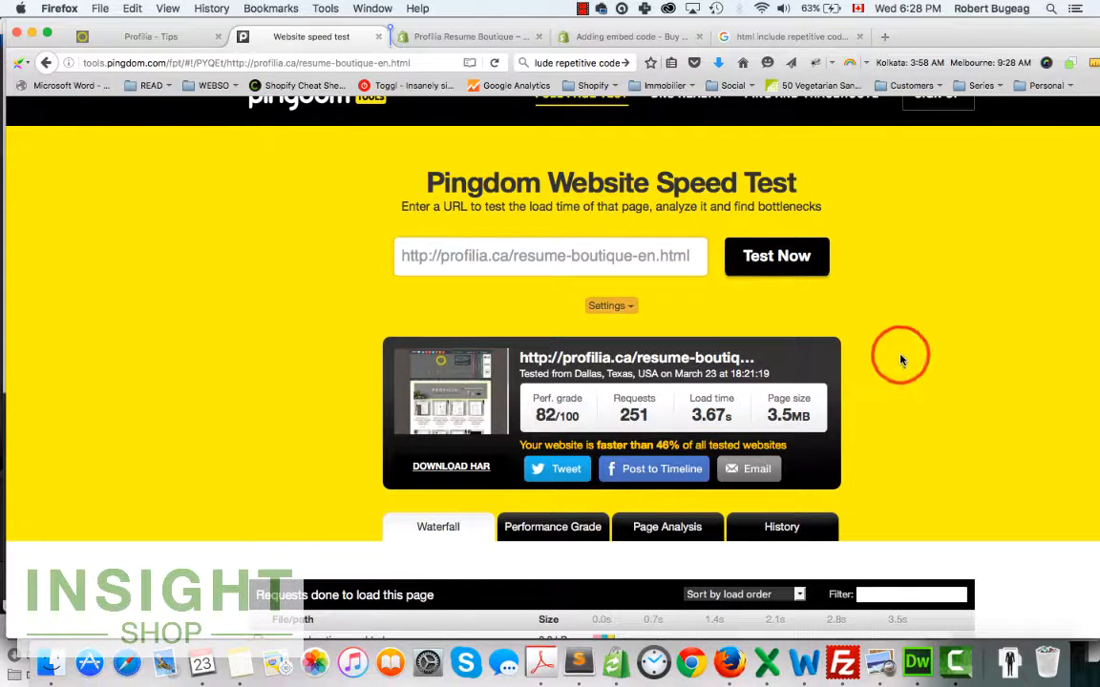
mouse_move(912, 317)
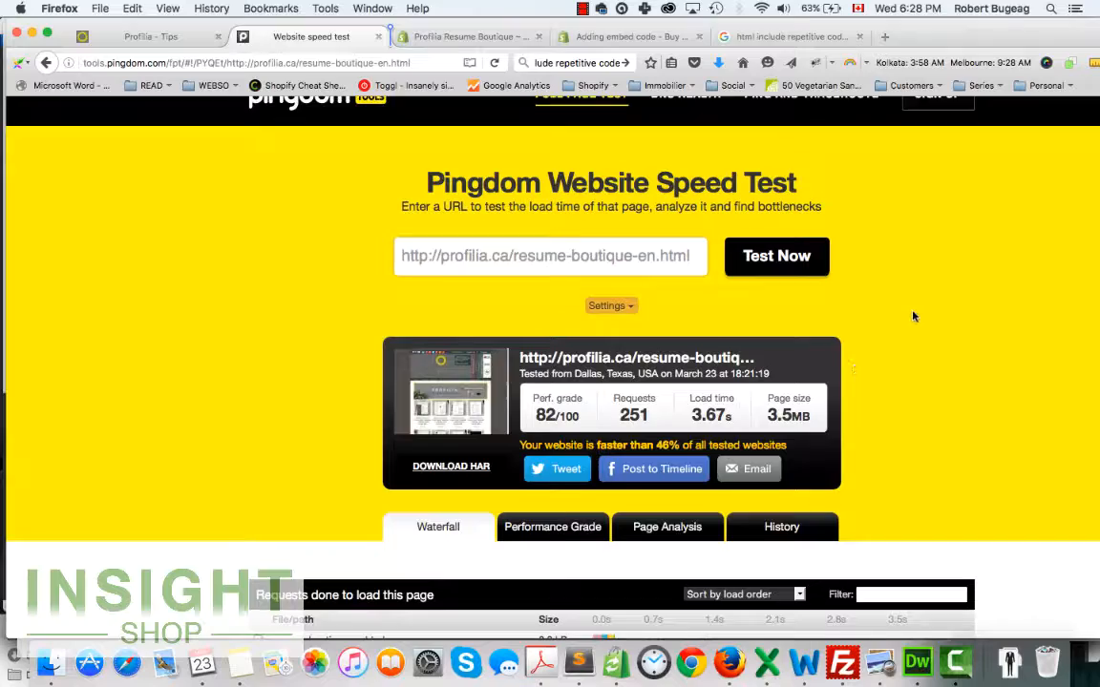
- Show the Performance Grade recommendations for the 3.67 s test
scroll(down, 3)
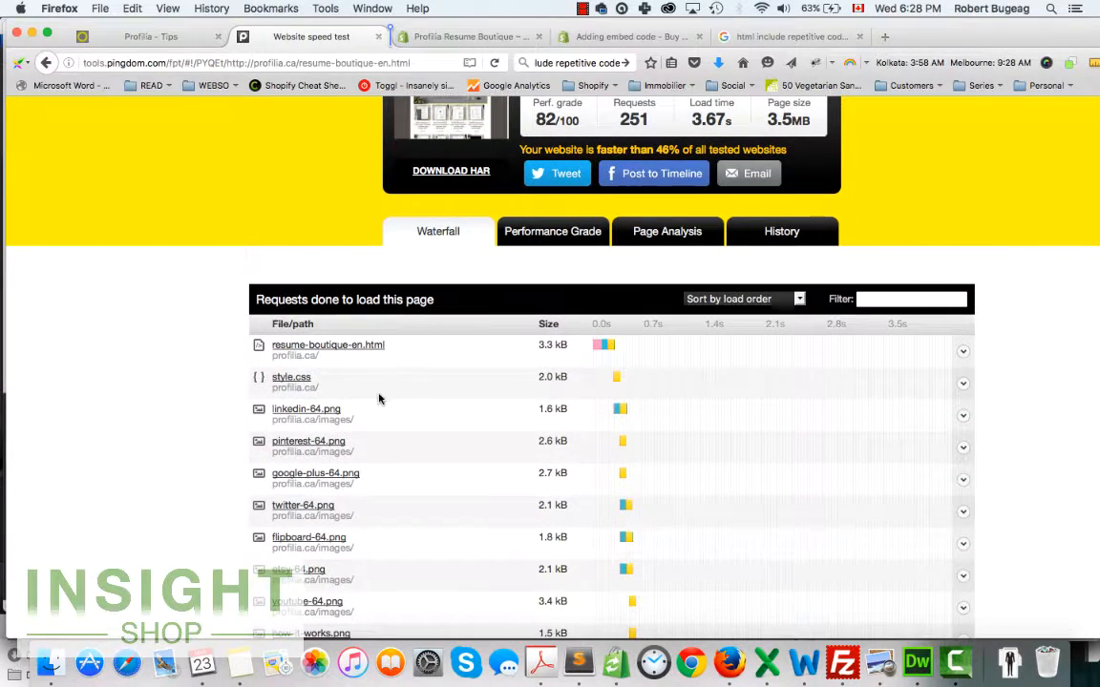
mouse_move(347, 451)
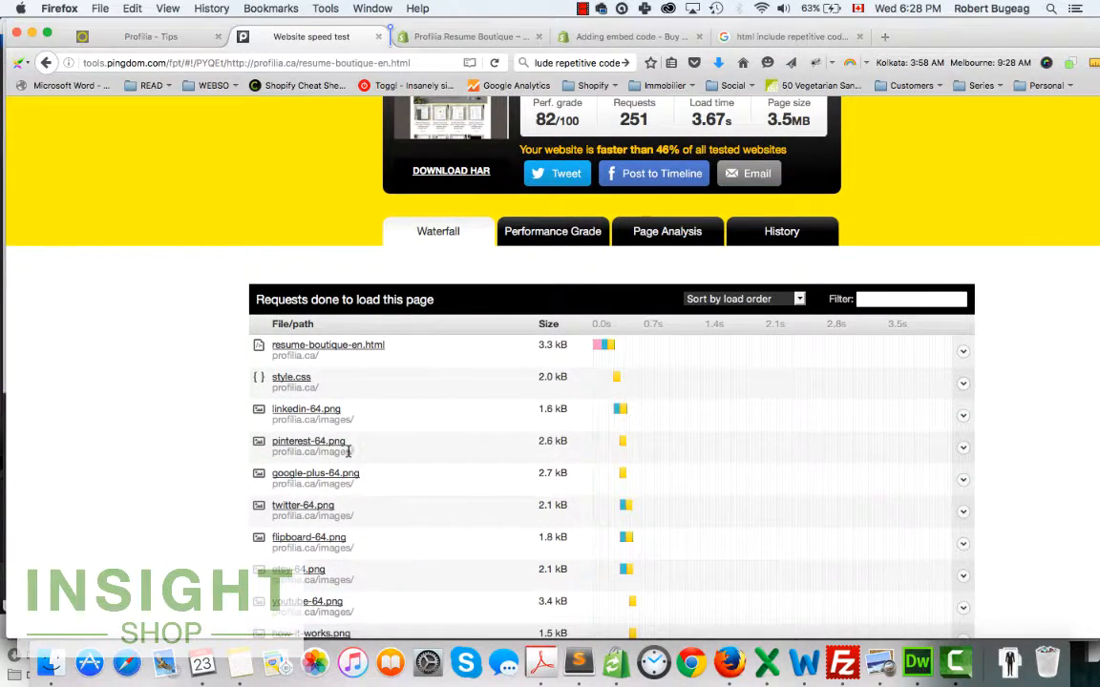
scroll(up, 3)
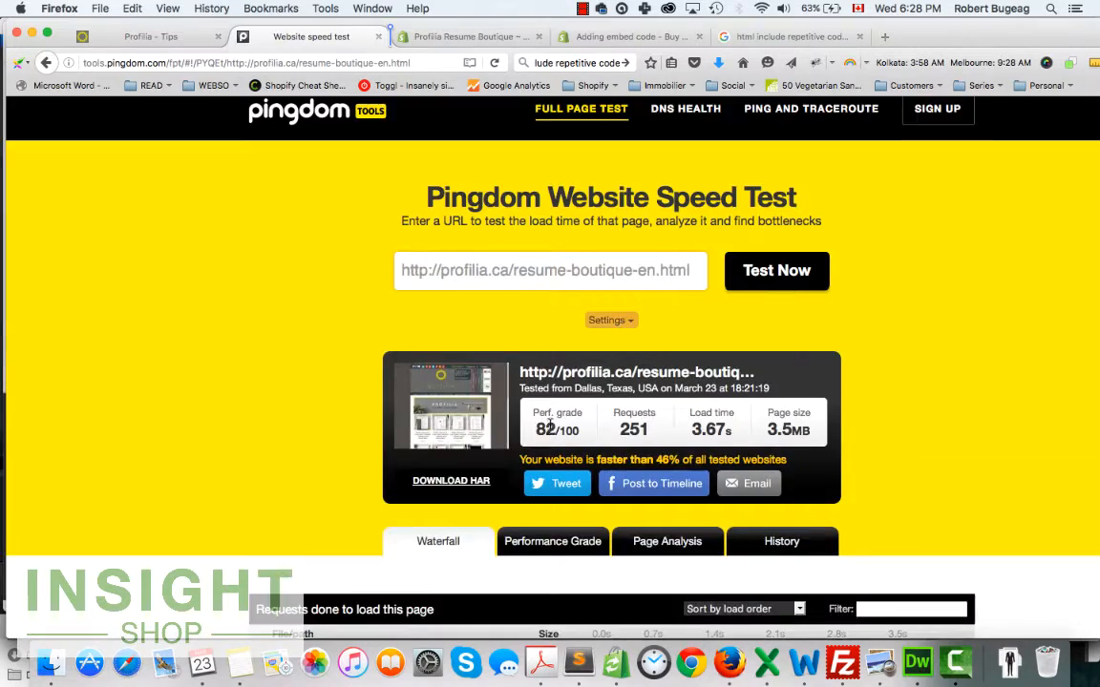
scroll(down, 3)
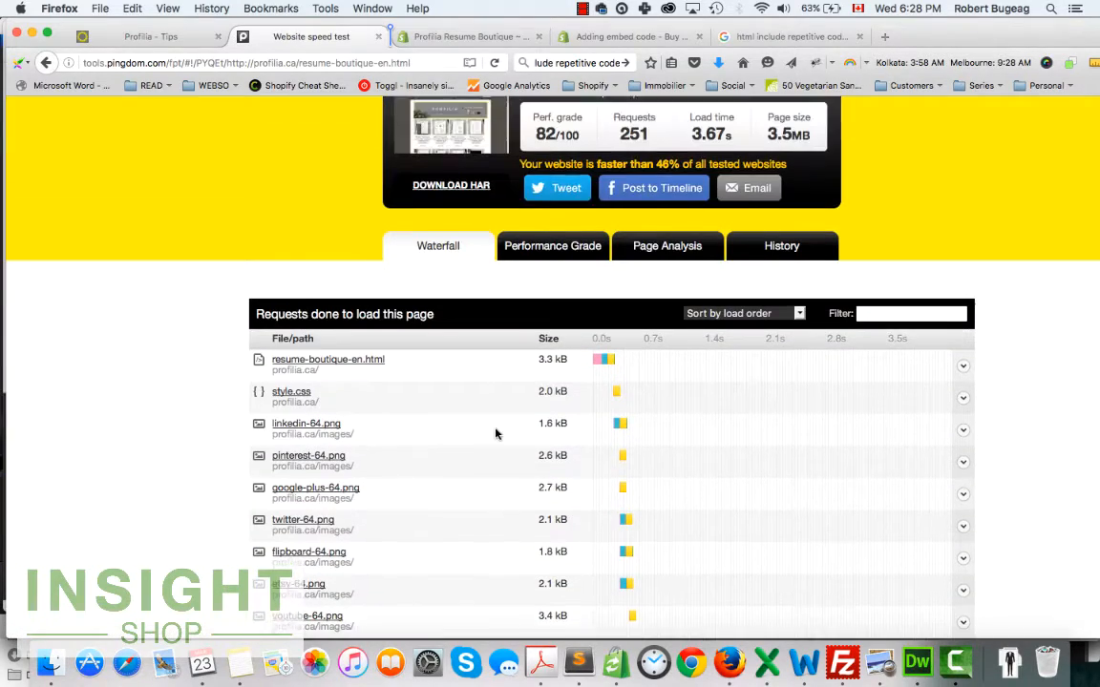
click(553, 332)
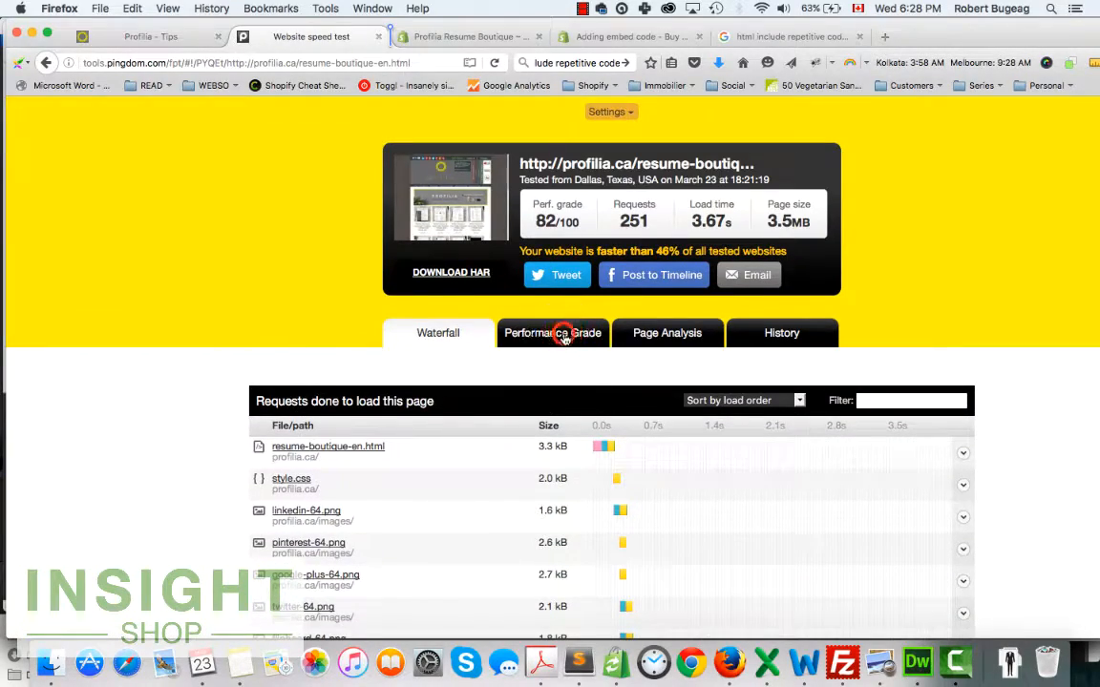
click(552, 332)
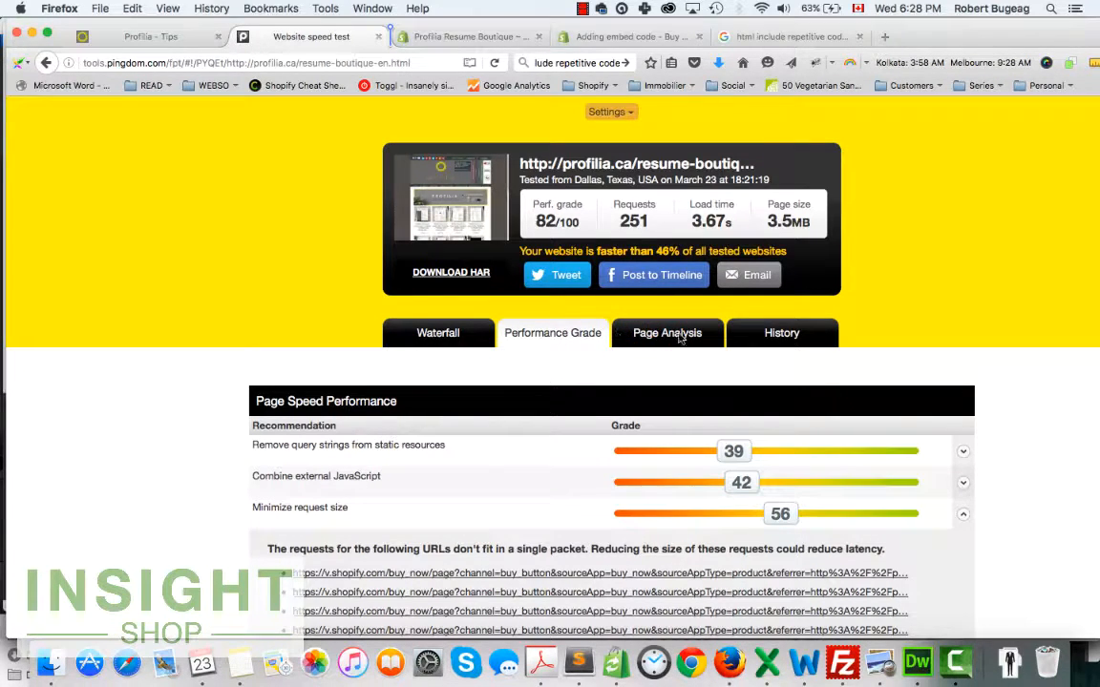
- Show the Page Analysis with server response codes, load-time and size breakdowns
click(666, 333)
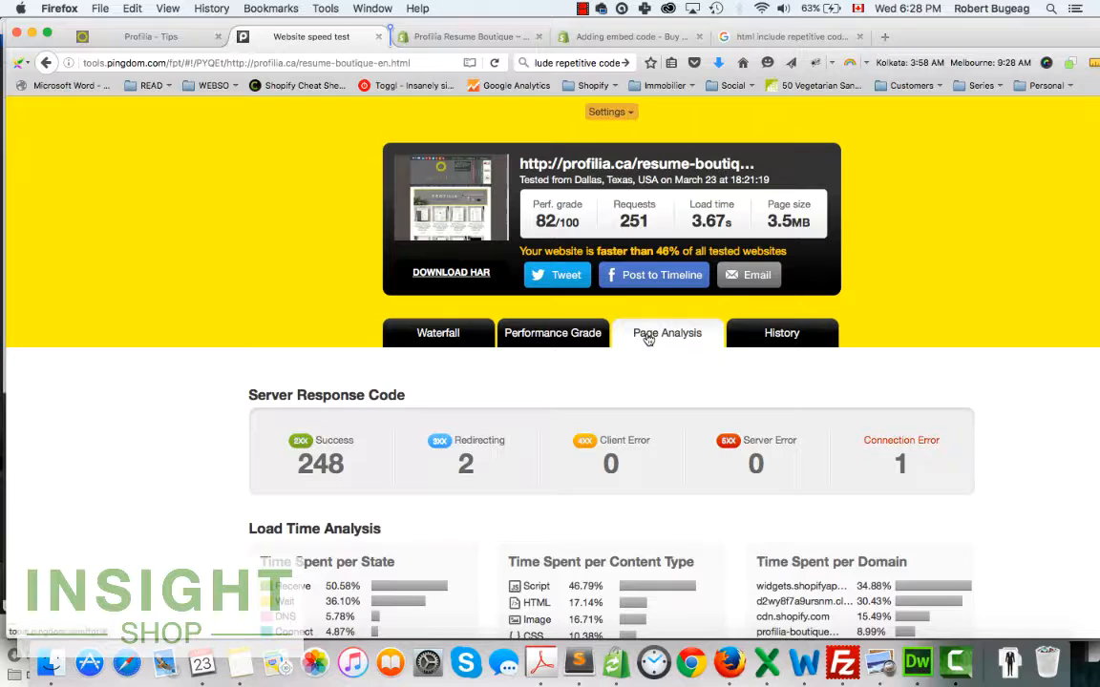
scroll(down, 3)
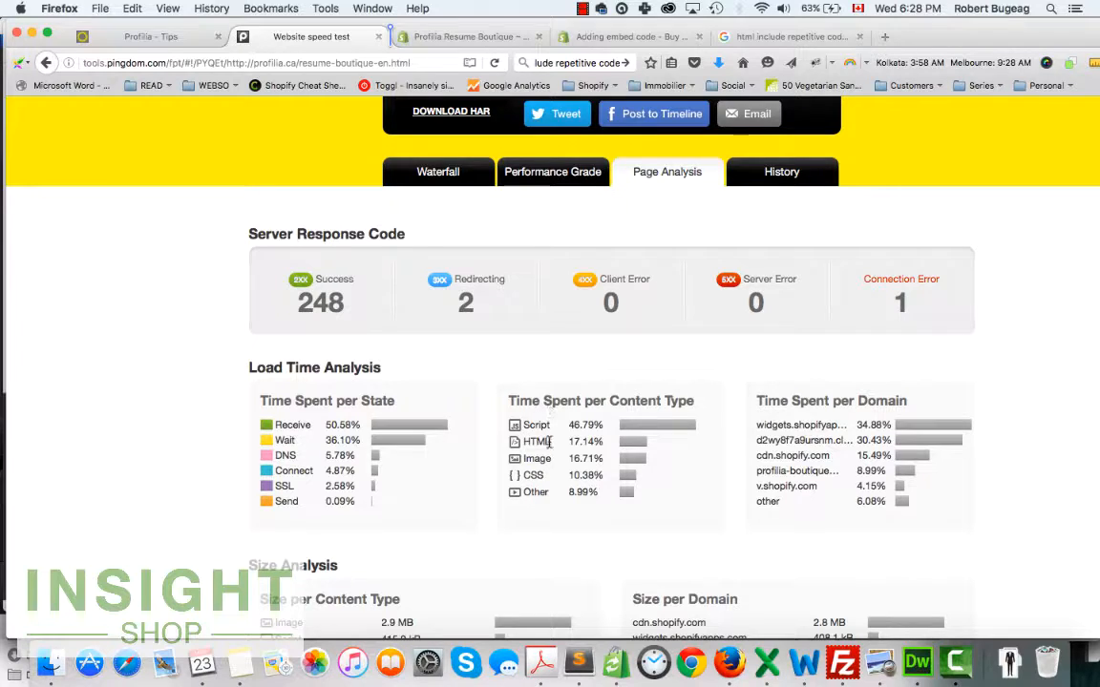
mouse_move(363, 447)
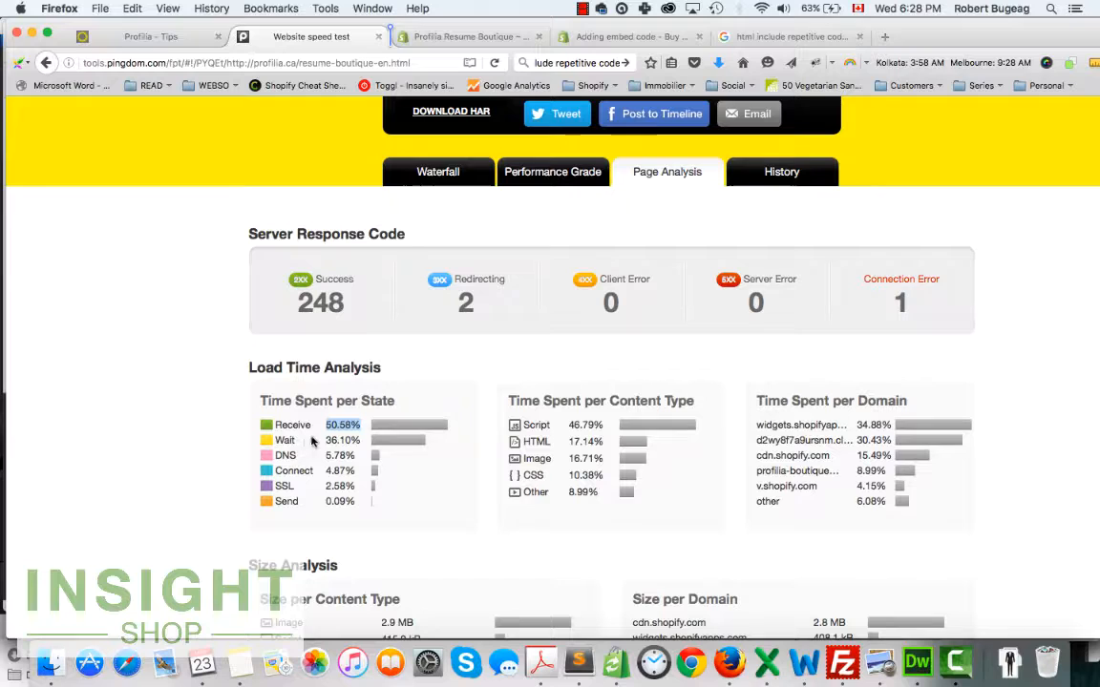
mouse_move(329, 458)
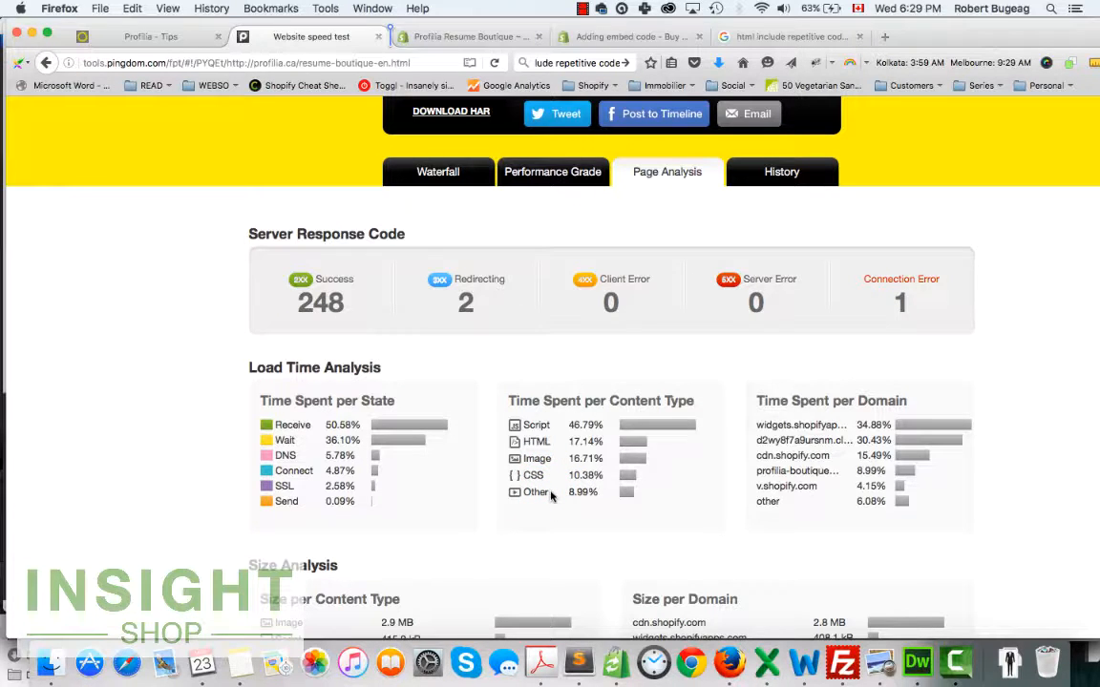
scroll(down, 3)
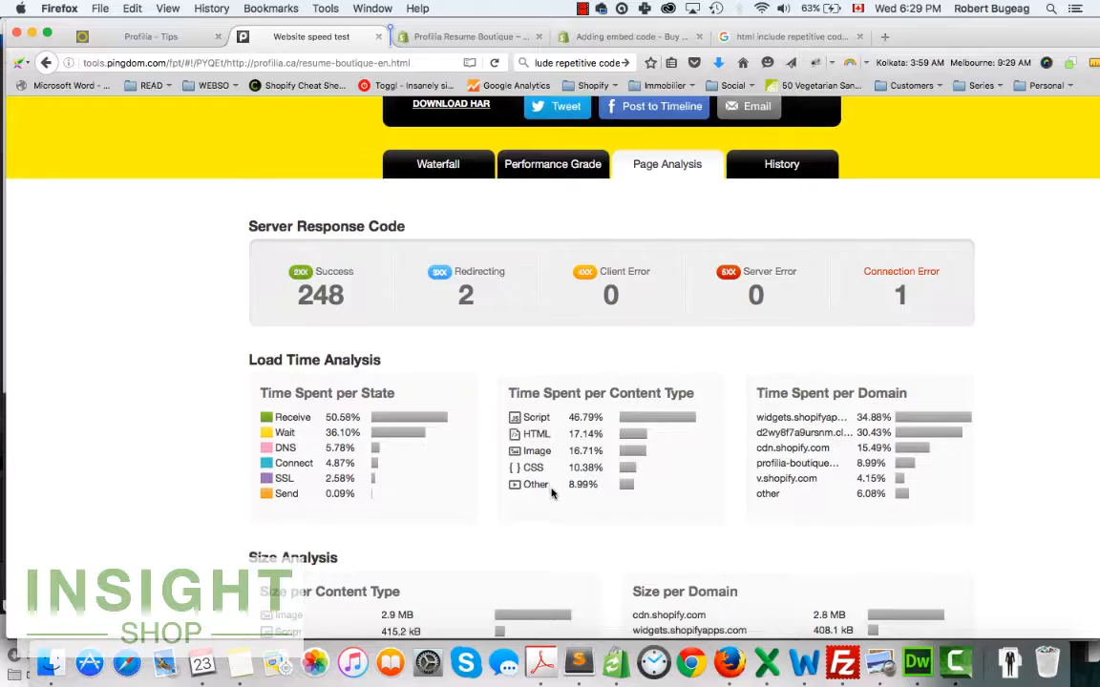
scroll(down, 3)
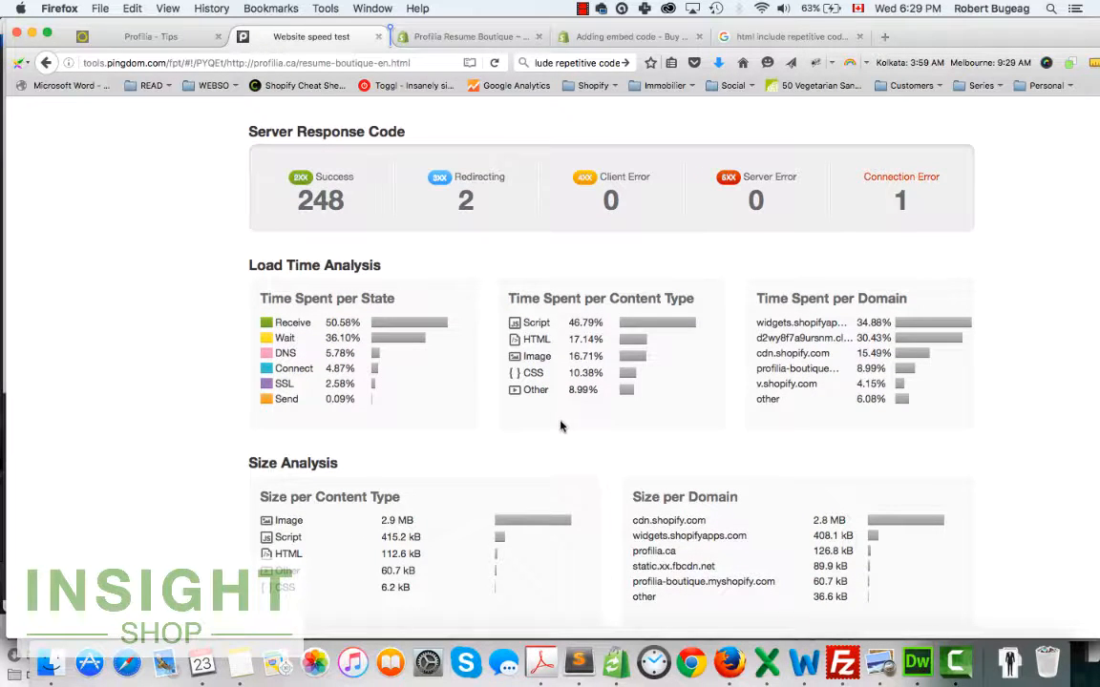
scroll(down, 3)
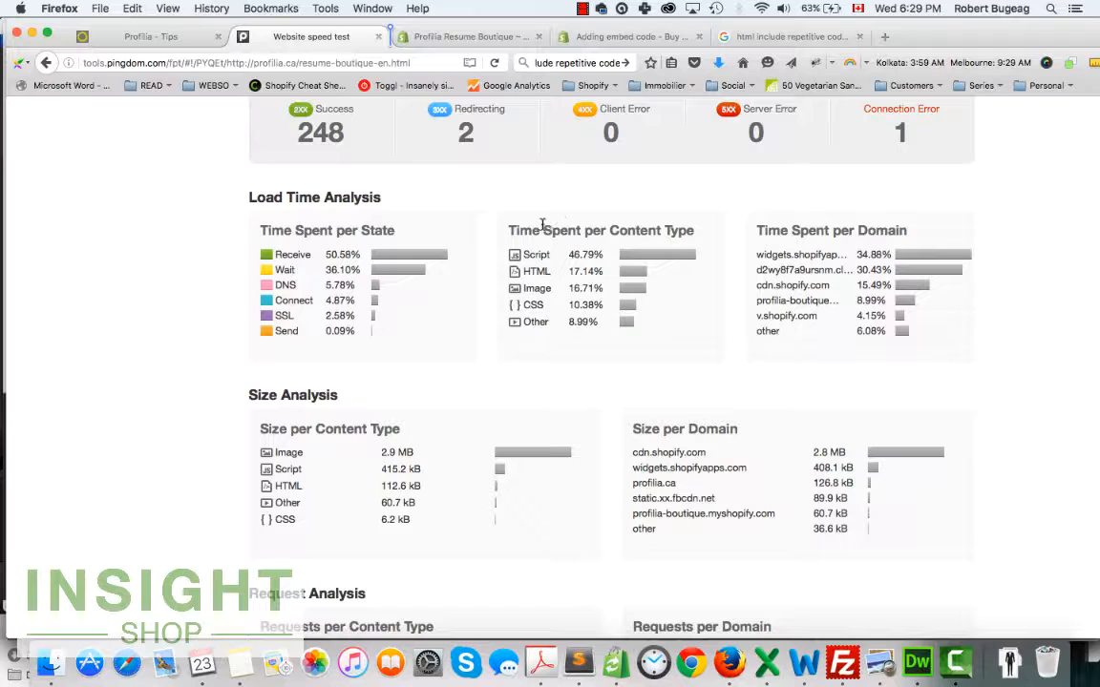
scroll(down, 3)
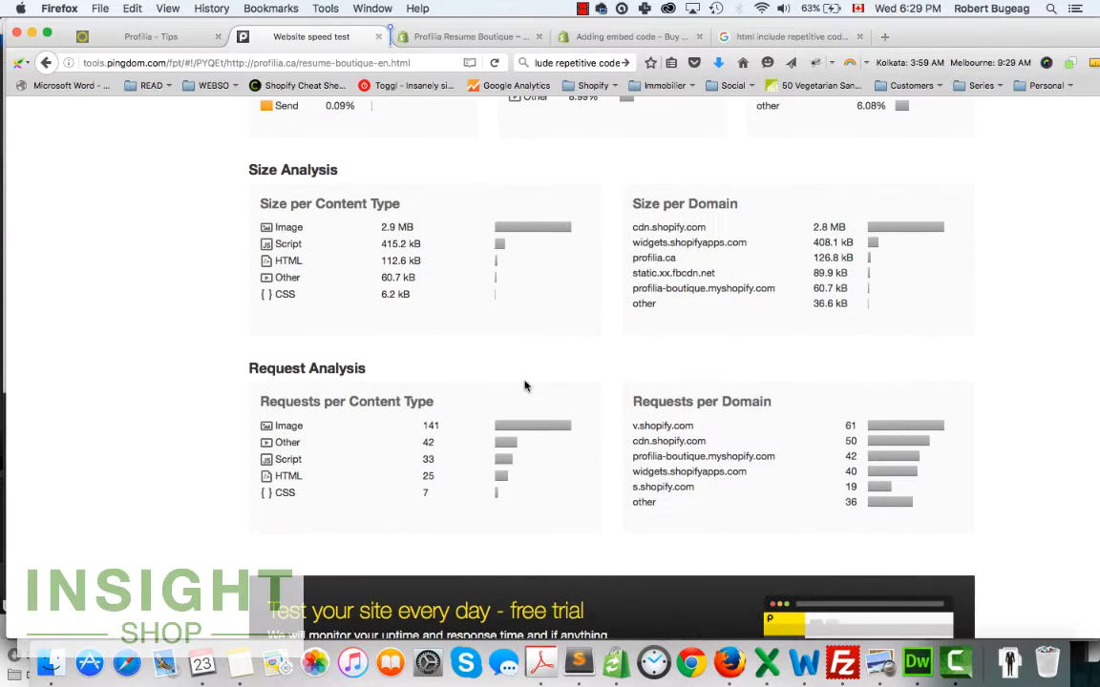
mouse_move(279, 425)
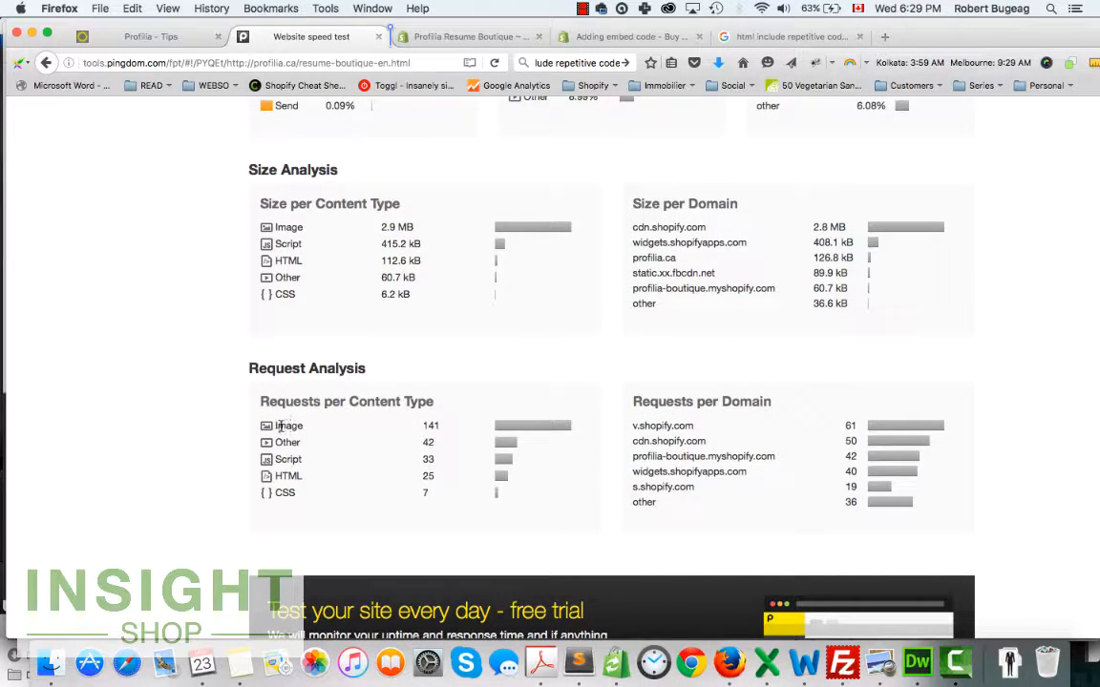
mouse_move(437, 437)
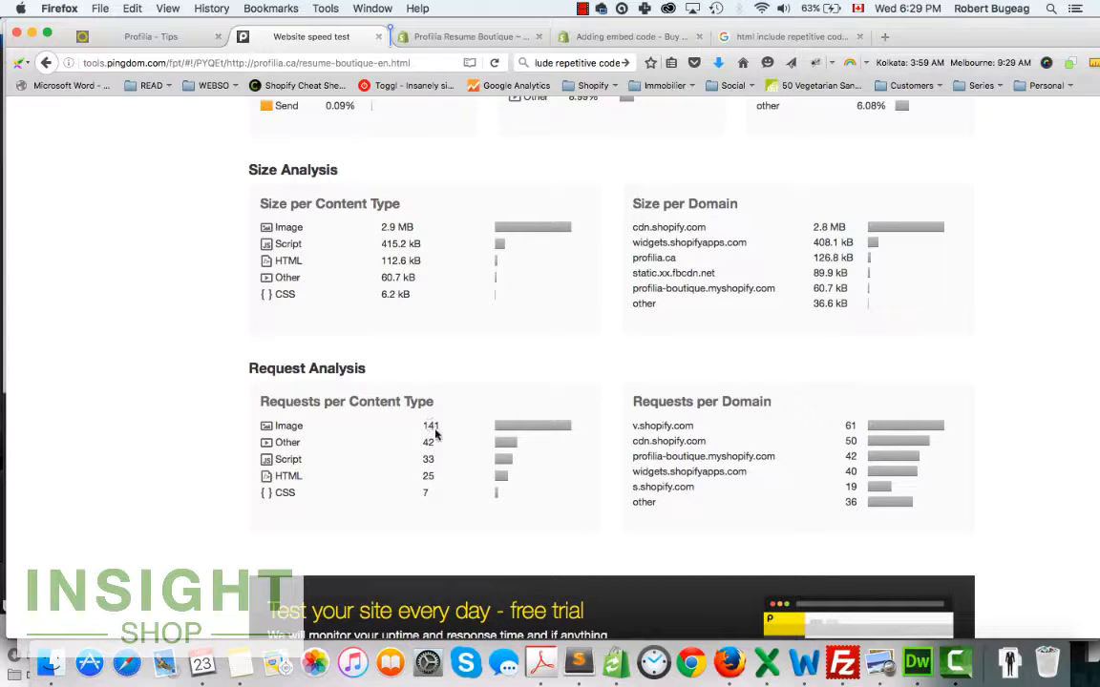
scroll(down, 3)
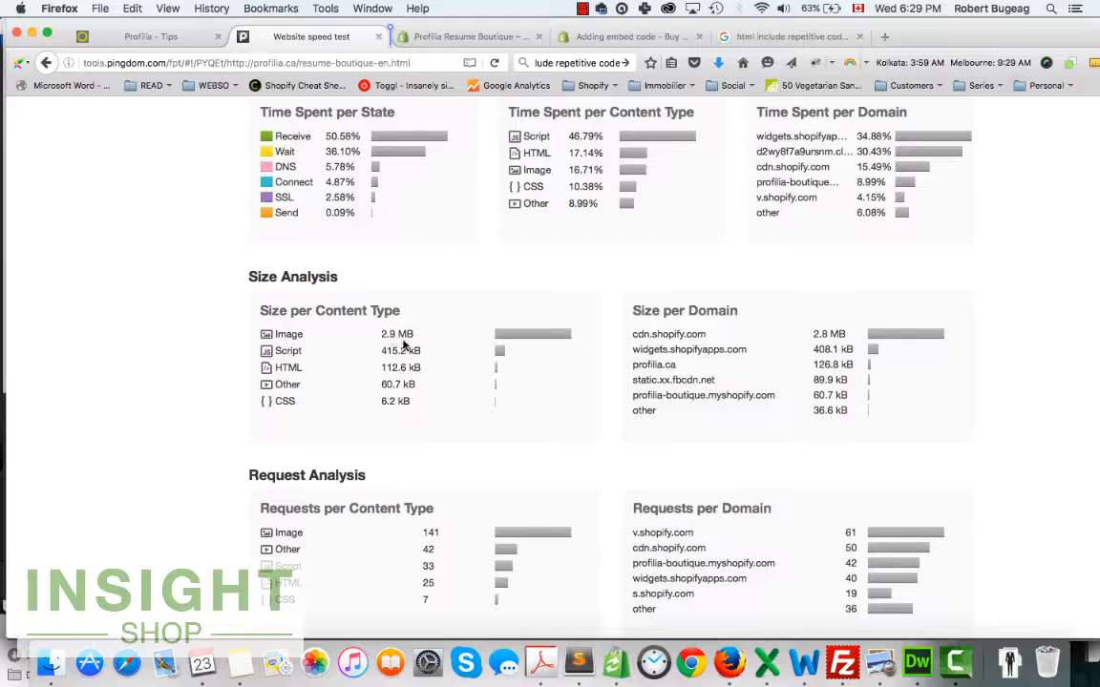
mouse_move(462, 401)
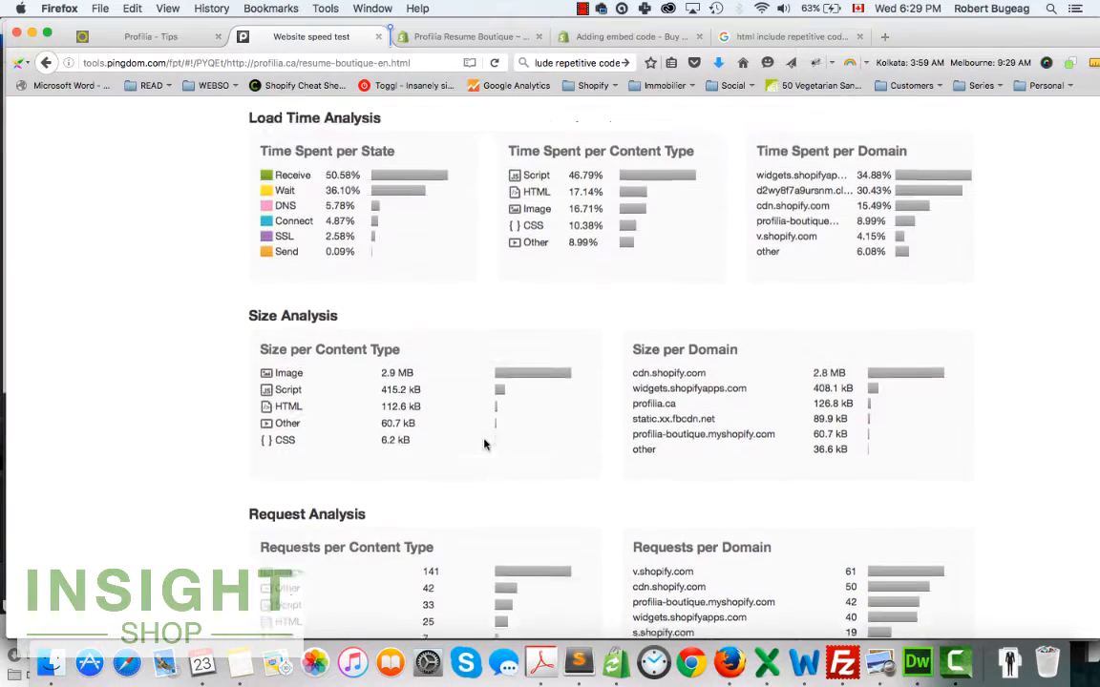
scroll(down, 3)
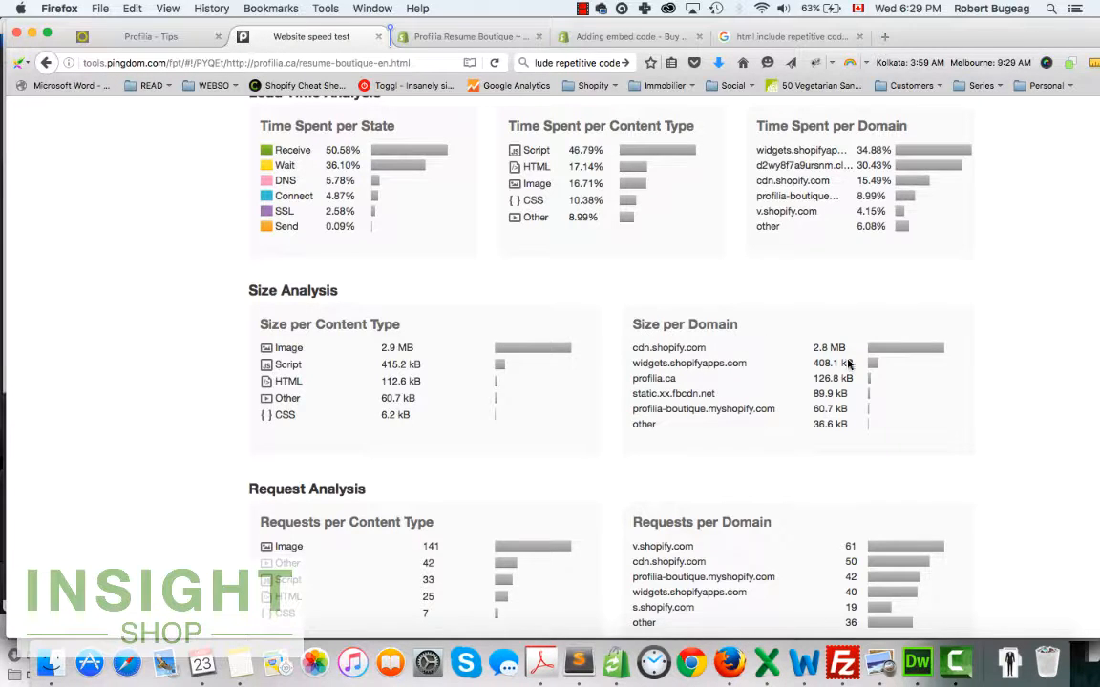
mouse_move(813, 359)
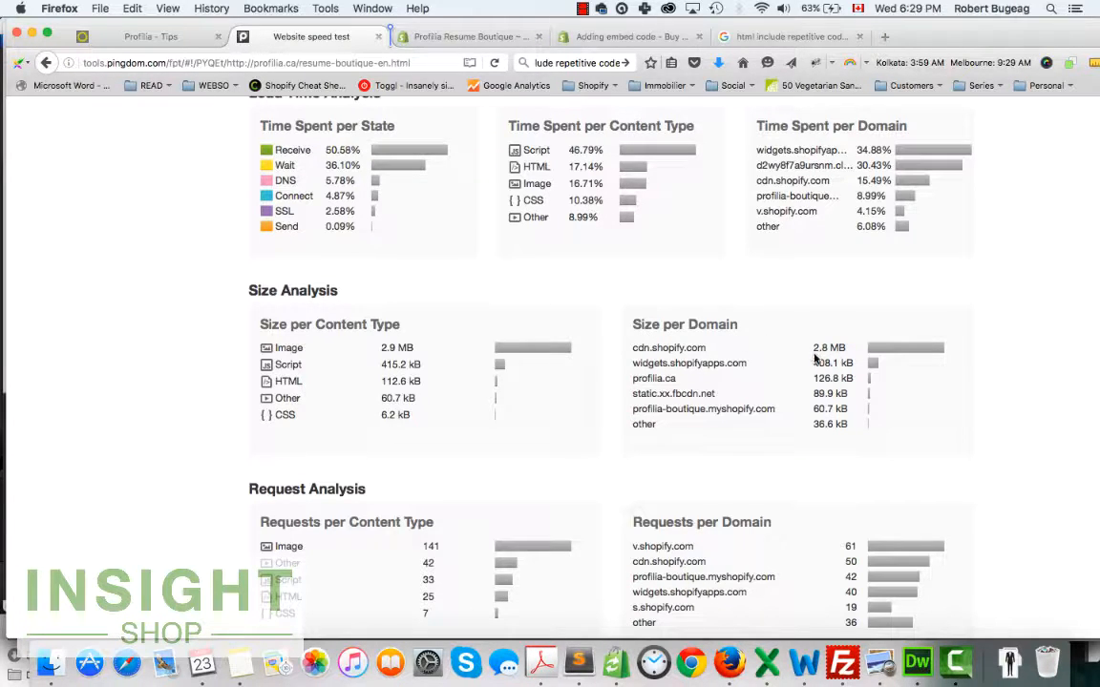
mouse_move(668, 347)
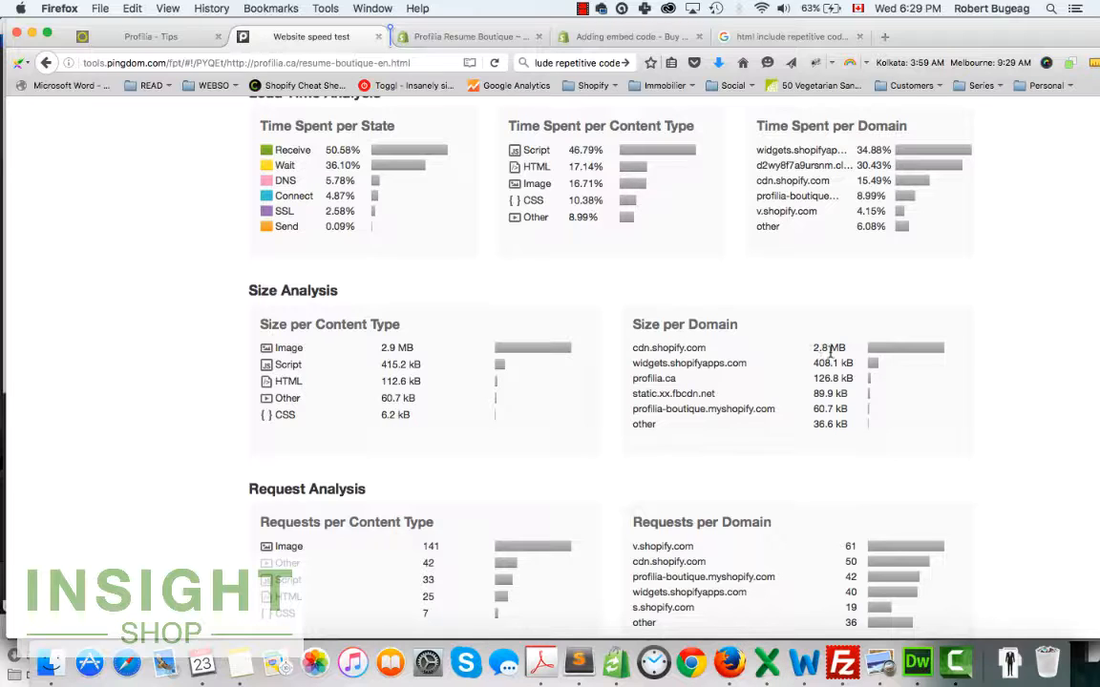
mouse_move(713, 443)
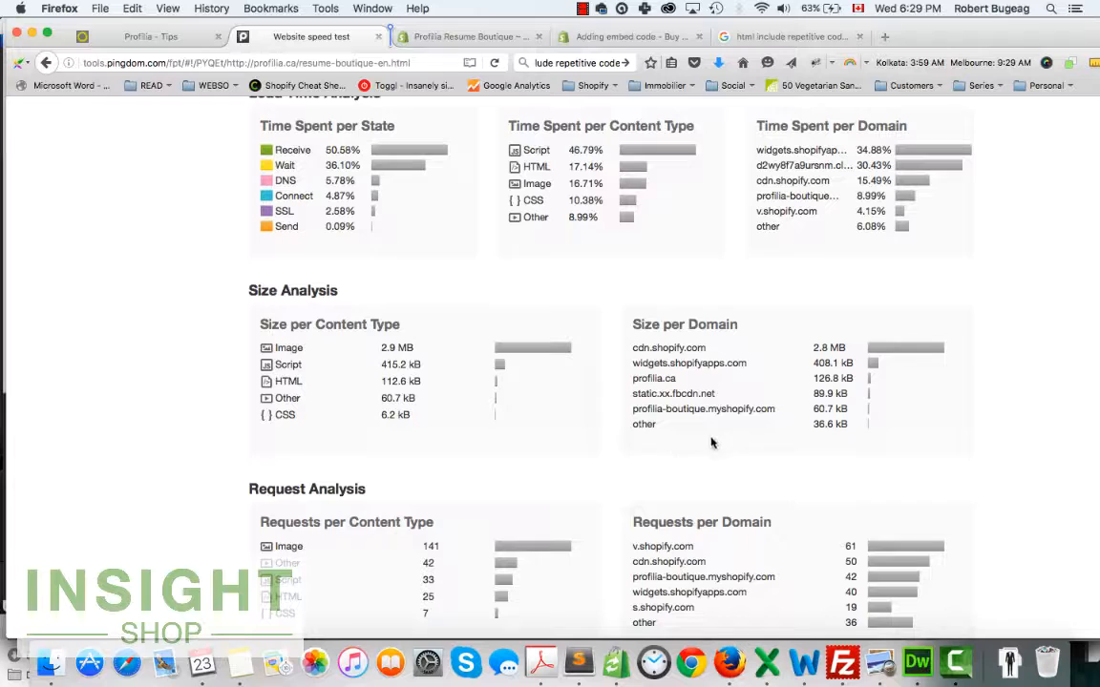
mouse_move(385, 398)
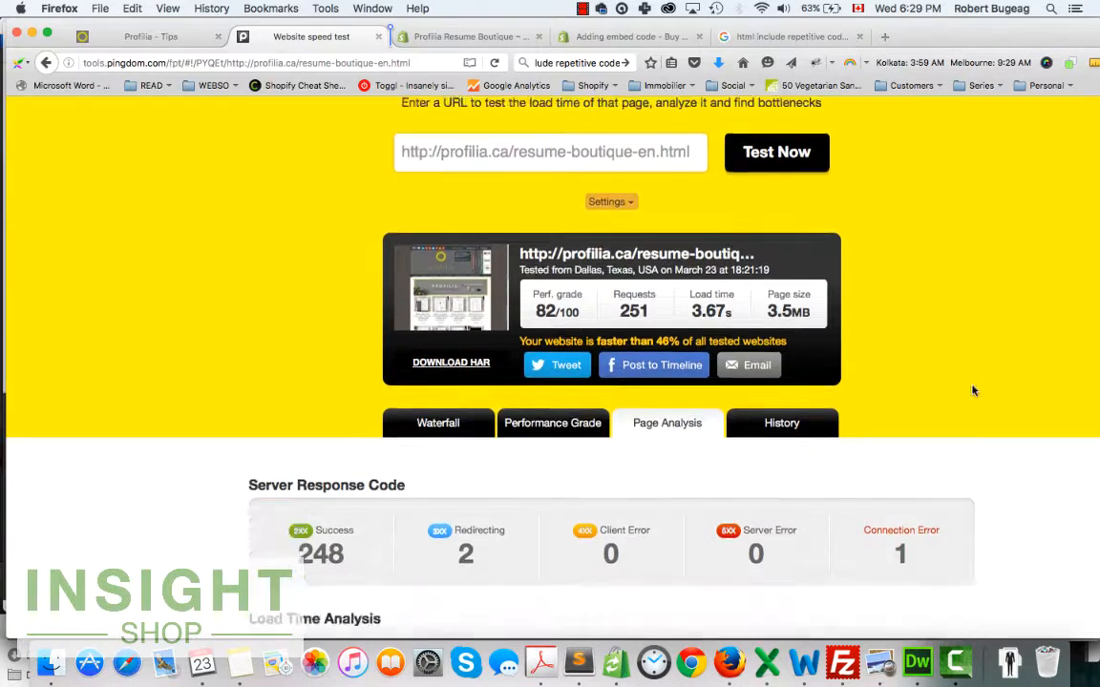
- Select the Pingdom tab's address and open a fresh blank Firefox tab
scroll(down, 3)
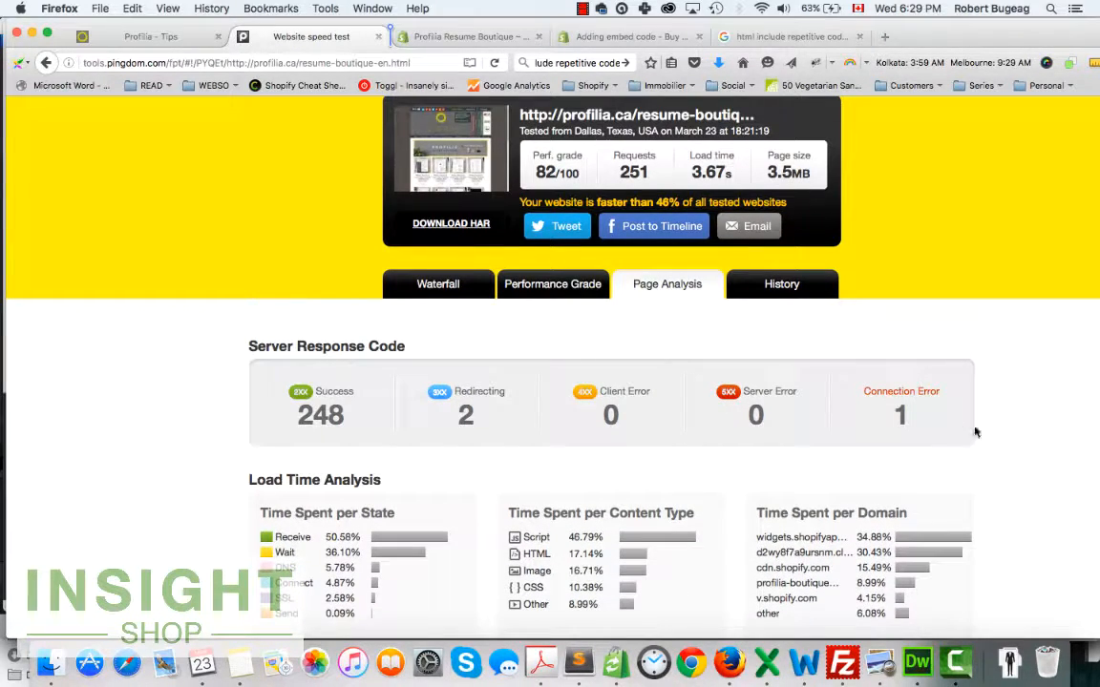
mouse_move(872, 424)
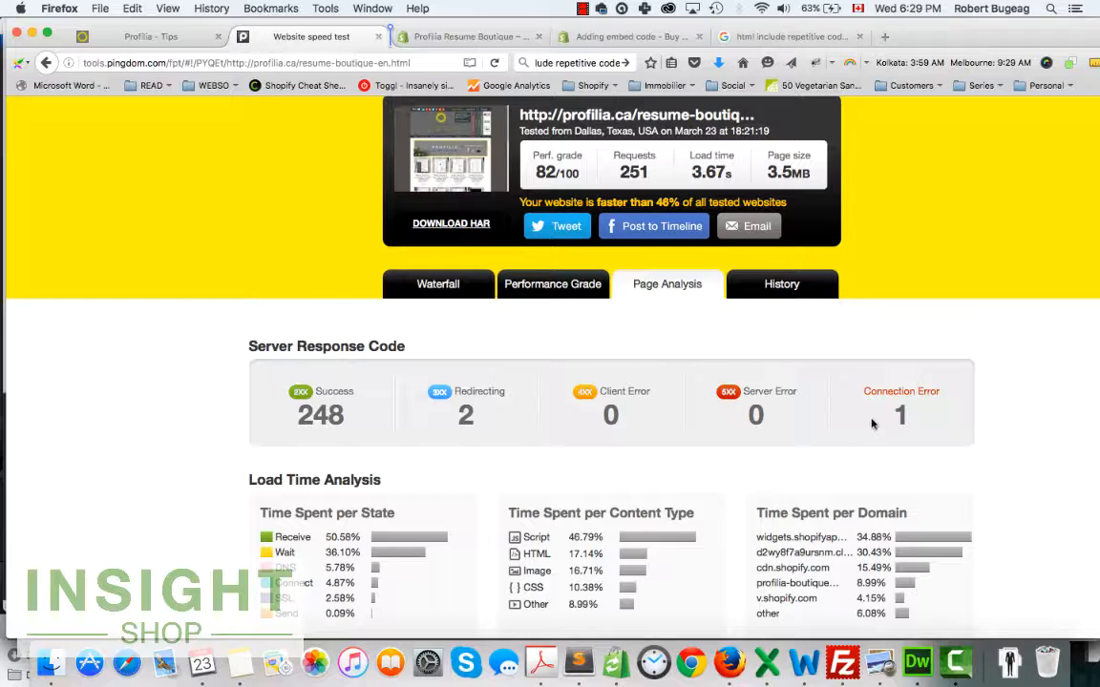
mouse_move(600, 481)
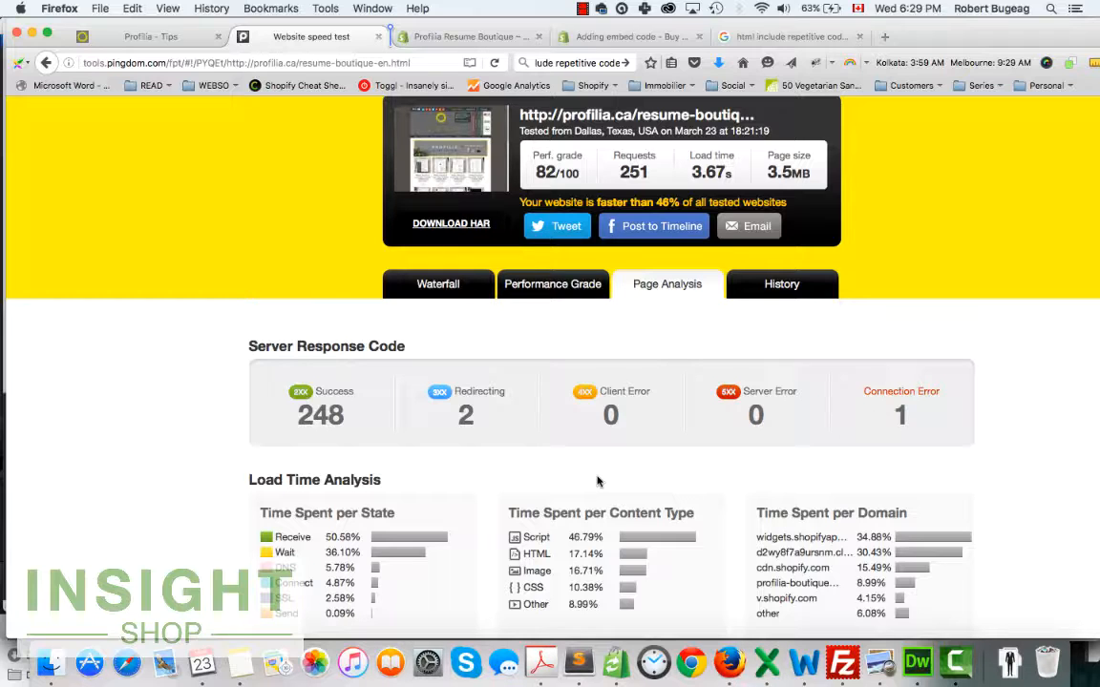
scroll(down, 3)
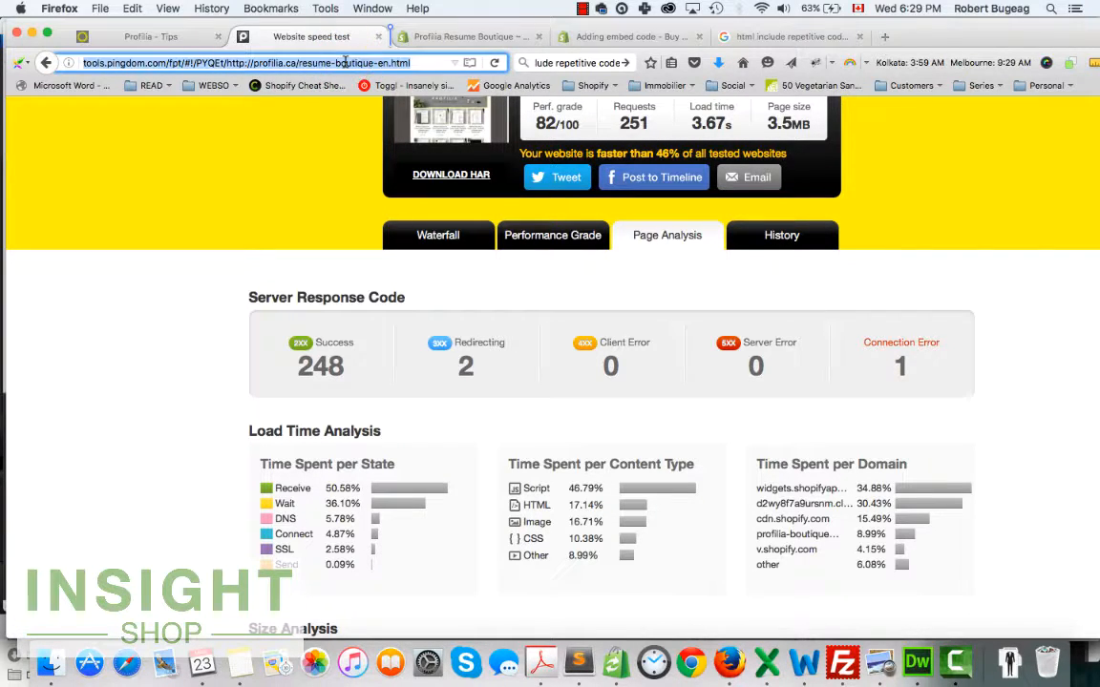
click(878, 36)
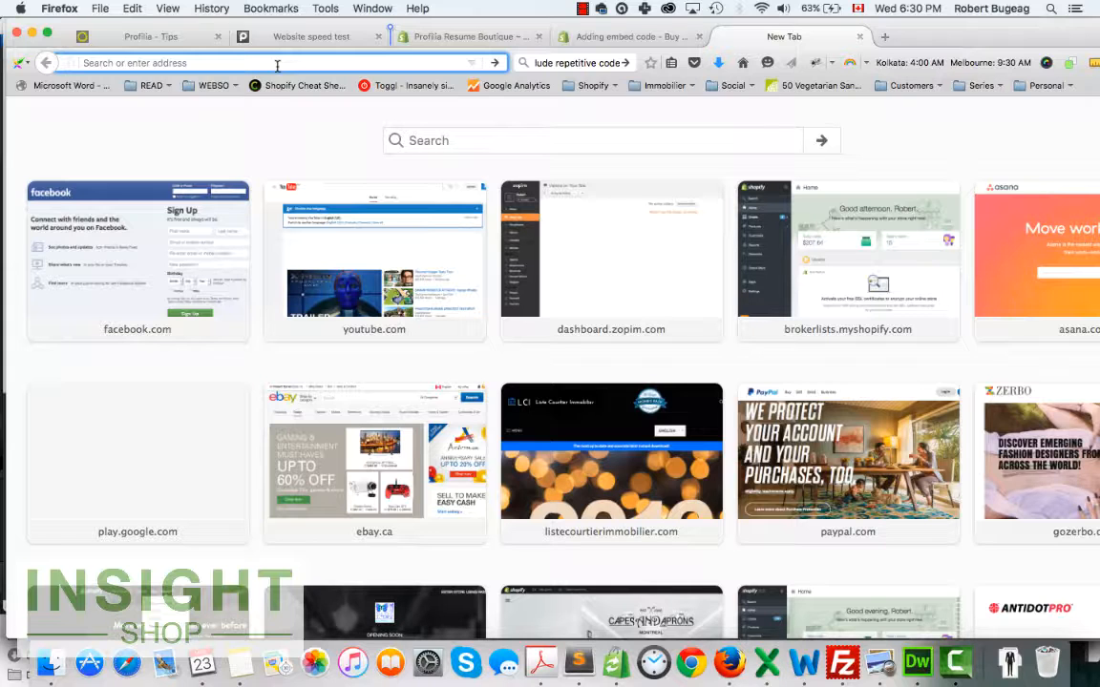
- Load compressjpeg.com in the new tab and view its upload area
text(compressjpeg.com)
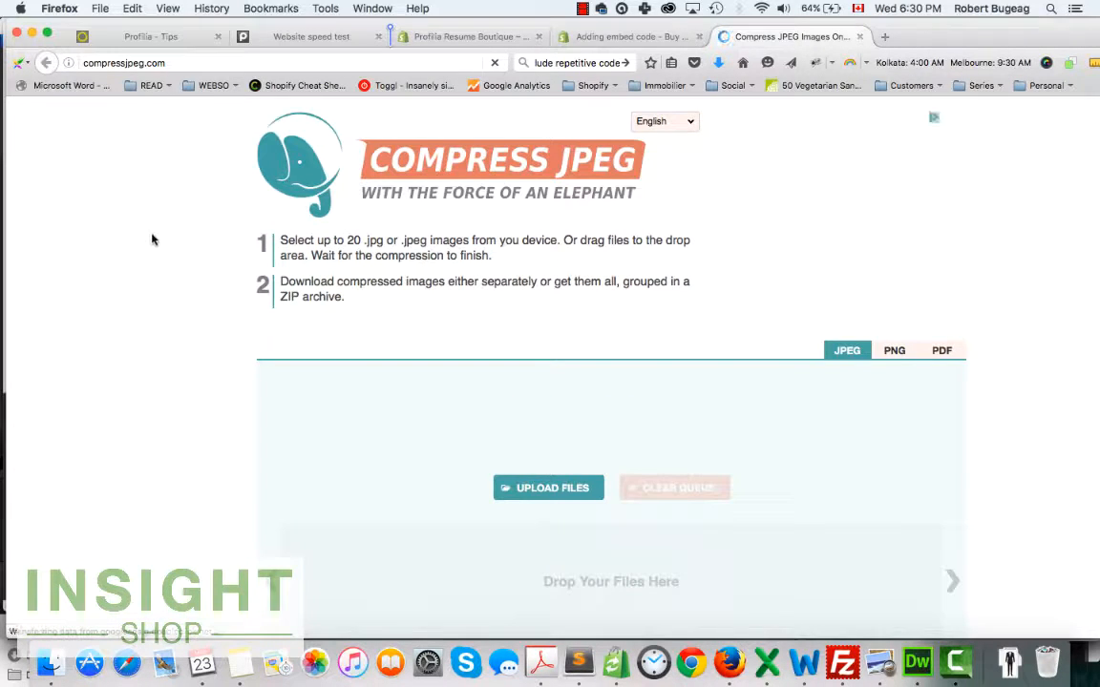
scroll(down, 3)
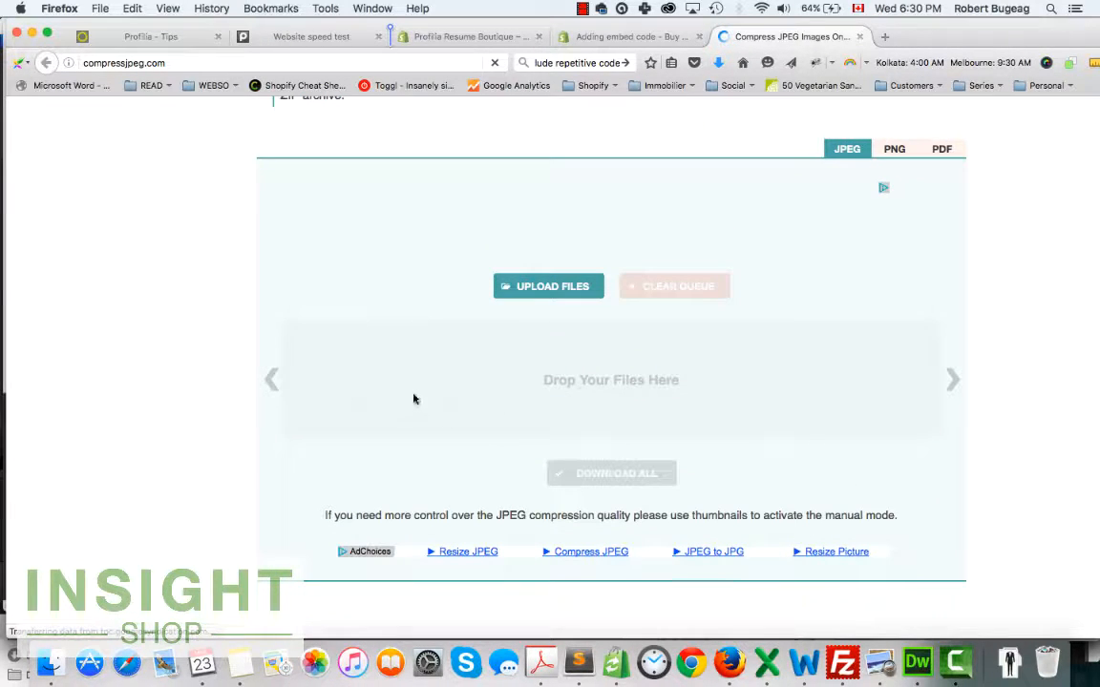
mouse_move(320, 359)
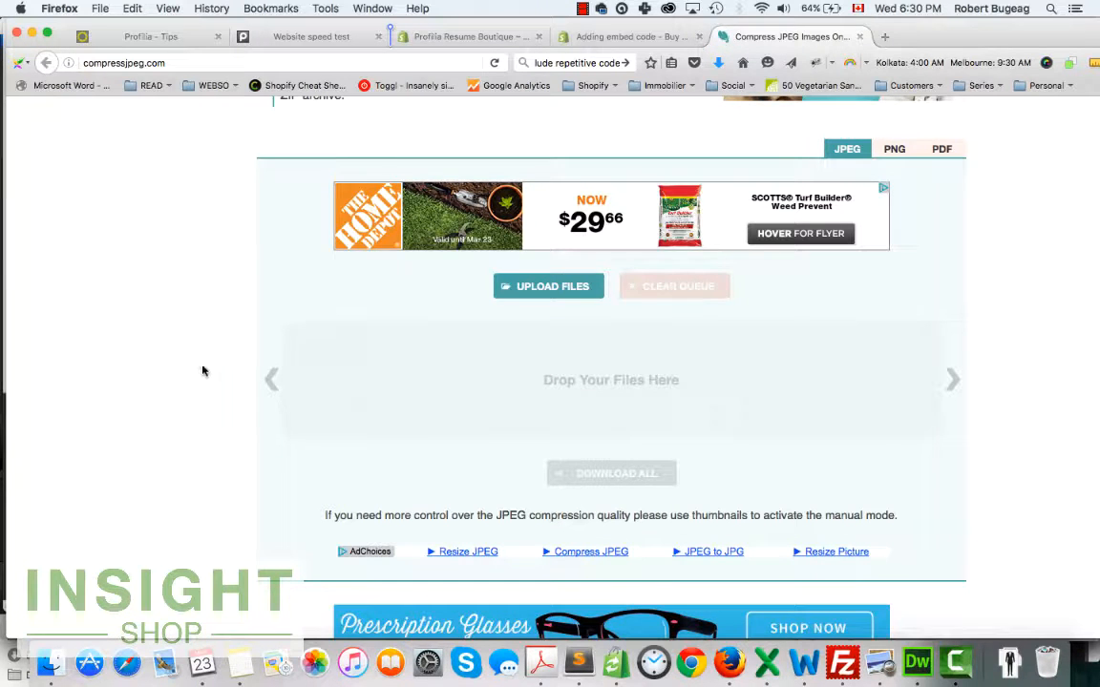
scroll(down, 3)
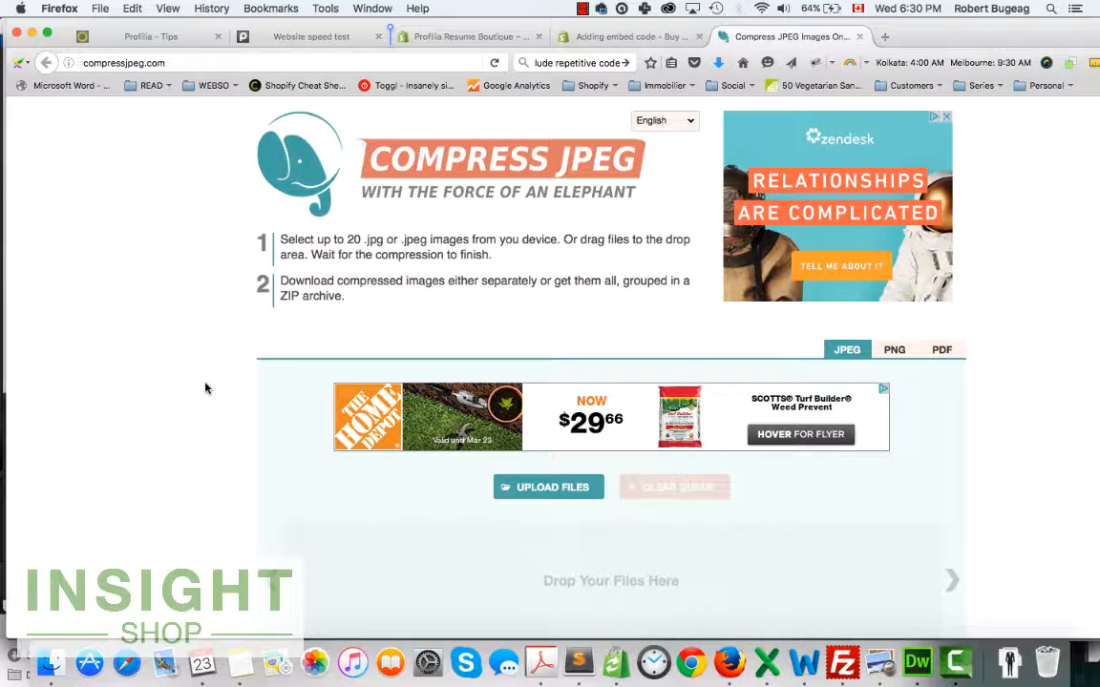
mouse_move(344, 332)
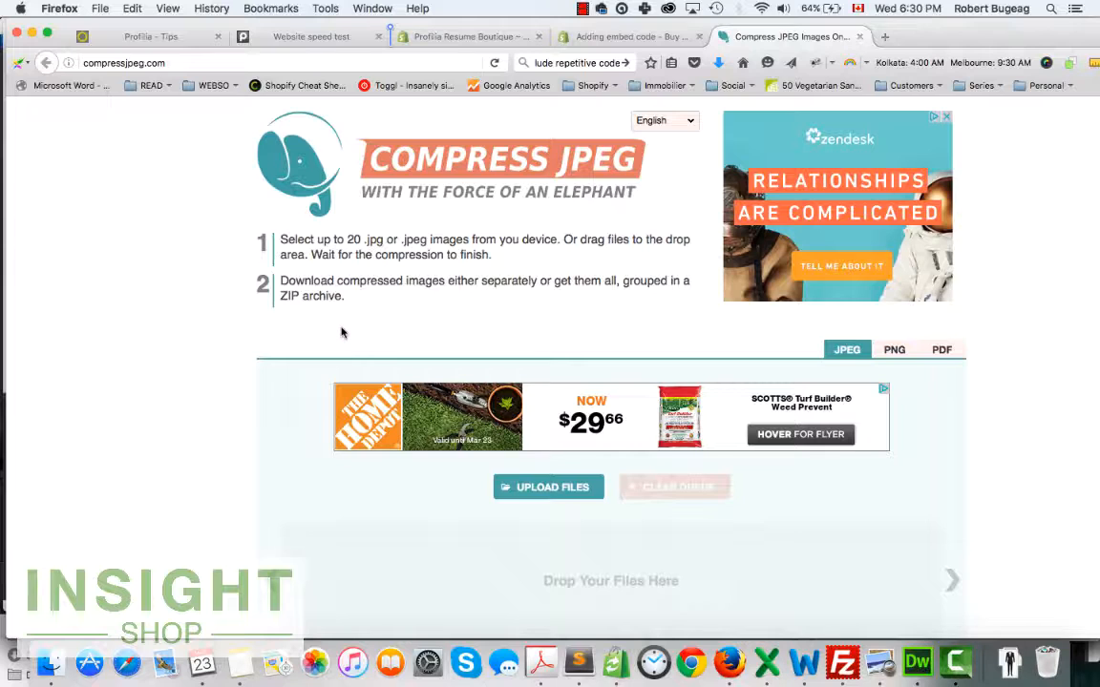
mouse_move(263, 334)
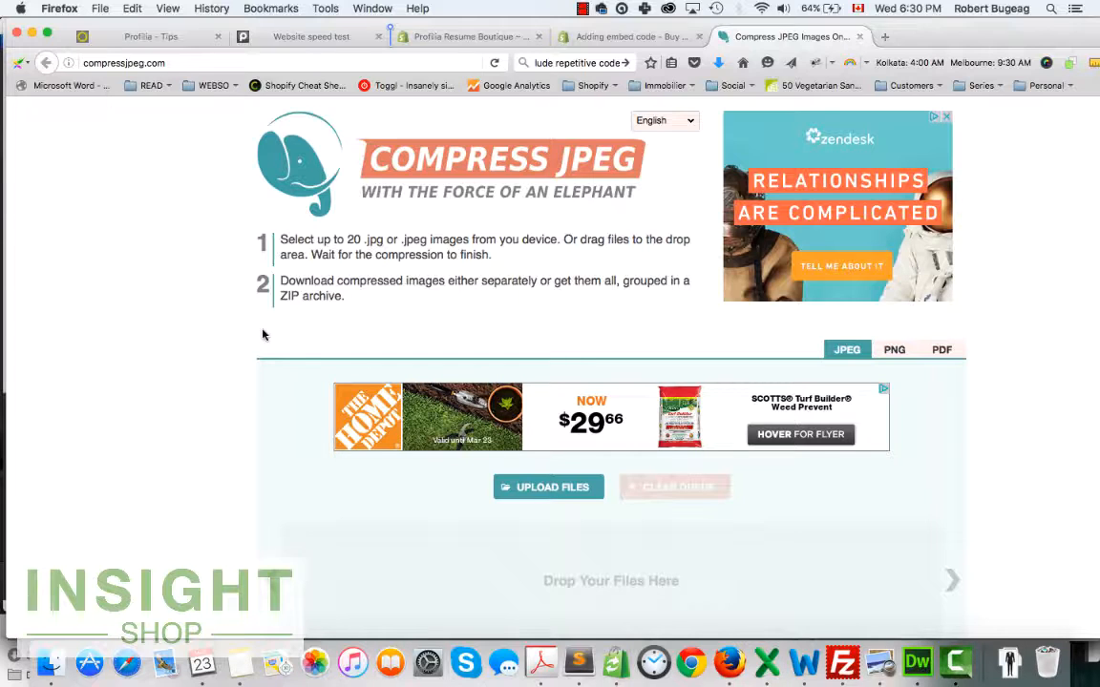